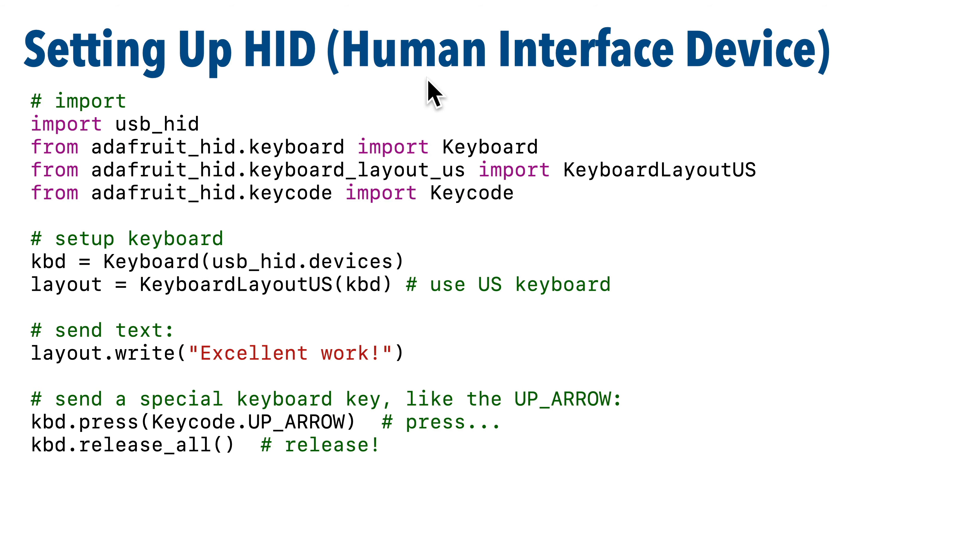
mouse_move(439, 220)
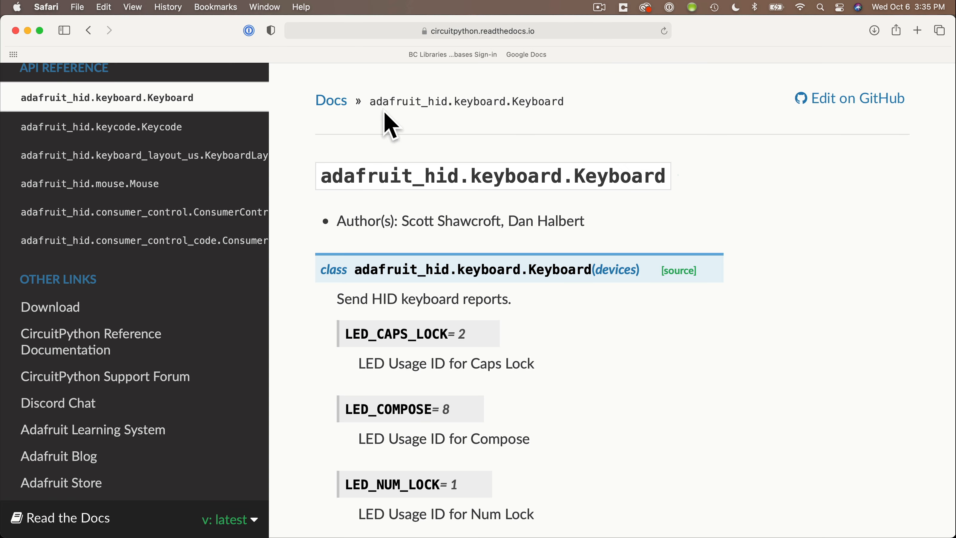
- Bring up the adafruit_hid Keycode class page and browse its key constants
left_click(101, 127)
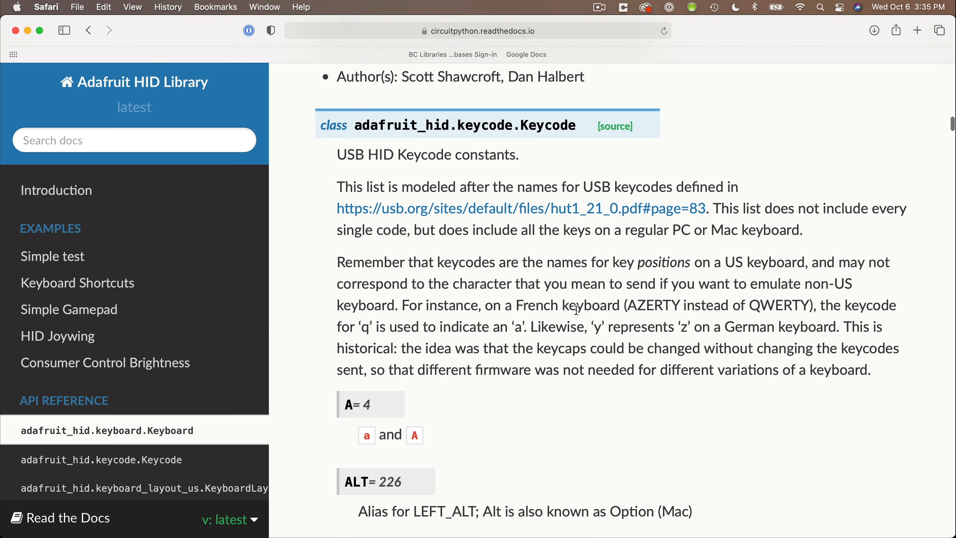
scroll("down", 3)
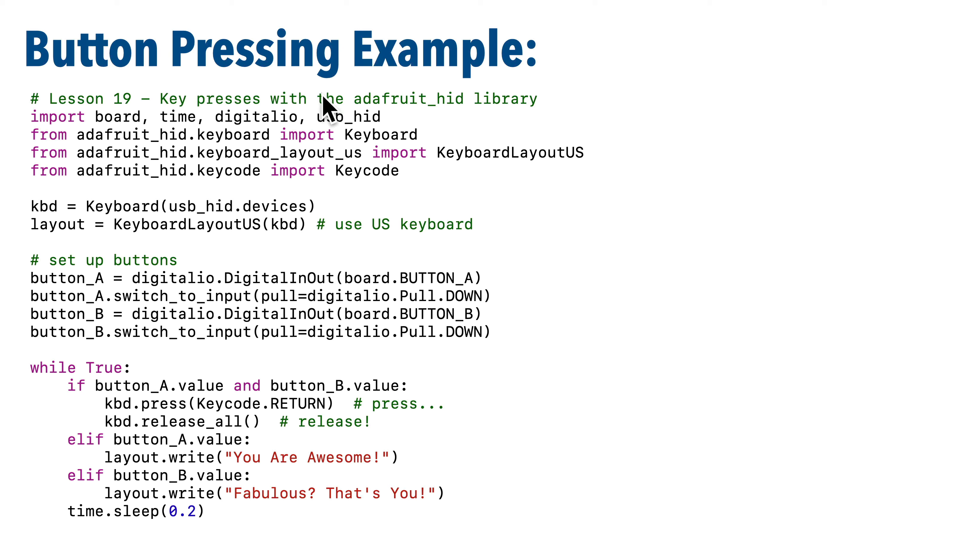
mouse_move(560, 344)
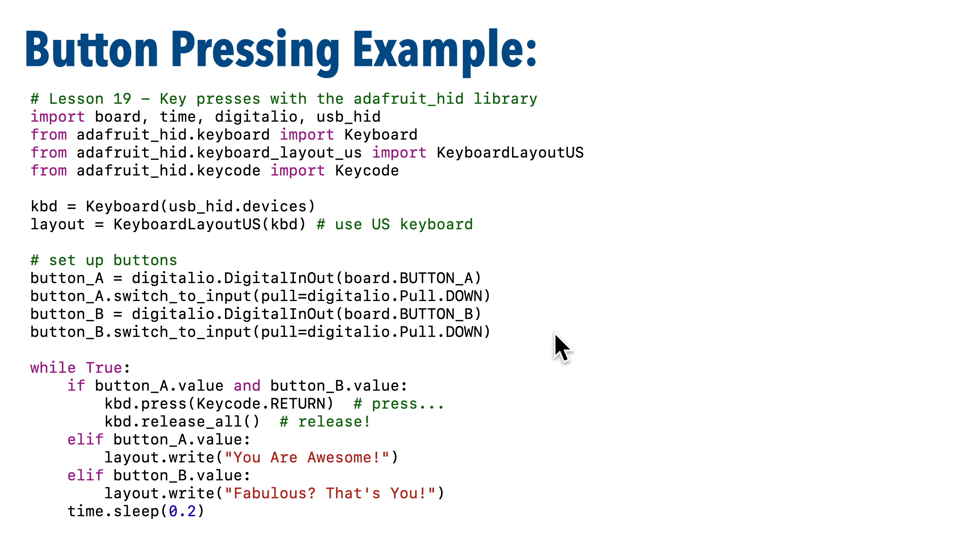
mouse_move(332, 399)
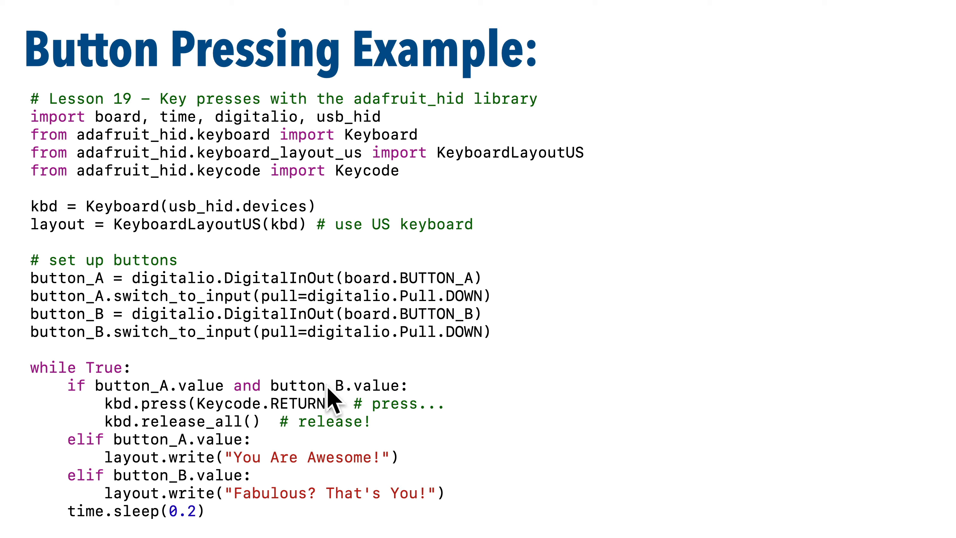
mouse_move(308, 423)
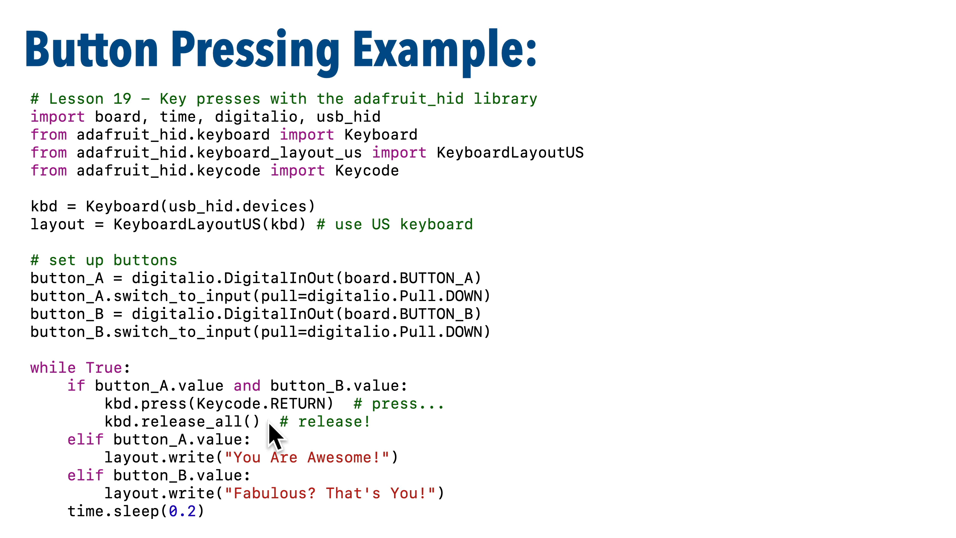
mouse_move(249, 476)
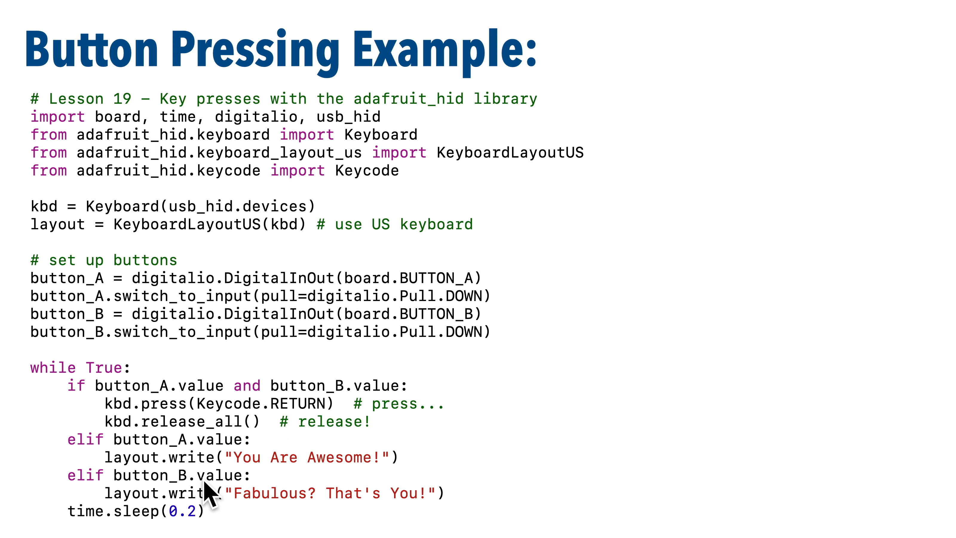
mouse_move(487, 503)
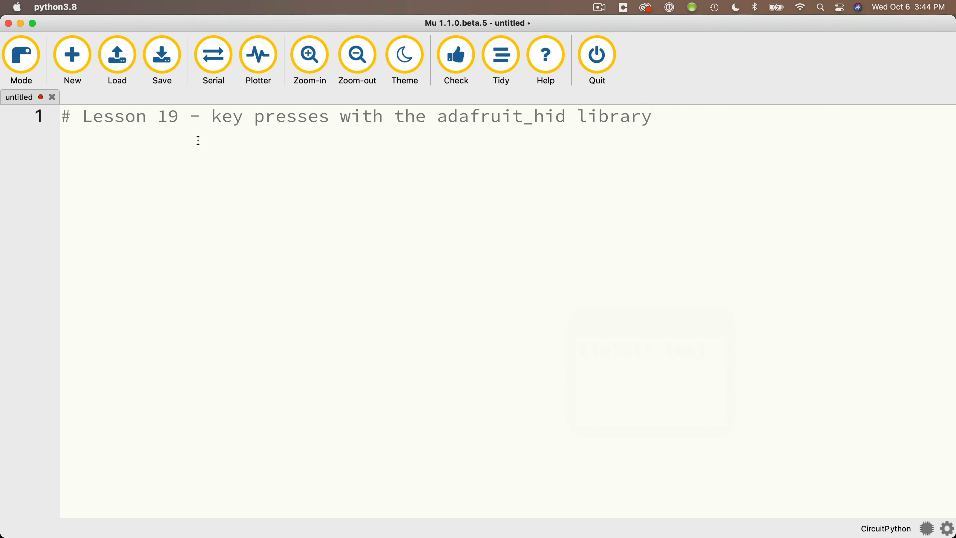
- Import board, time, digitalio and usb_hid at the top of the script
type("import board, time,")
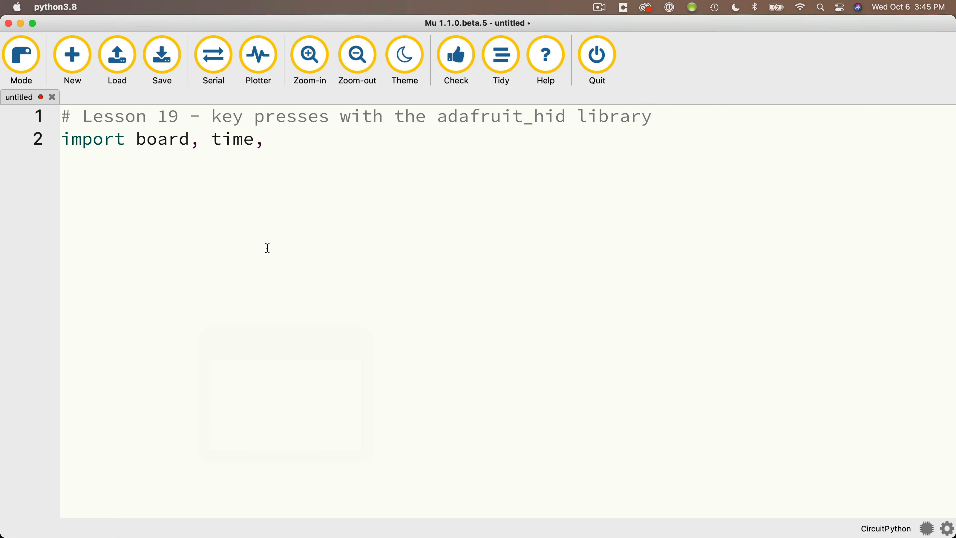
type("digitalio, us")
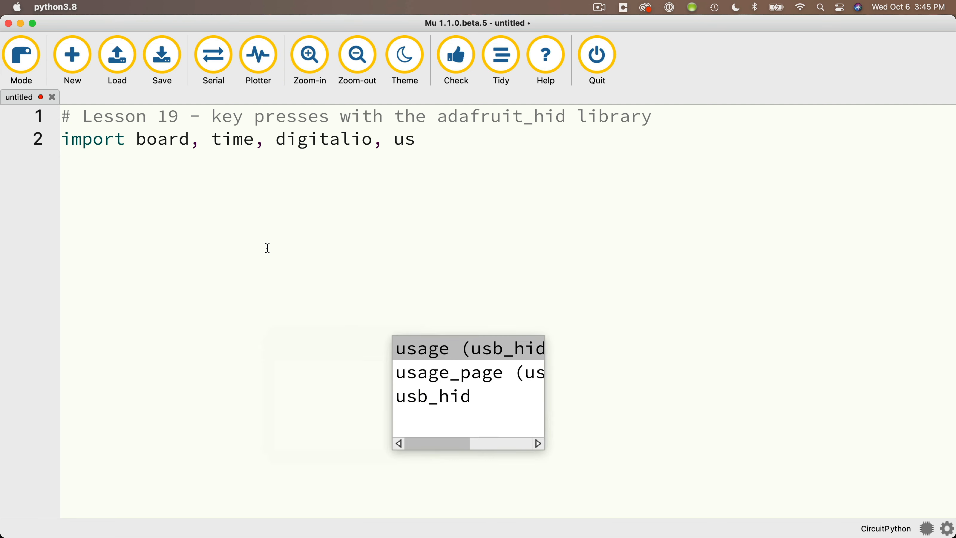
left_click(432, 395)
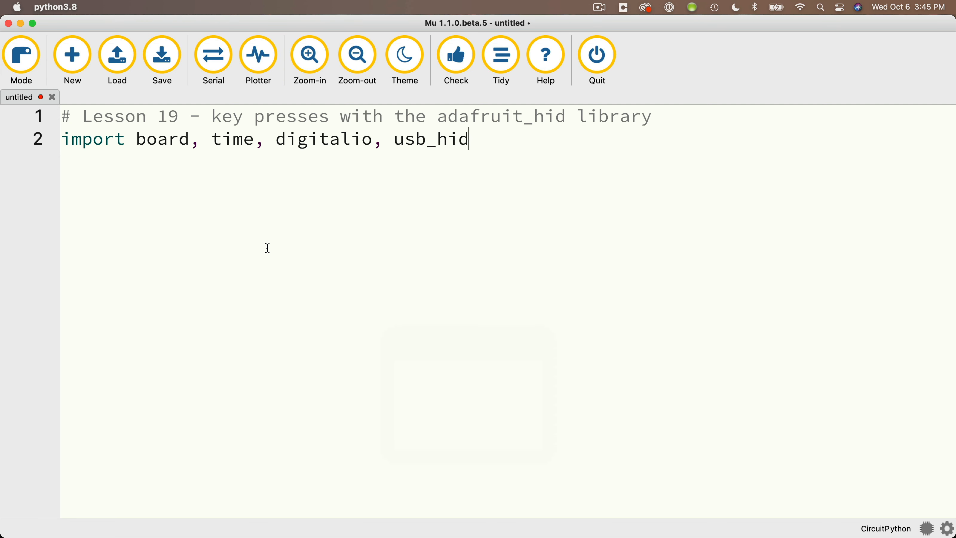
- Import Keyboard, KeyboardLayoutUS and Keycode from the adafruit_hid modules
type("from a")
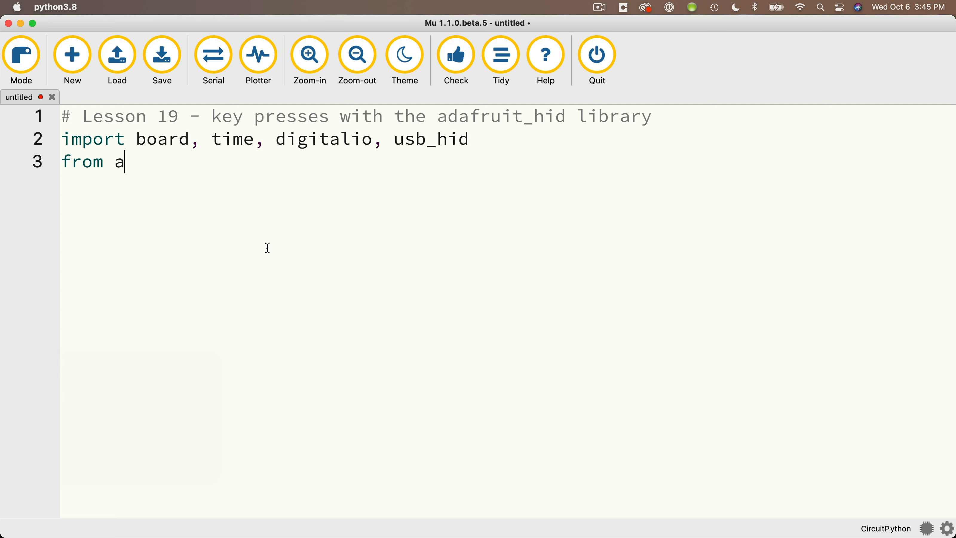
type("dafruit_hid.keyboard import Keyboard")
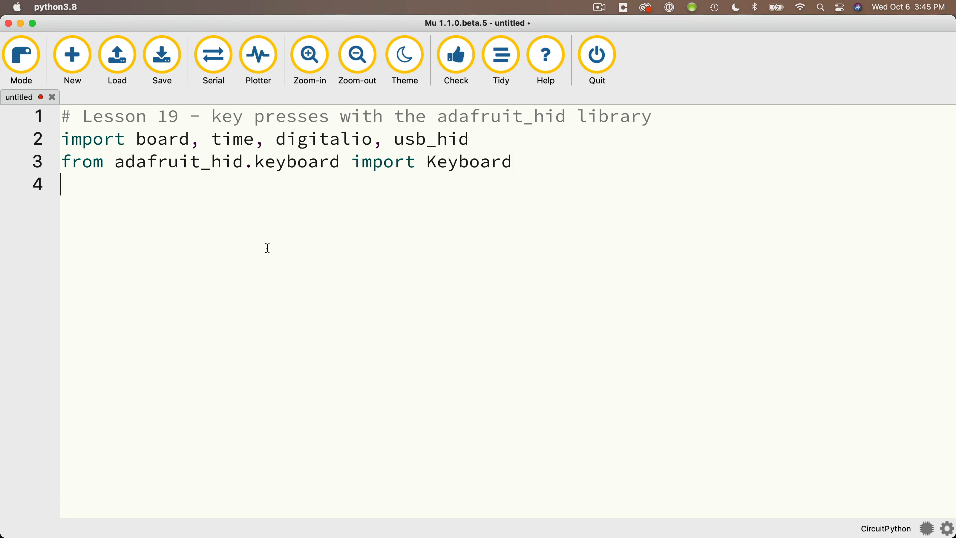
type("from adafruit_hid.")
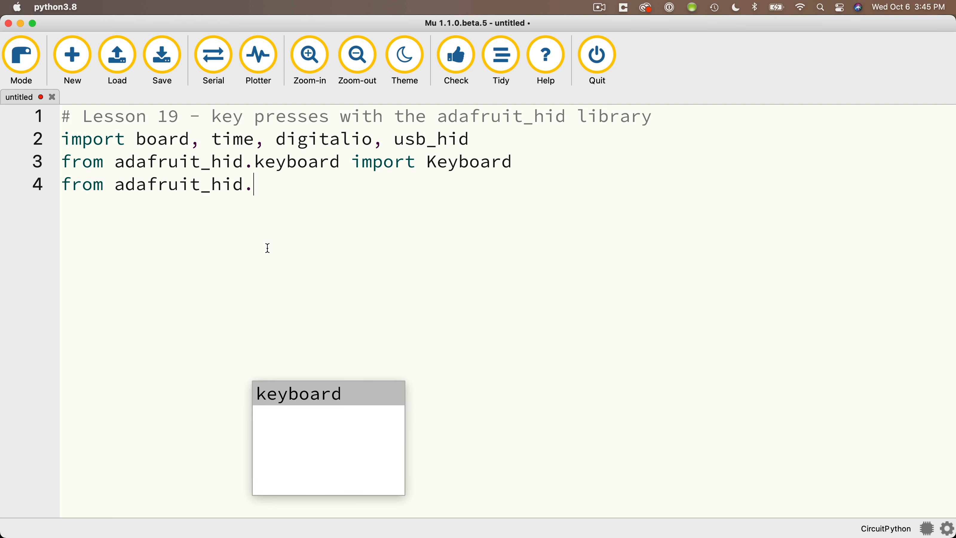
type("keyboard_layout_us")
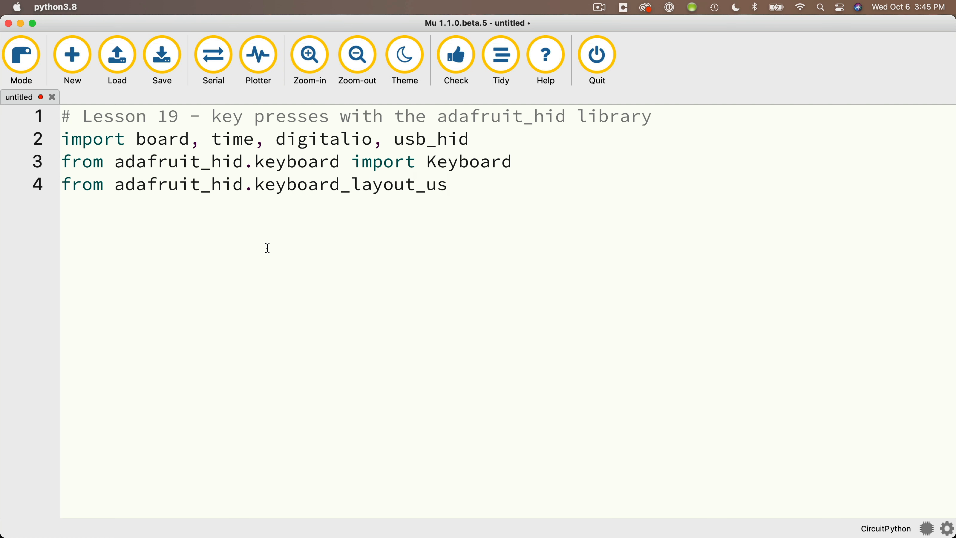
type("import Key")
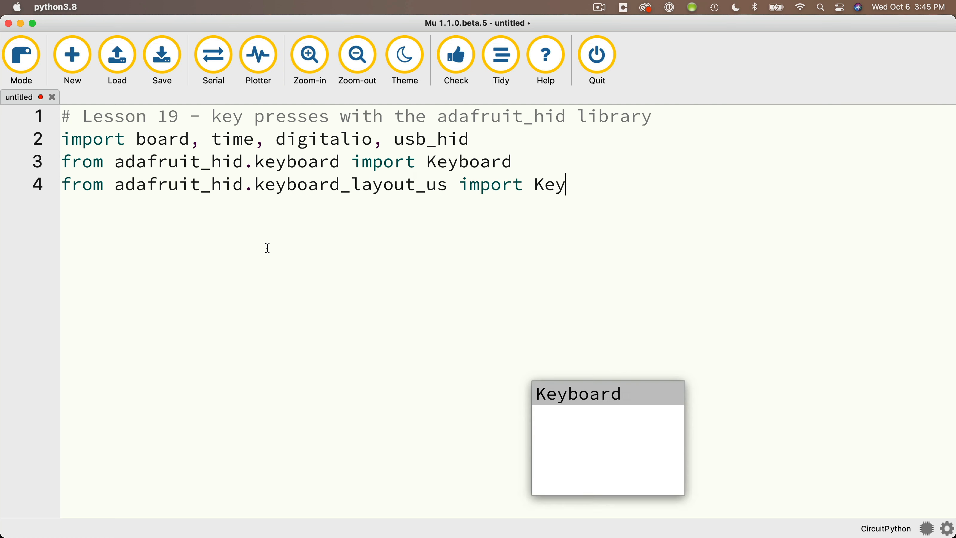
type("boardLayout")
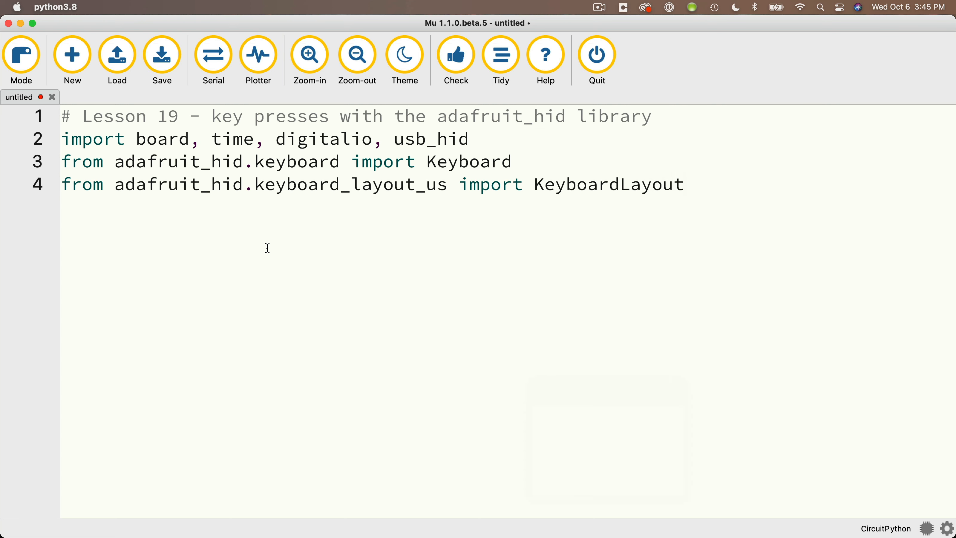
type("US")
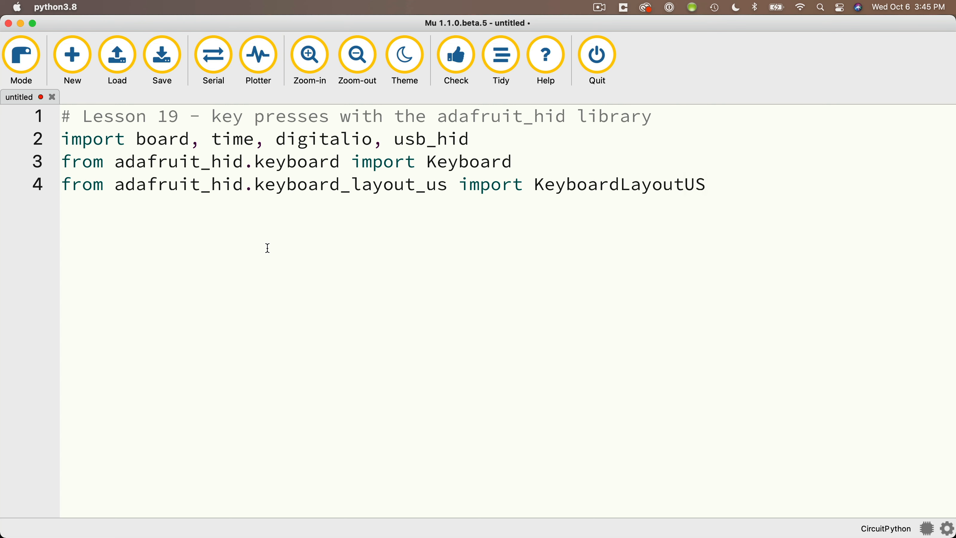
type("from adafruit_hid.keycode import Keycode")
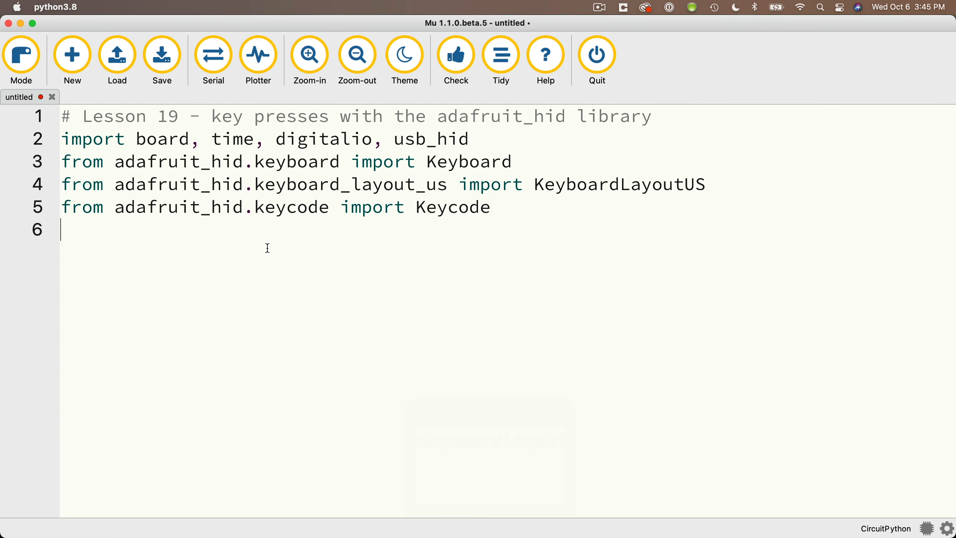
- Create kbd = Keyboard(usb_hid.devices) and layout = KeyboardLayoutUS(kbd) with a US keyboard comment
type("kbd =")
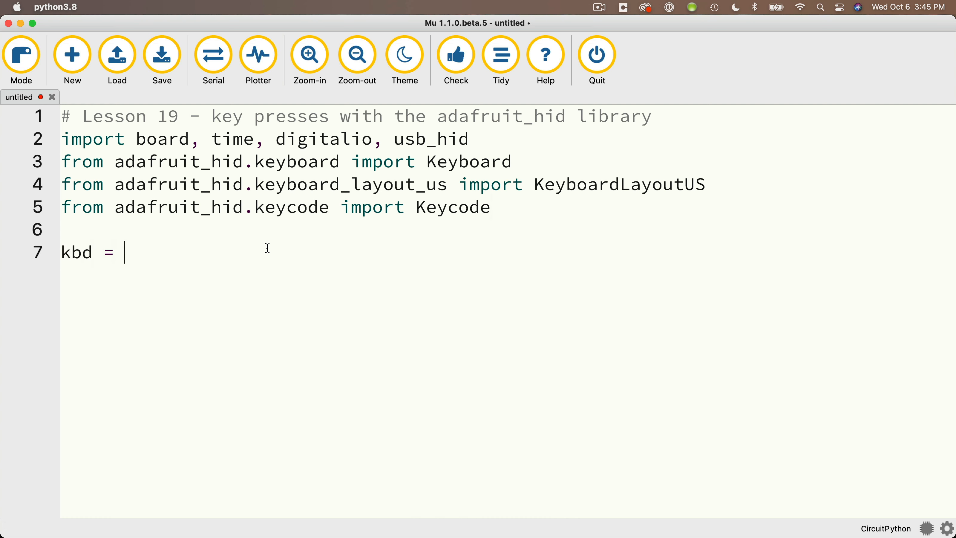
type("Keyboard(usb")
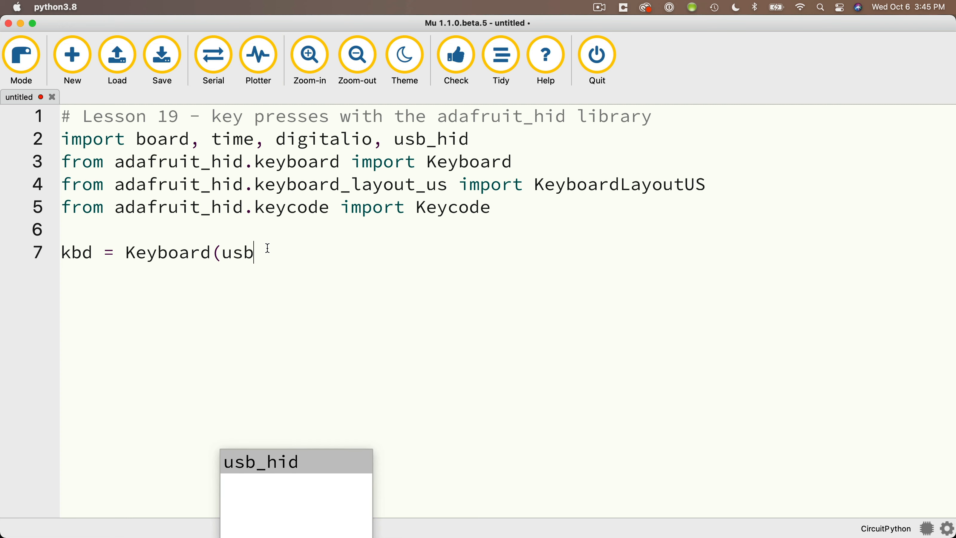
type("_hid.")
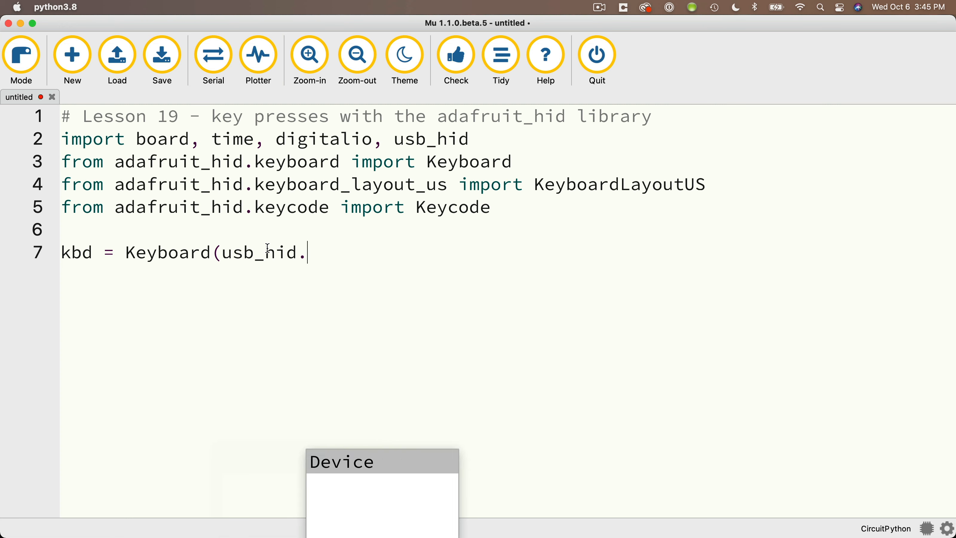
type("devices)")
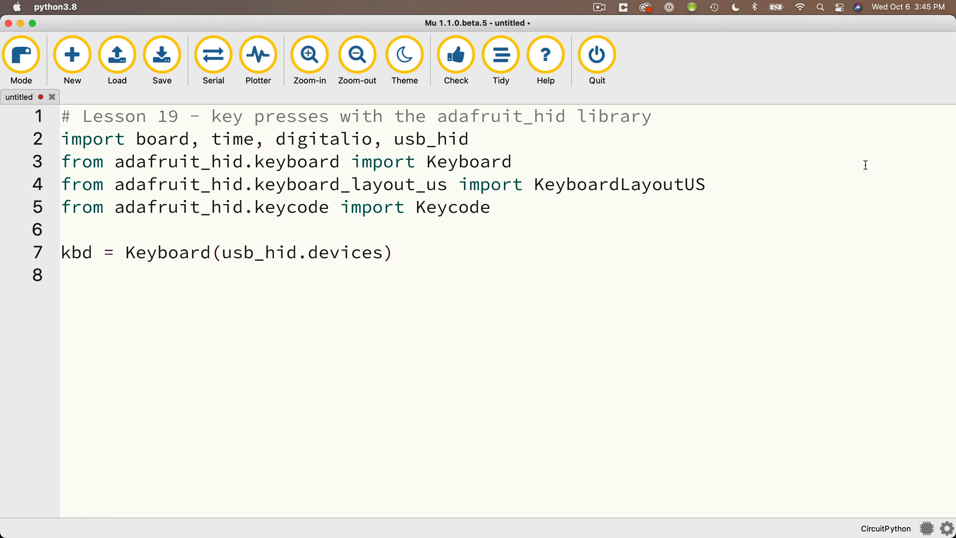
type("layout = KeyboardLayoutUS")
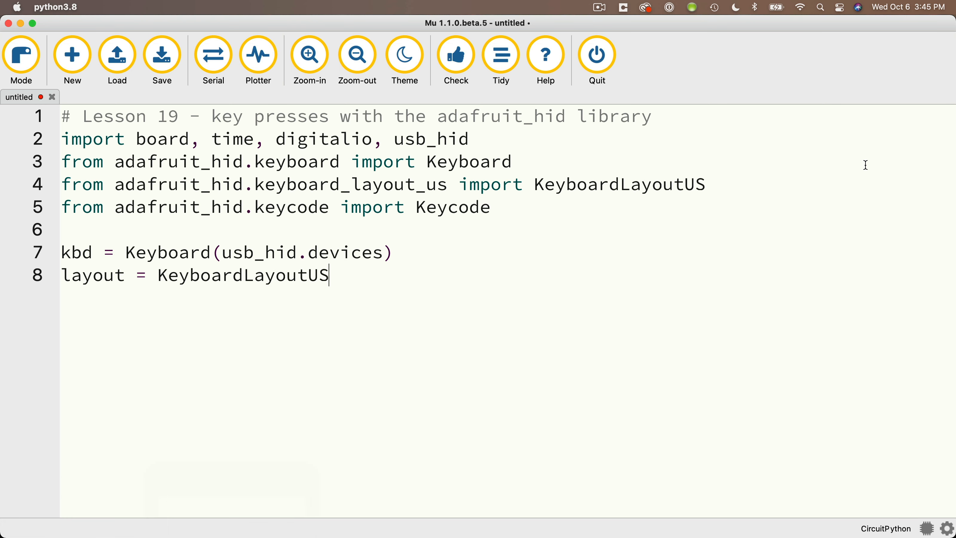
type("(kbd")
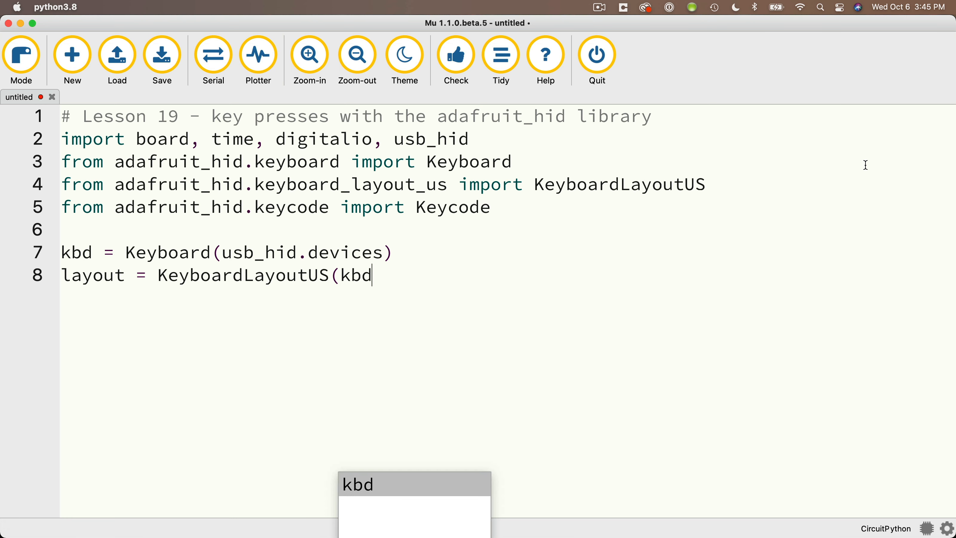
type(") # use")
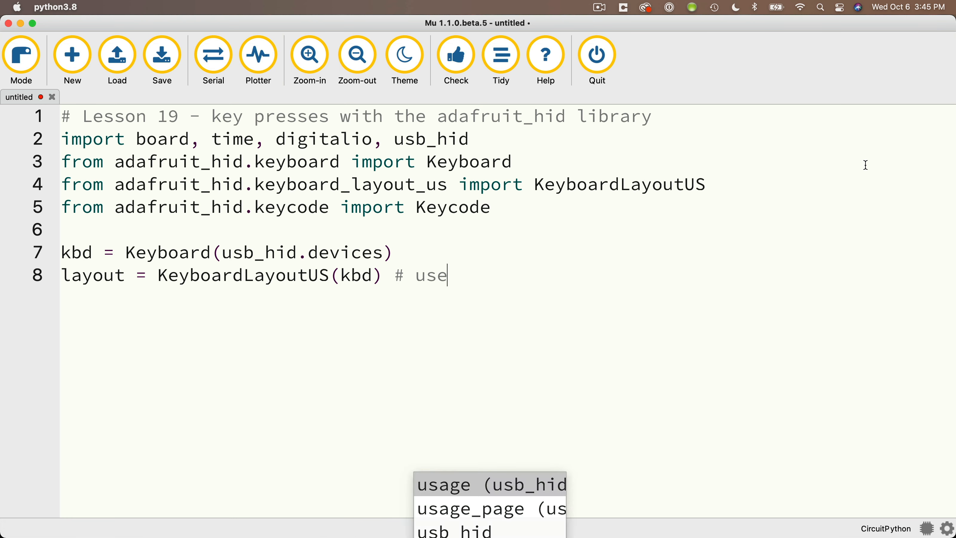
type("s the US")
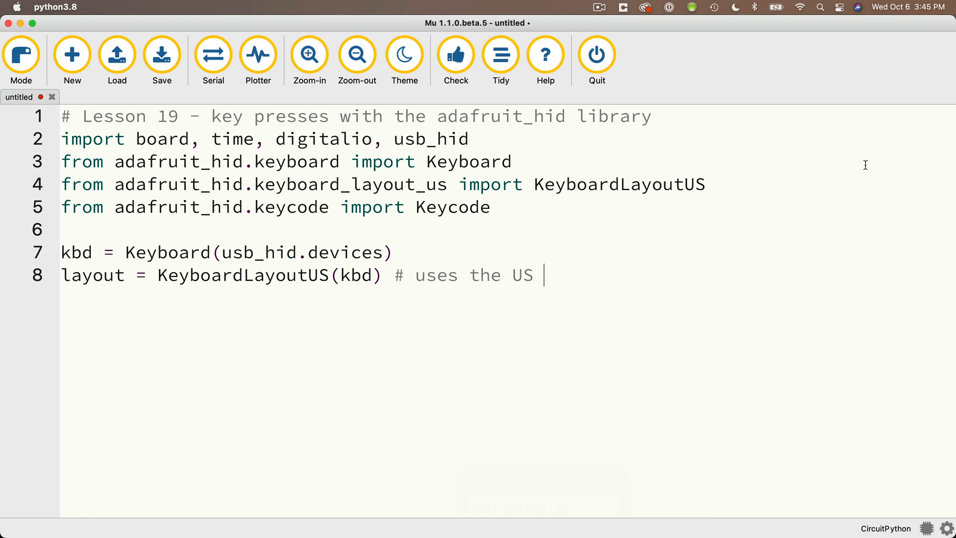
type("keyboard")
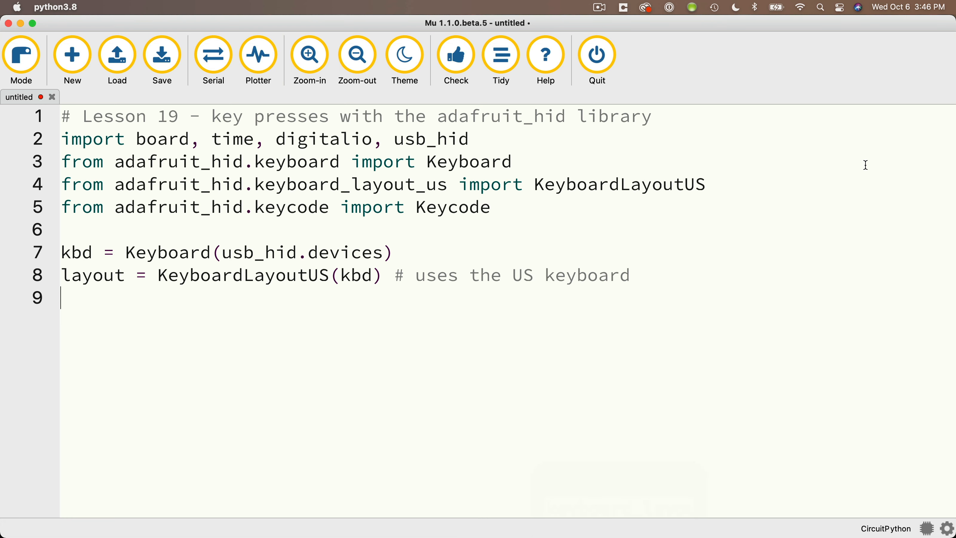
- Add a '# set up butons' comment and define button_A as DigitalInOut(board.BUTTON_A)
type("# set")
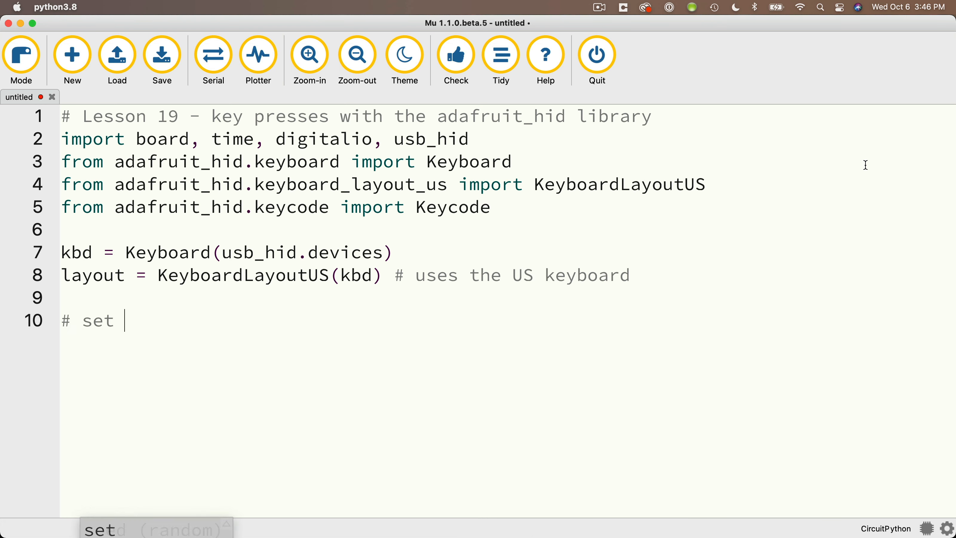
type("up butons")
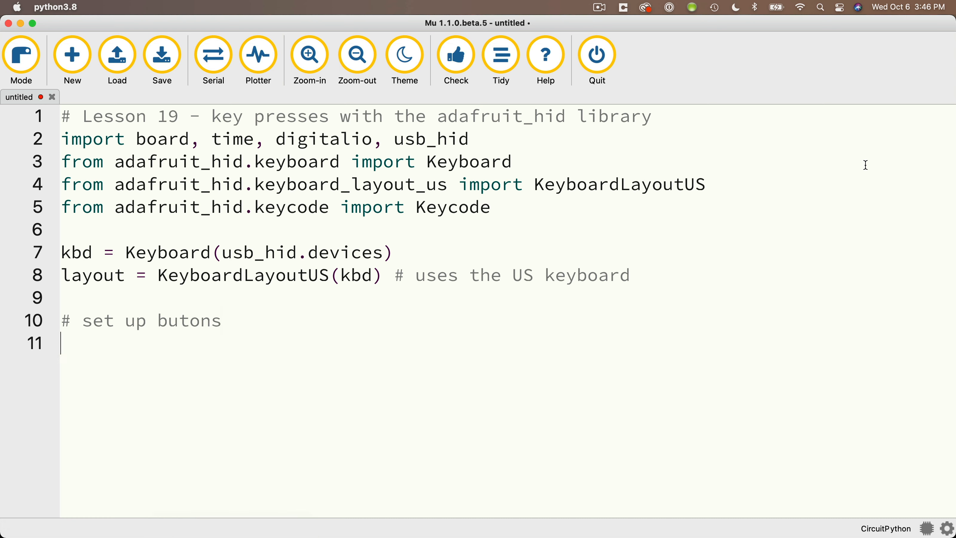
type("button_A =")
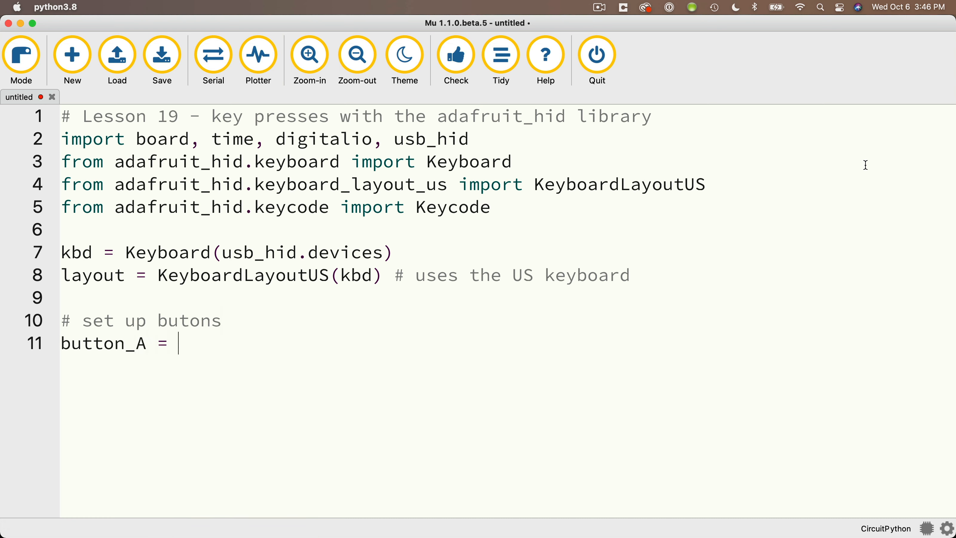
type("digitalio")
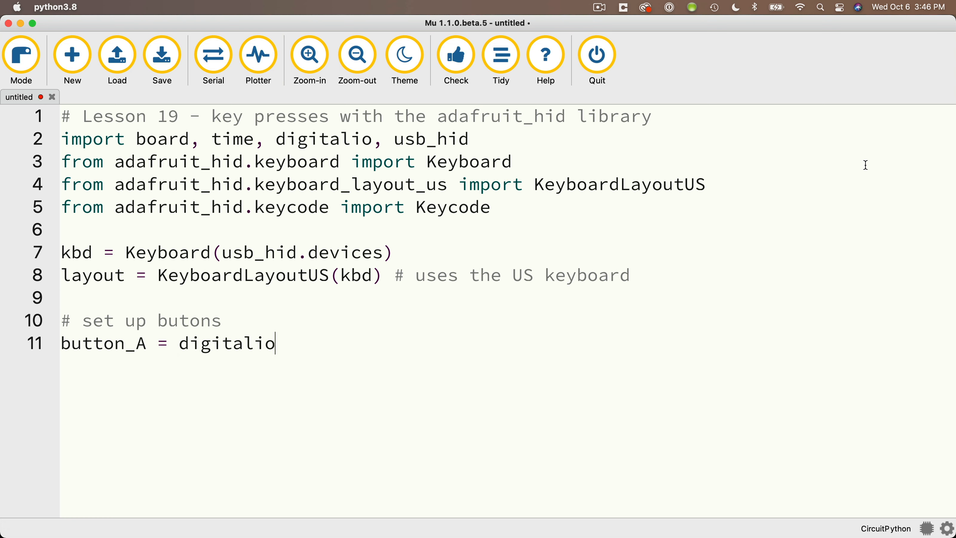
type(".DigitalInOut")
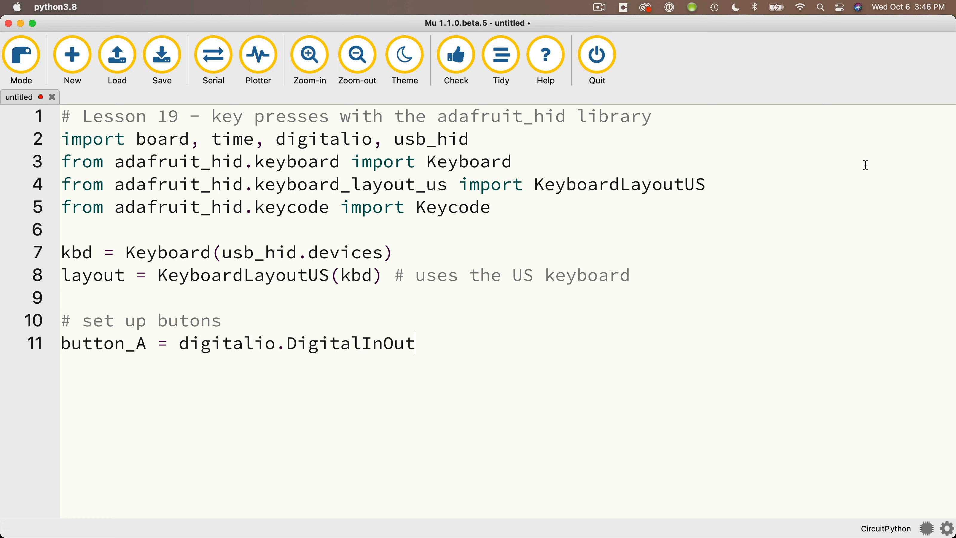
type("(board.B")
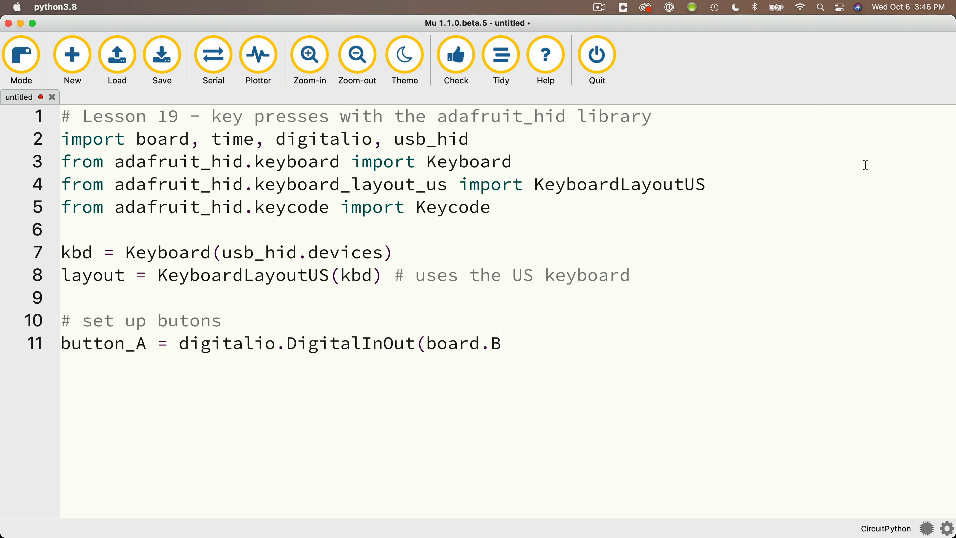
type("UTTON_A)")
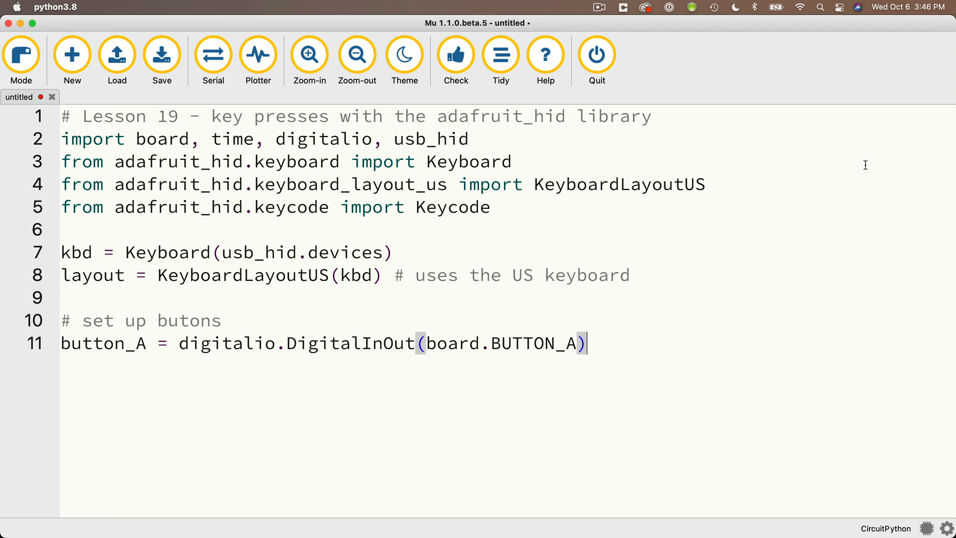
- Switch button_A to an input with pull=digitalio.Pull.DOWN
type("button")
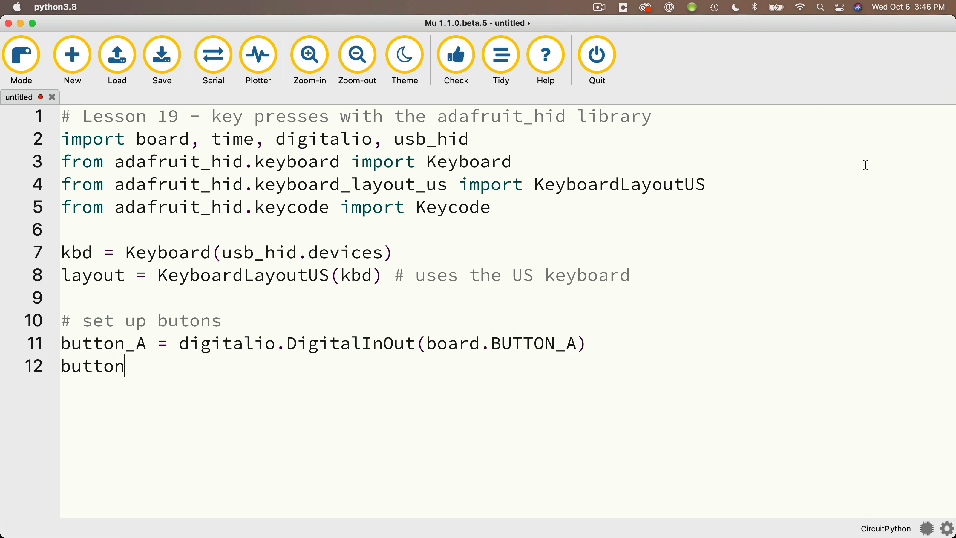
type("A.switch")
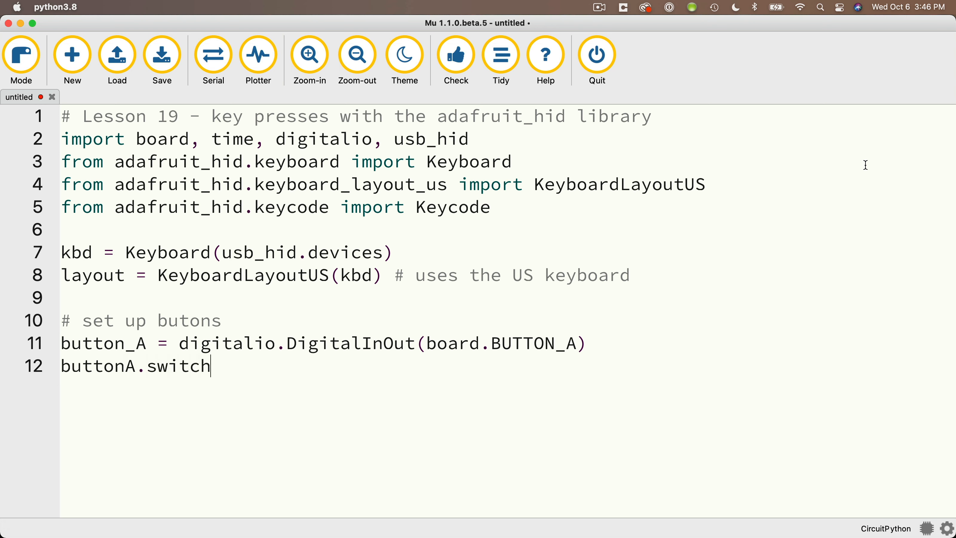
type("_to_input(p")
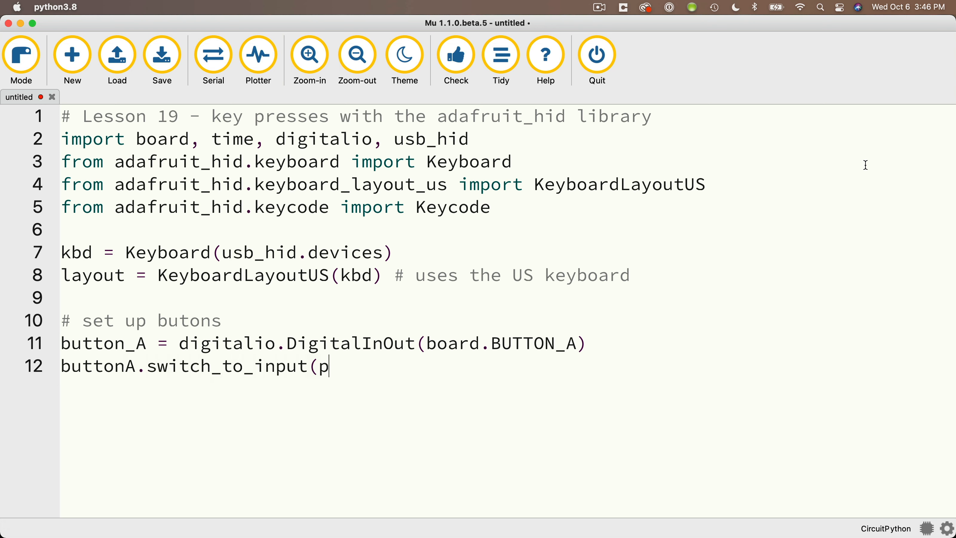
type("ull=digita")
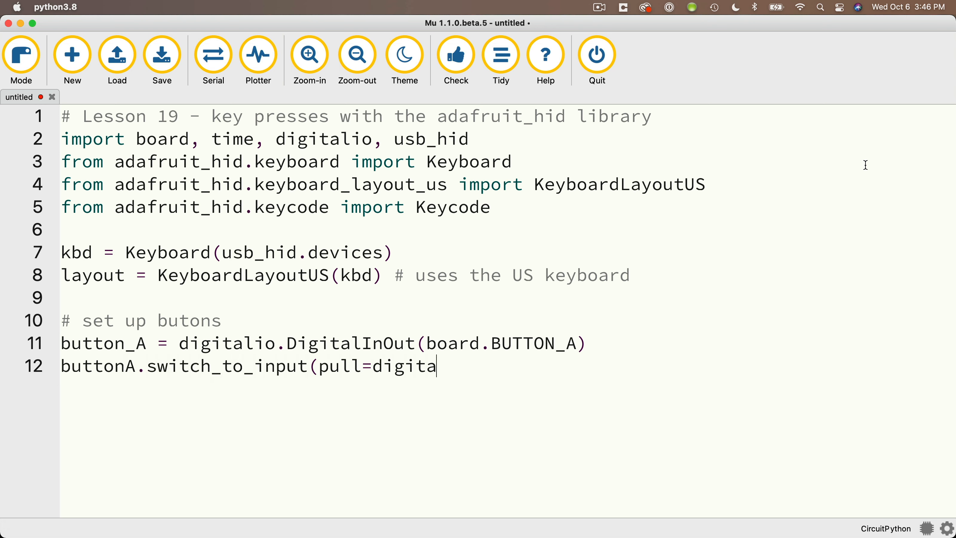
type("lio.Pull.")
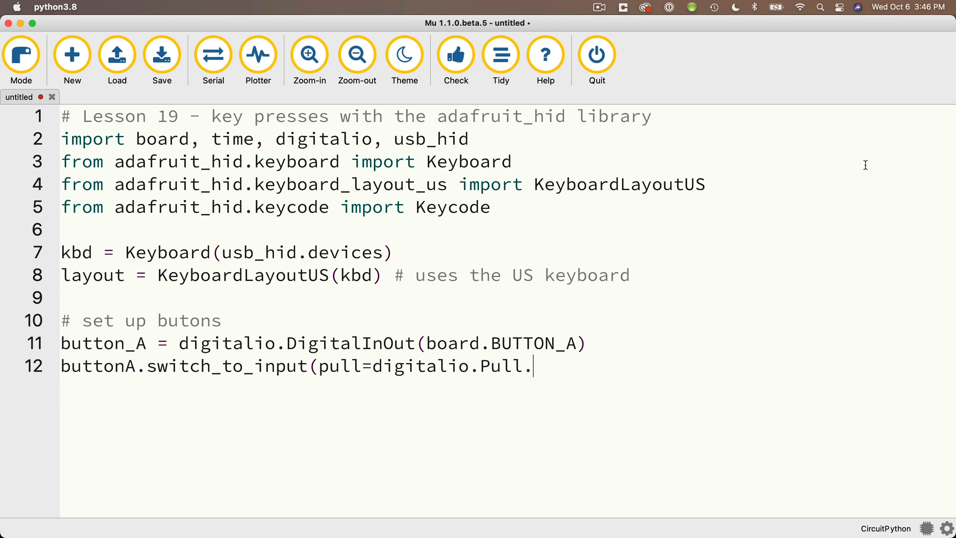
type("DOWN)")
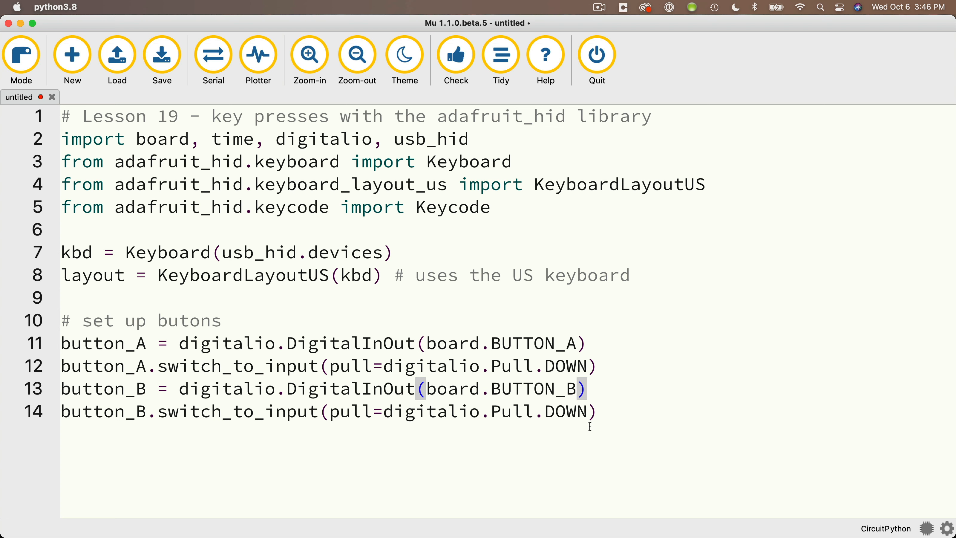
- Start a while True loop with an if checking both button_A and button_B values
key("Enter")
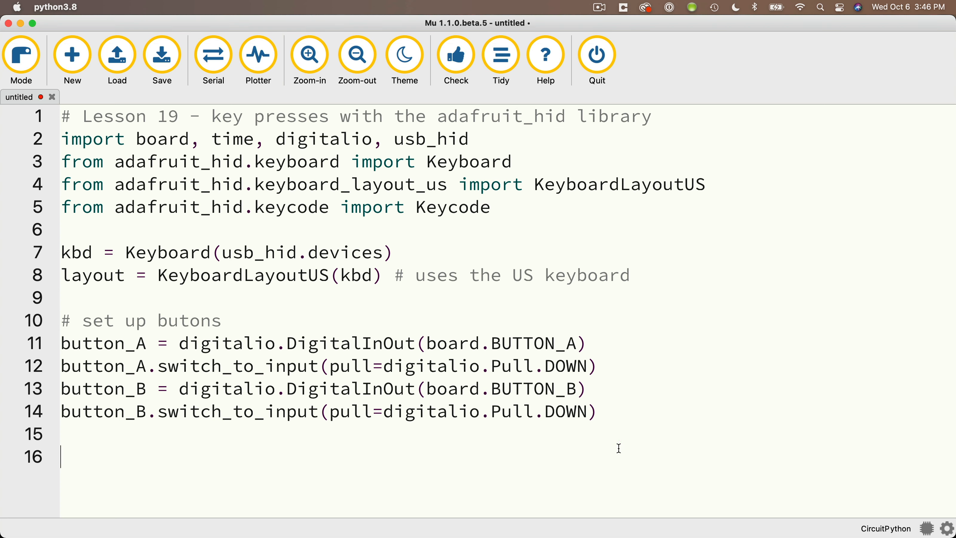
type("while True:")
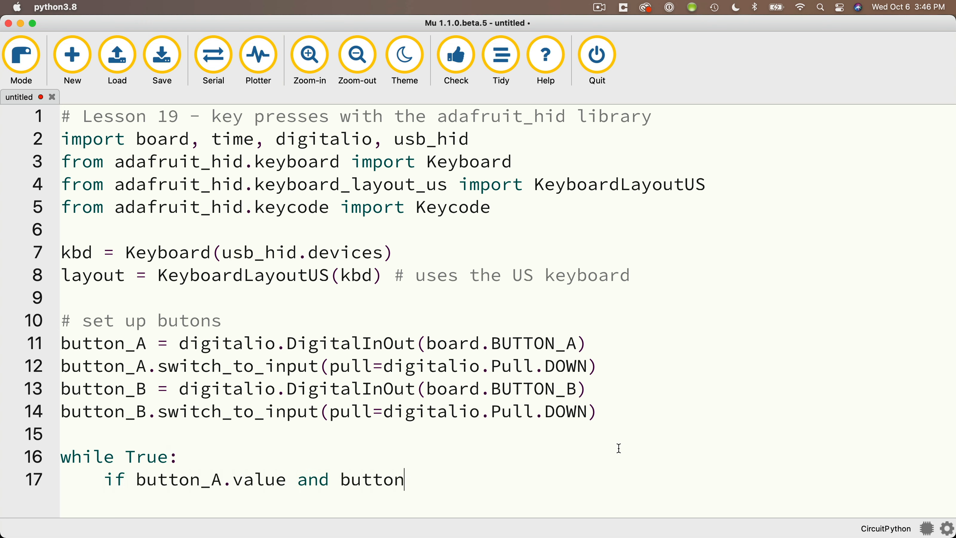
type("_B.value")
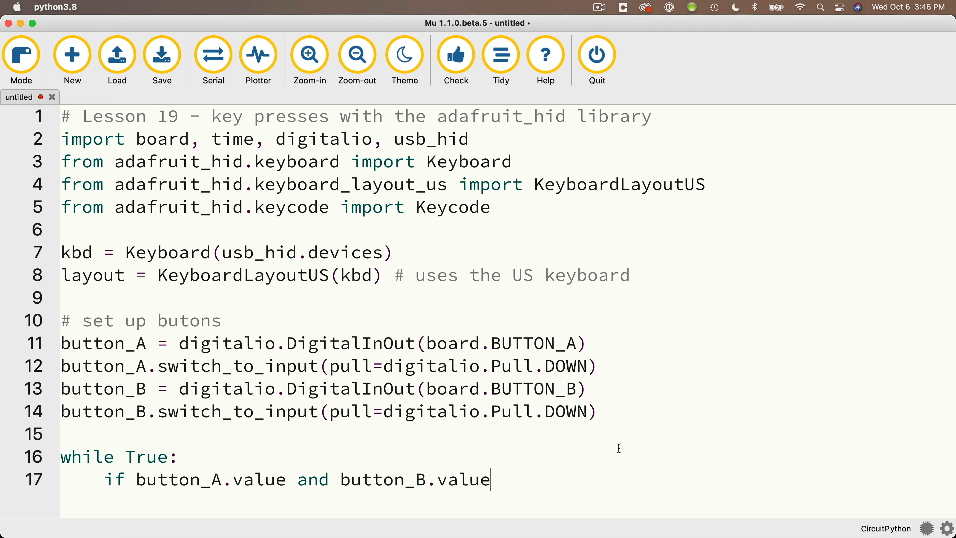
type(":")
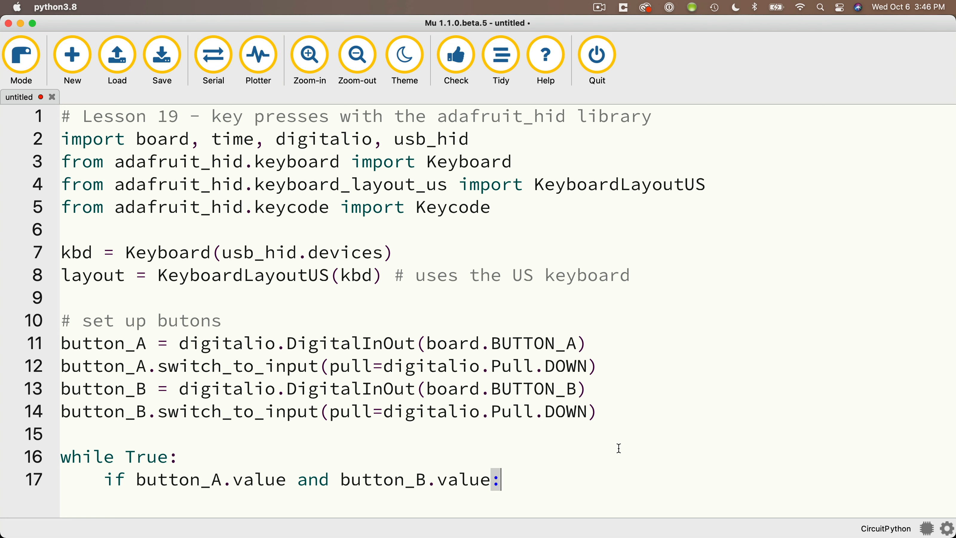
key("enter")
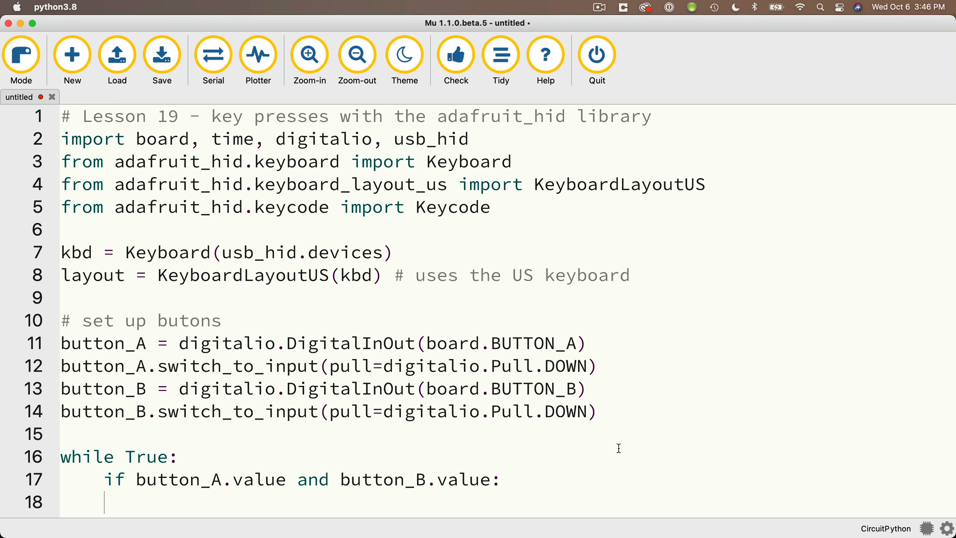
- Inside the if, call kbd.press(Keycode.RETURN) then kbd.release_all() with explanatory comments
type("kb")
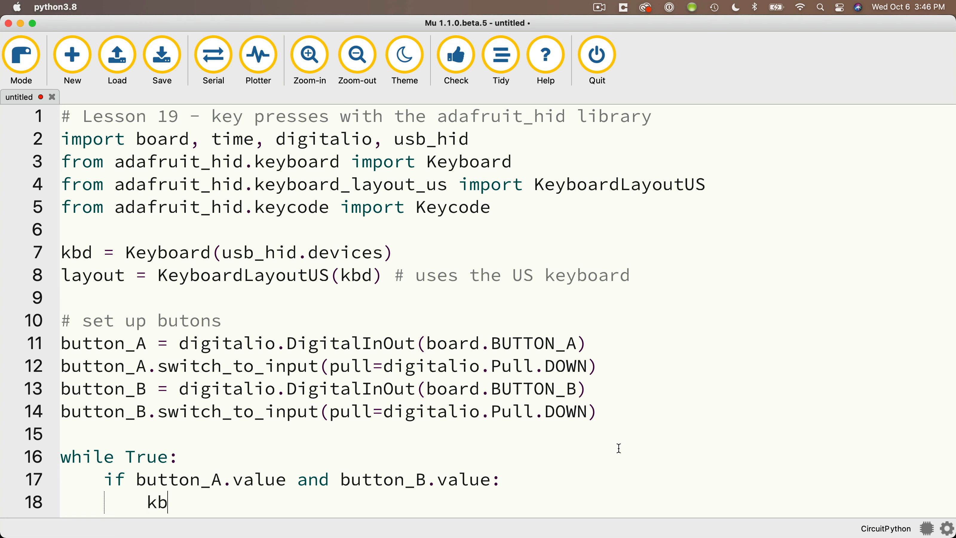
type("d")
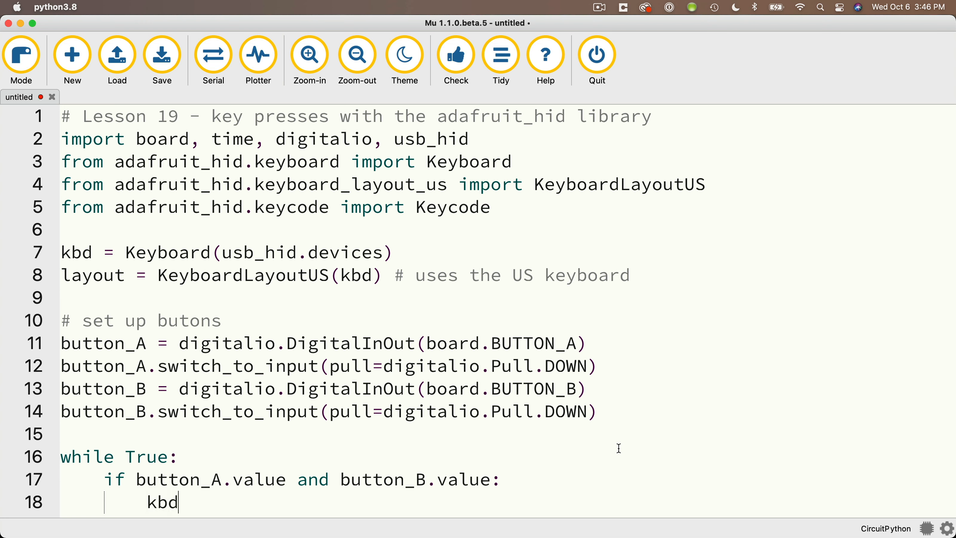
type(".press(Keyc")
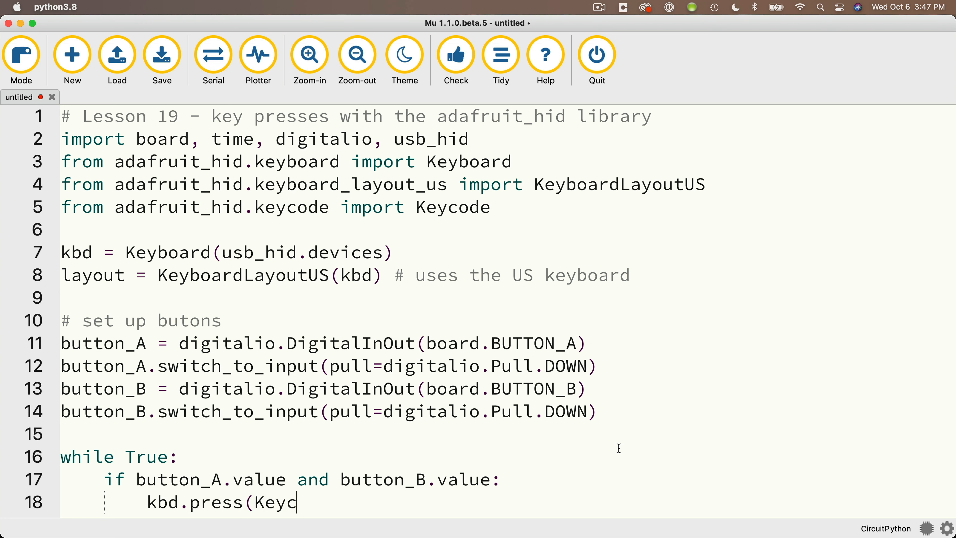
type("ode.RETURN")
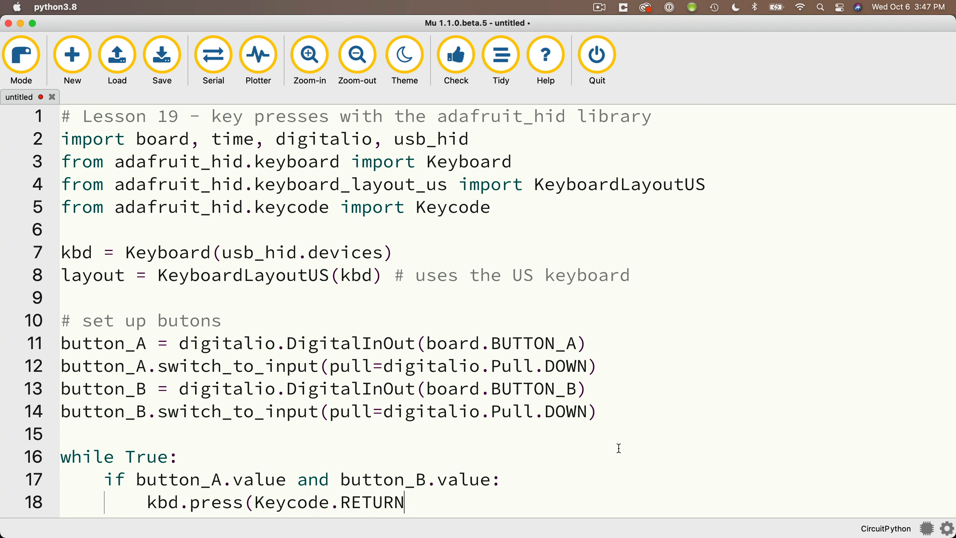
type(") # press the return key")
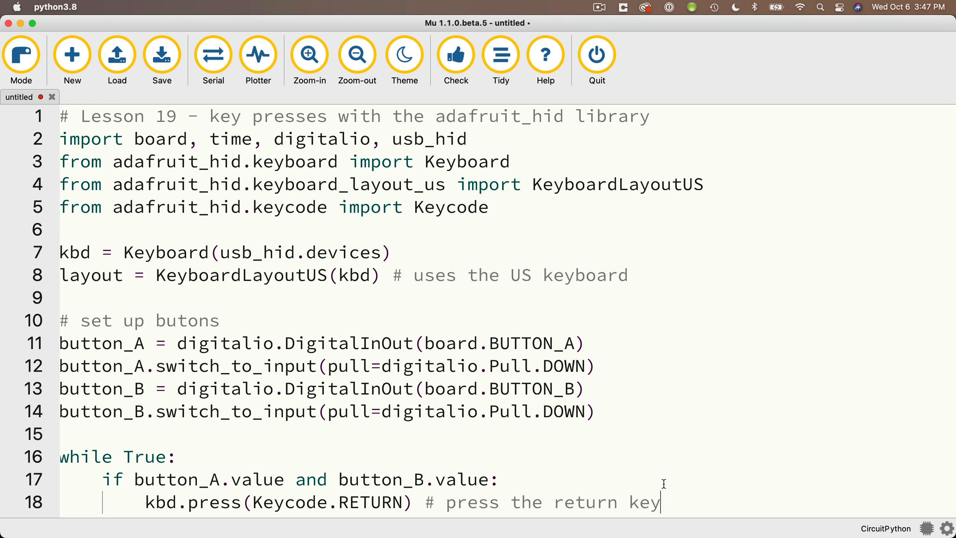
type("kbd.release_all() # import to rea")
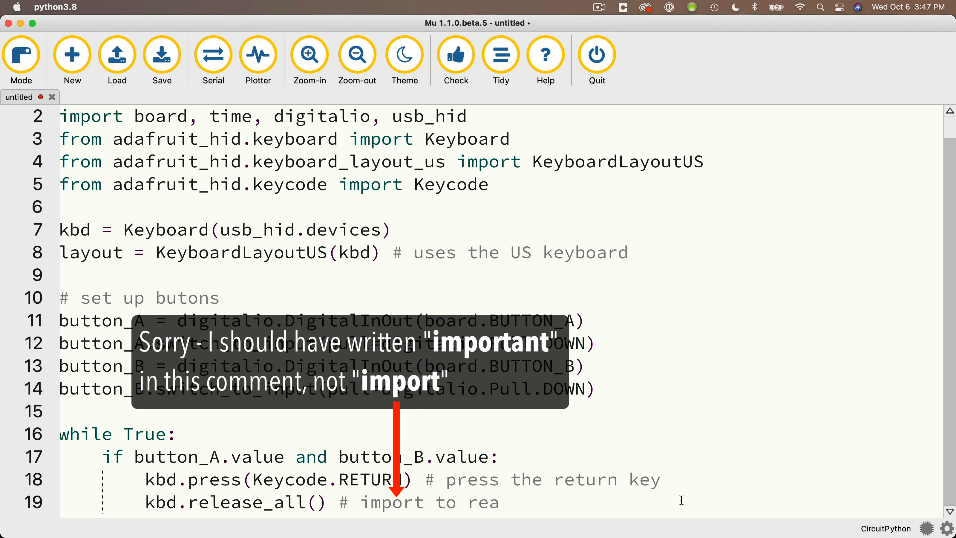
type("release_all() with .p")
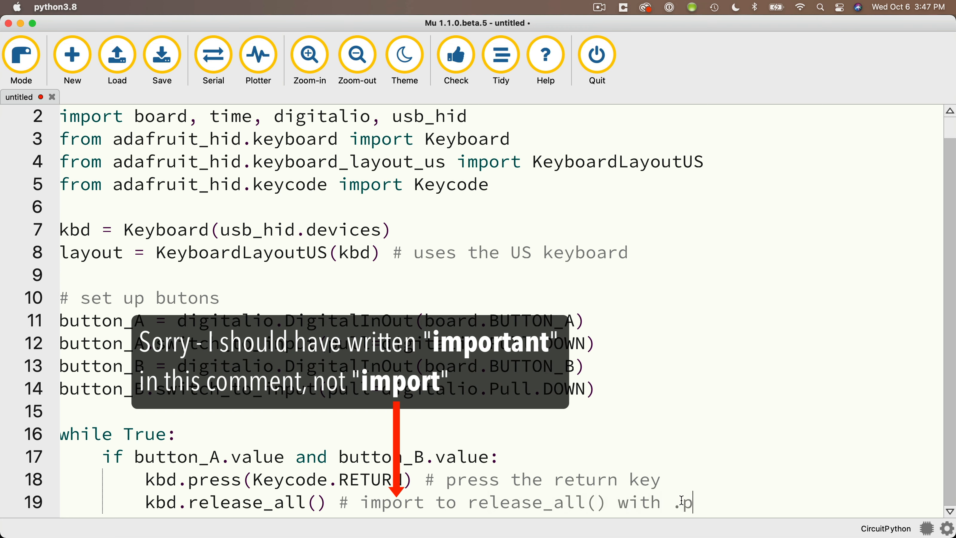
type("ress methods")
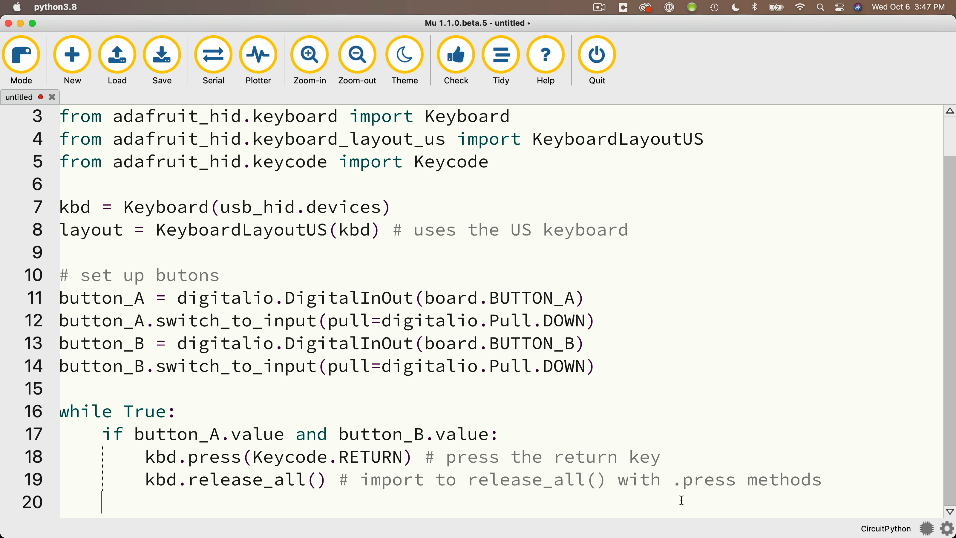
- Add elif branches writing the button A and 'Fabulous? That's You' phrases via layout.write, then time.sleep(0.2)
type("elif butt")
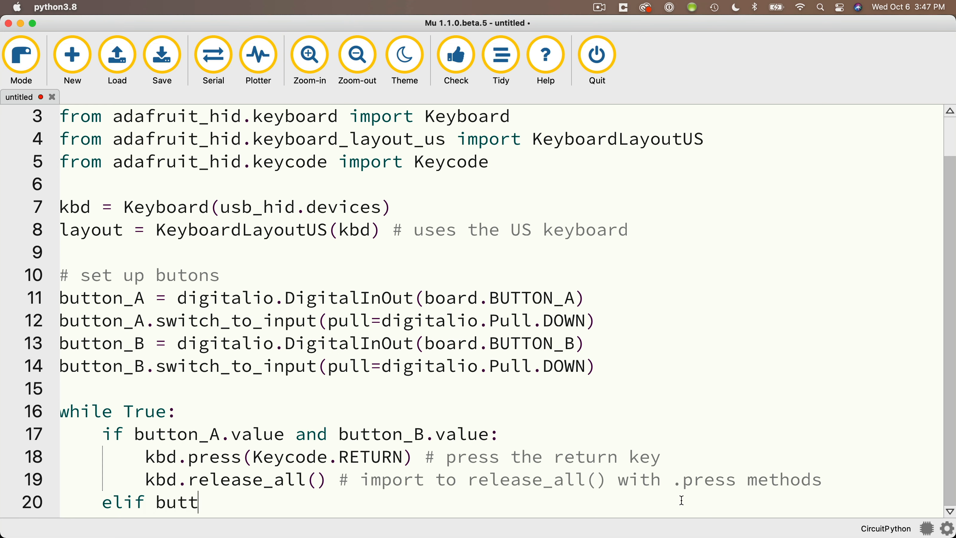
type("on_A.value:")
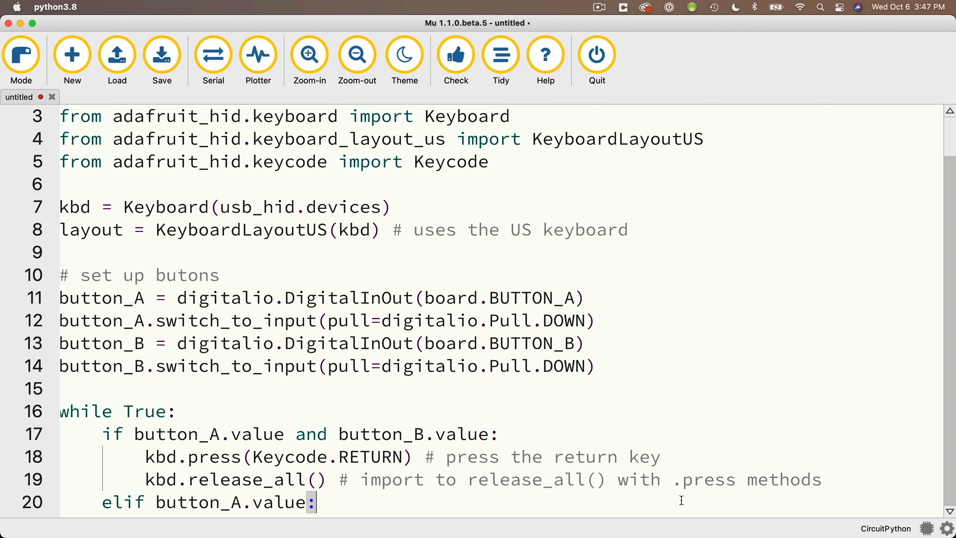
type("layout.write(\"You Are Awesome!")
type("elif button_B.value:")
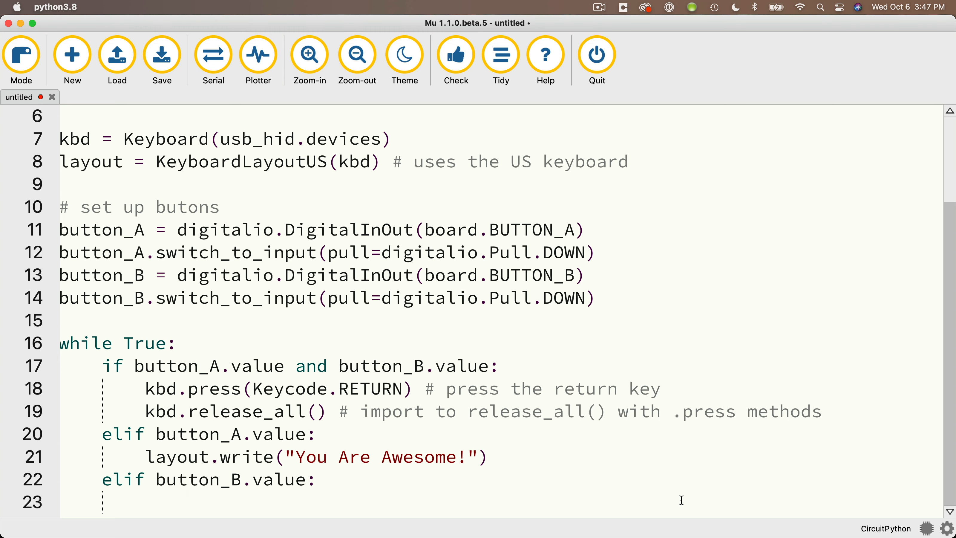
type("layout.write(\"")
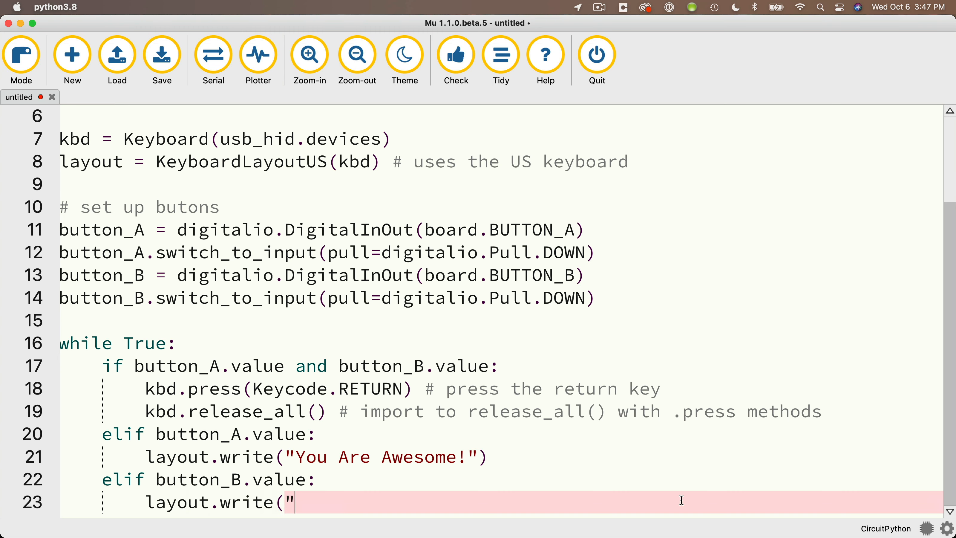
type("Fabulous? That's You!")
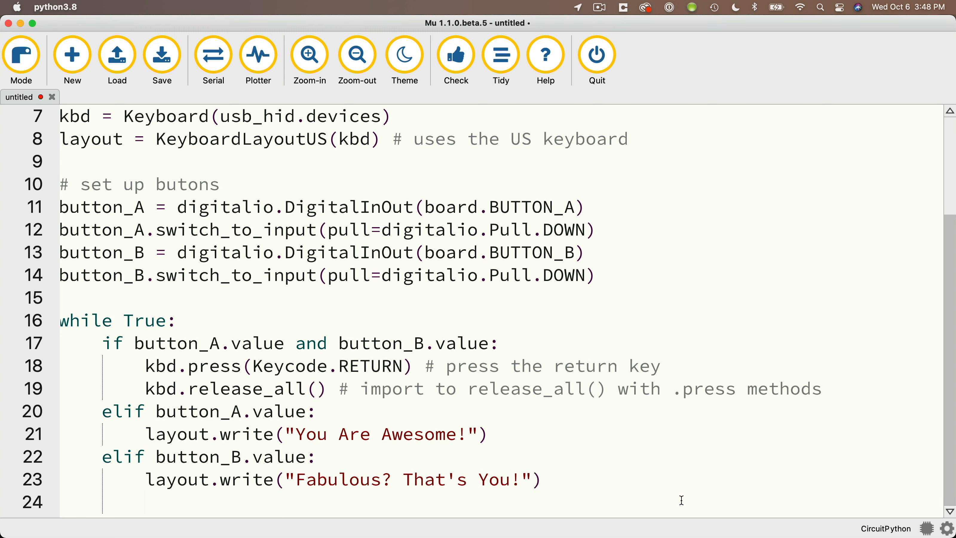
type("time.sleep(0.2)")
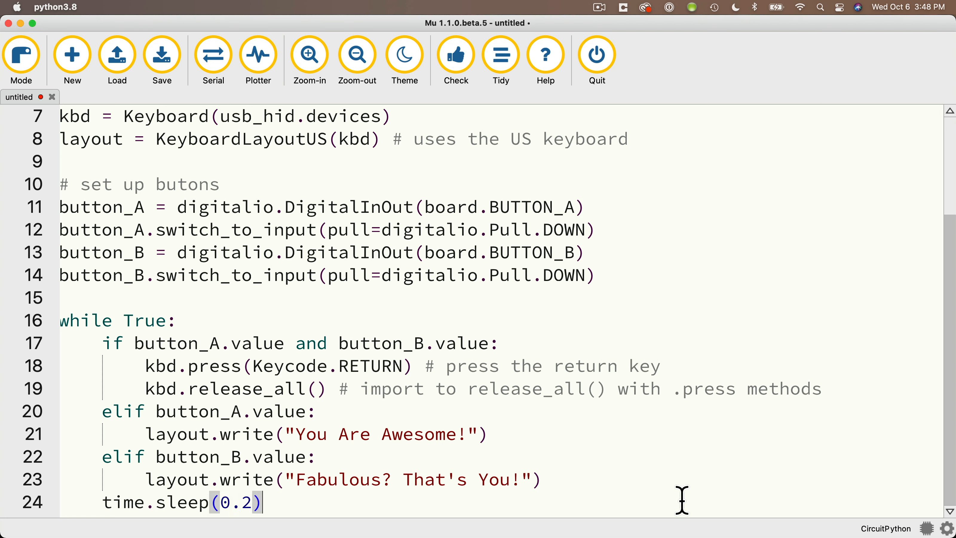
mouse_move(667, 475)
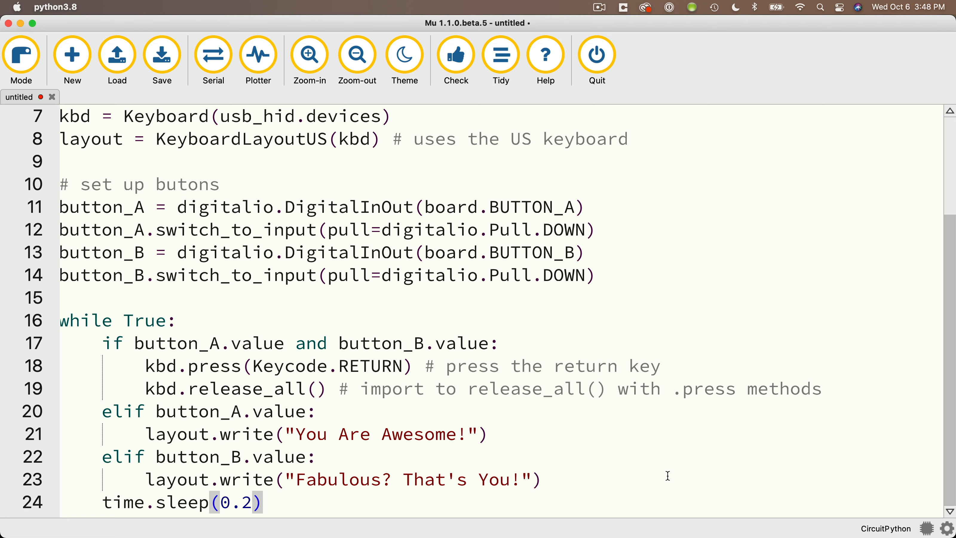
- With the insertion point in the Doc, let the buttons type 'Fabulous? That's You!' and 'You Are Awesome!' lines
left_click(161, 55)
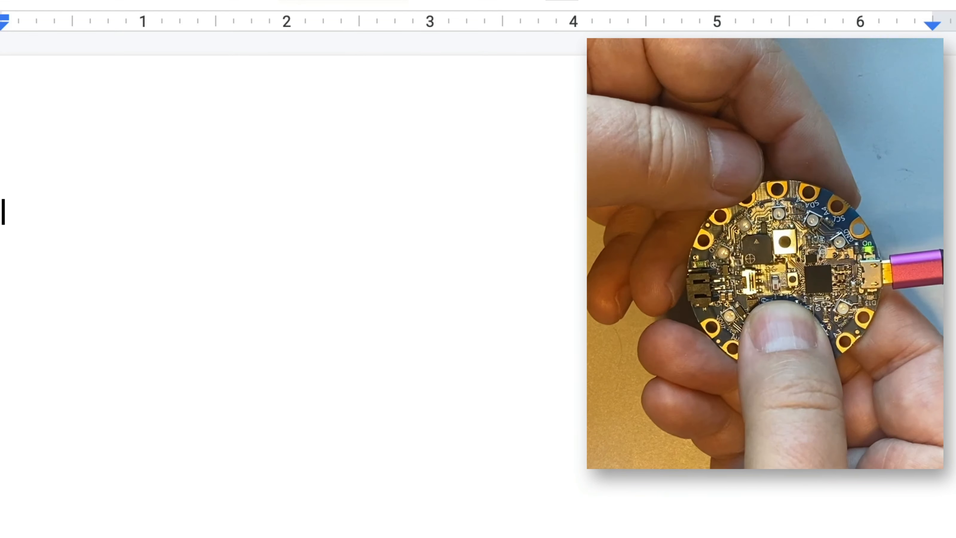
type("Fabulous? That's You!")
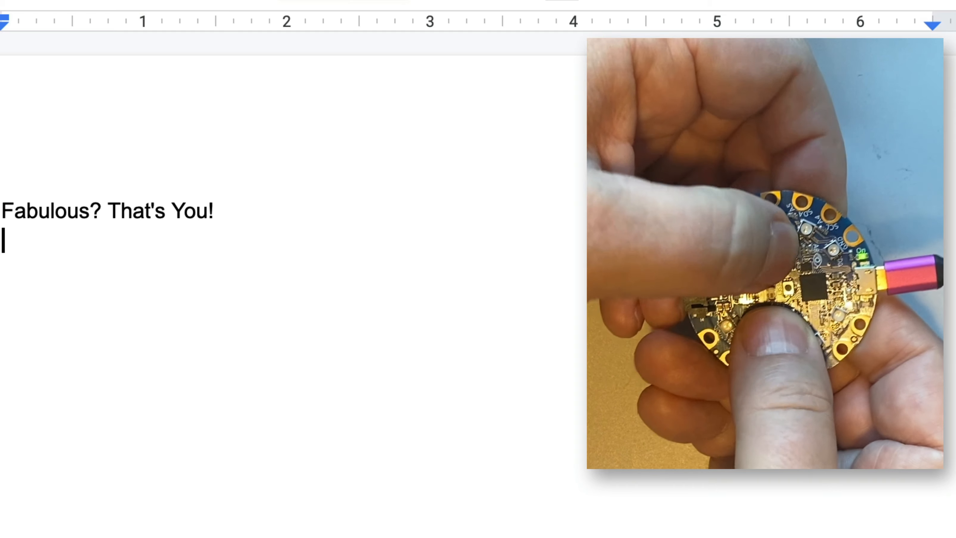
type("You Are A")
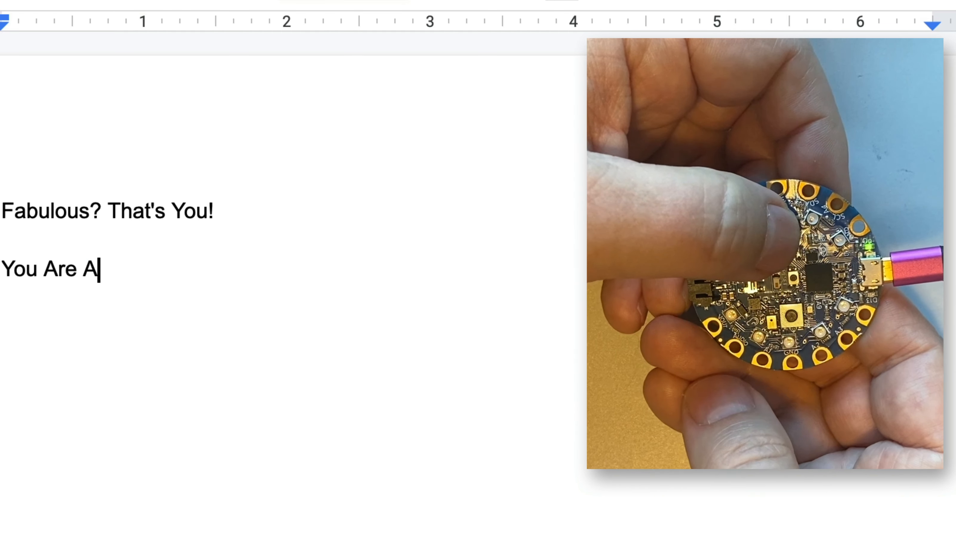
type("wesome!Fabulous? That's You!")
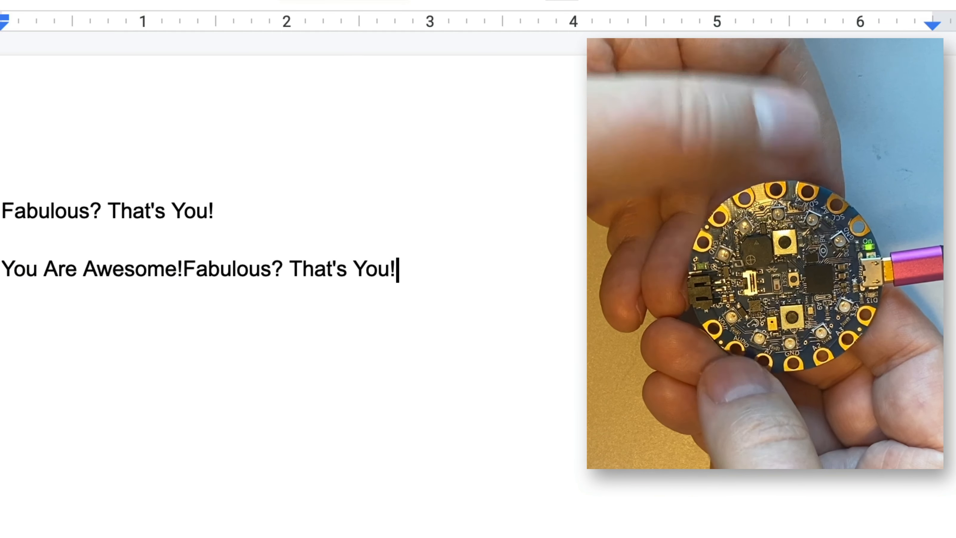
type("You Are")
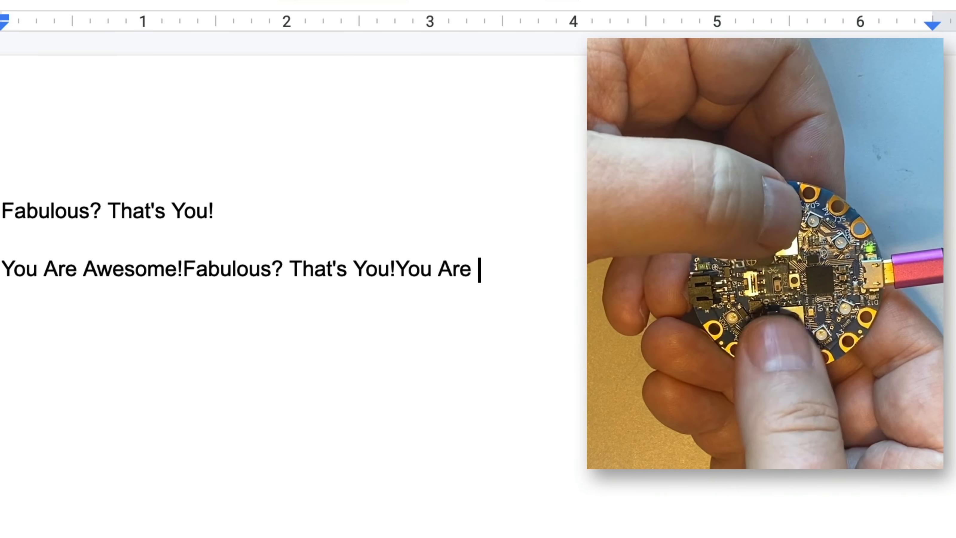
type("Awesome!")
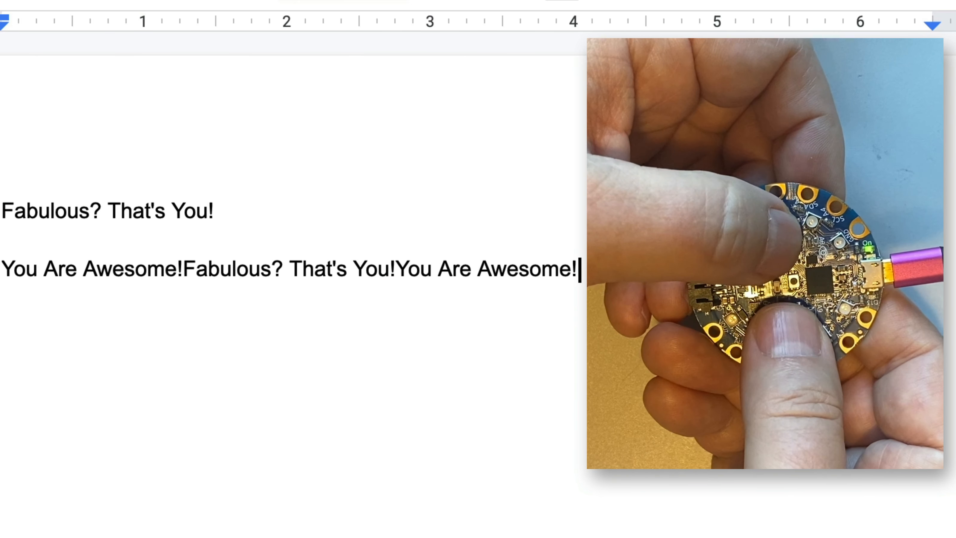
key("enter")
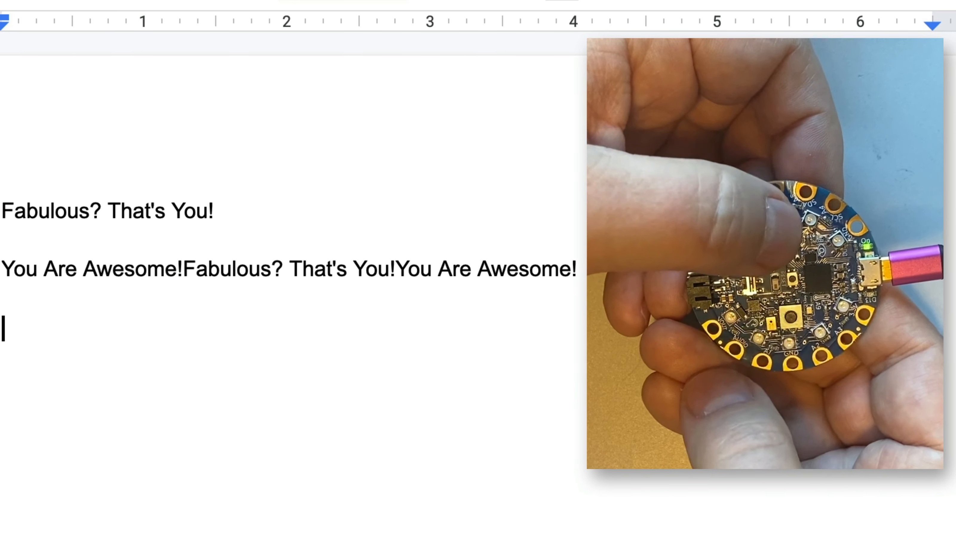
type("You Are Awesome!\")")
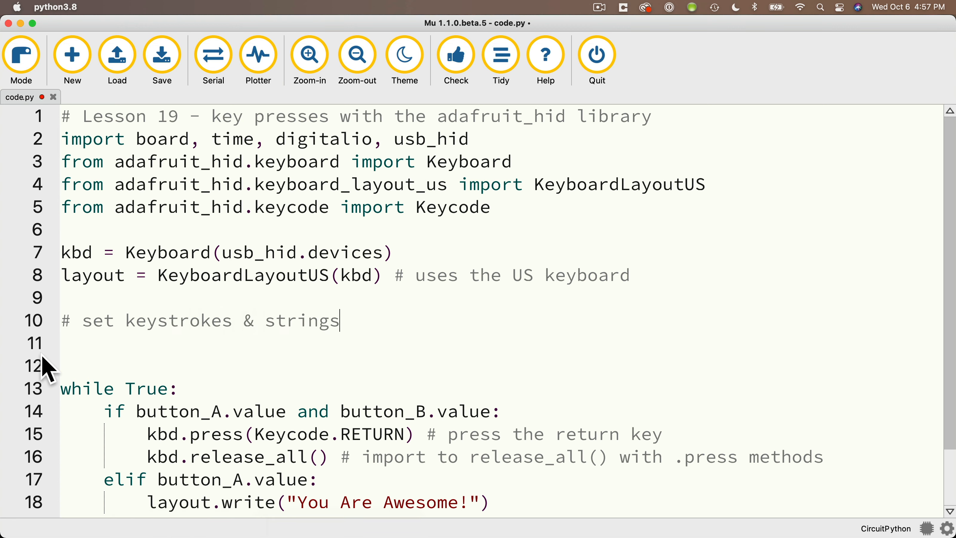
- Define keys = [Keycode.UP_ARROW, Keycode...] listing the keystrokes and strings
type("keys =")
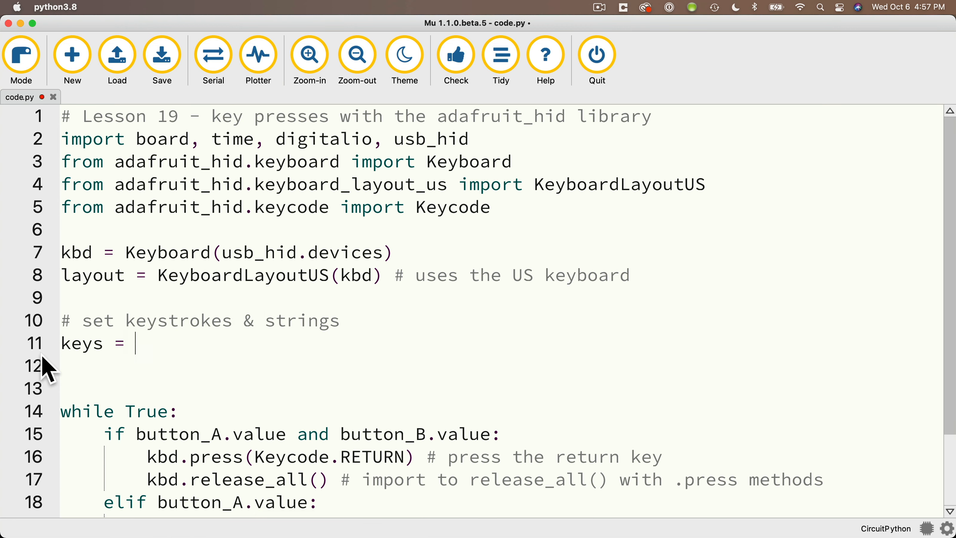
type("[")
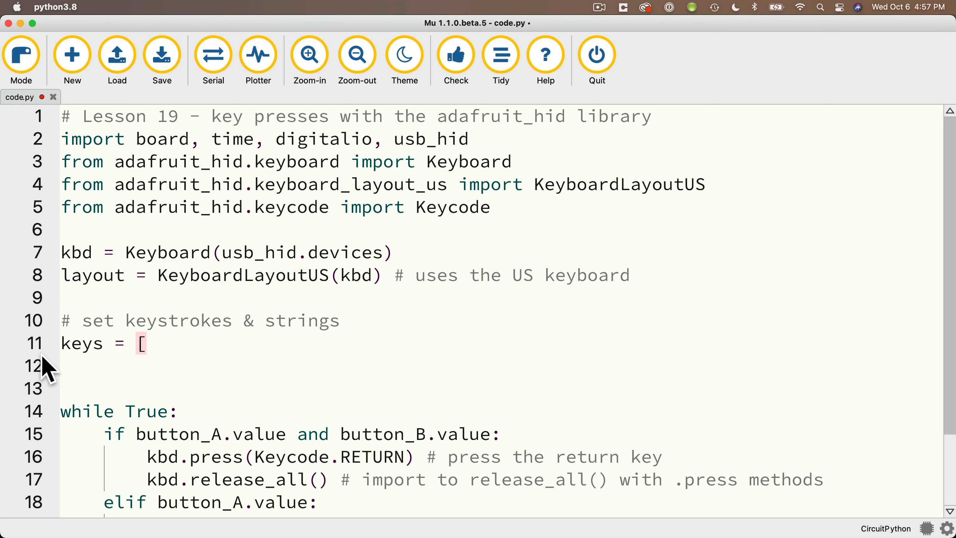
type("Keyco")
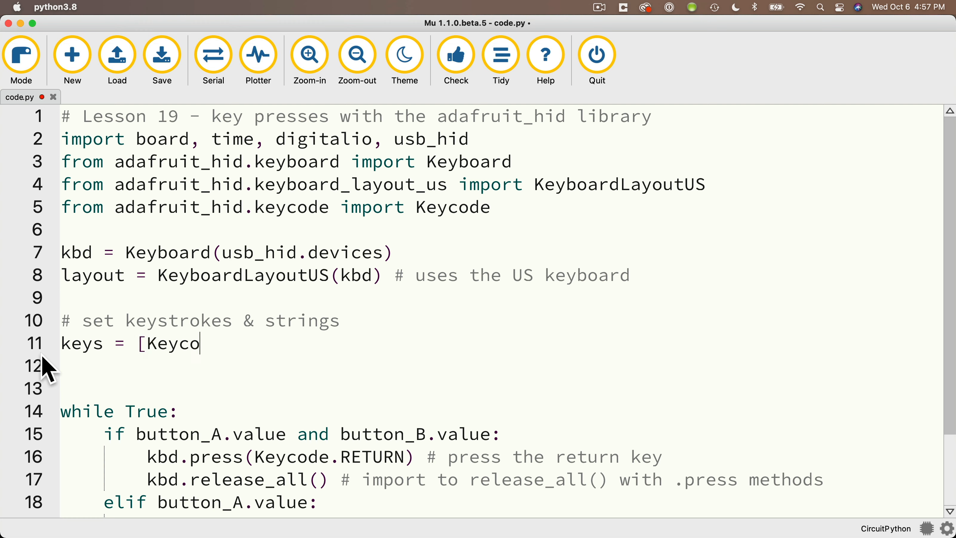
type("de.UP_ARROW, Keycode.DOWN_ARROW, Keycode.RETURN, Keycode.SPACE, \"A\",")
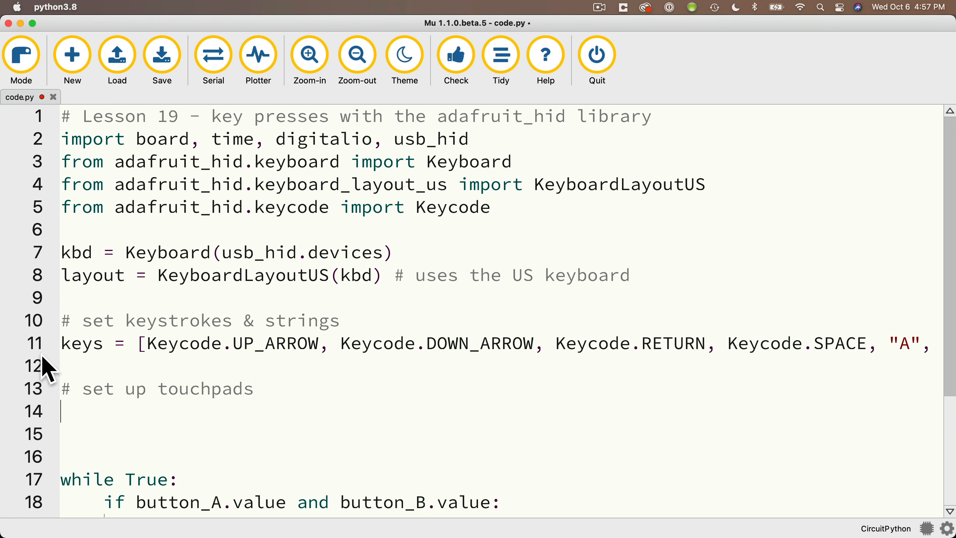
- Define pad = [board.A1 through board.A6, board.TX] for the touchpad pins
type("pad")
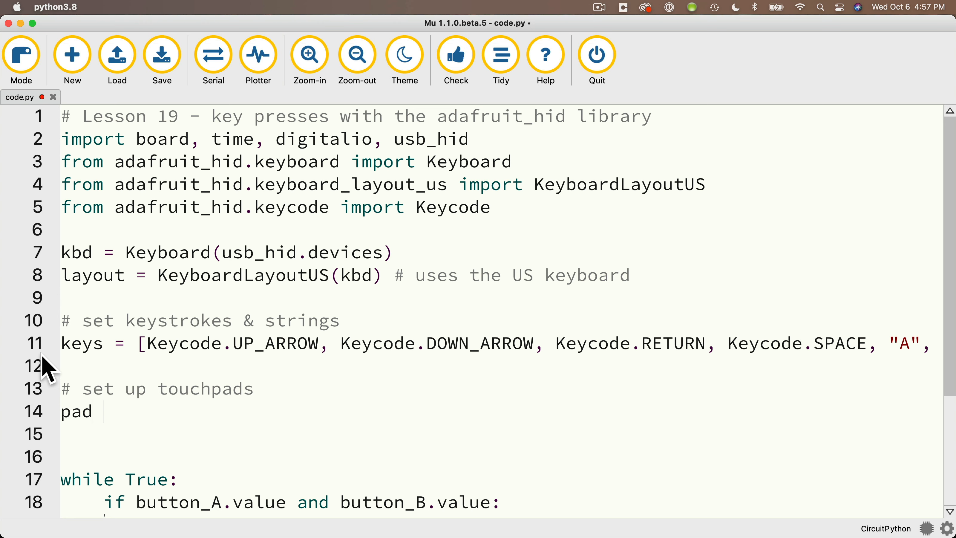
type("= [board")
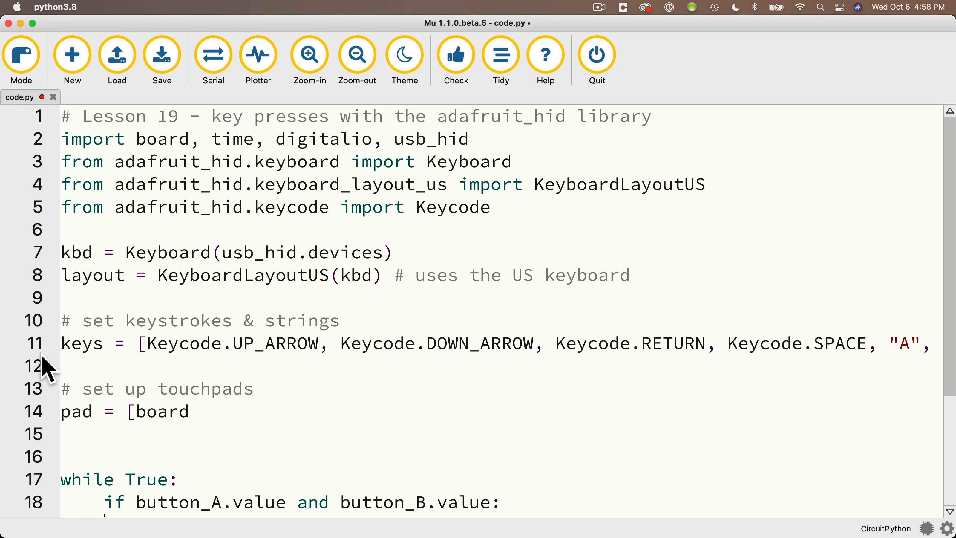
type(".A1, board.A2, bo")
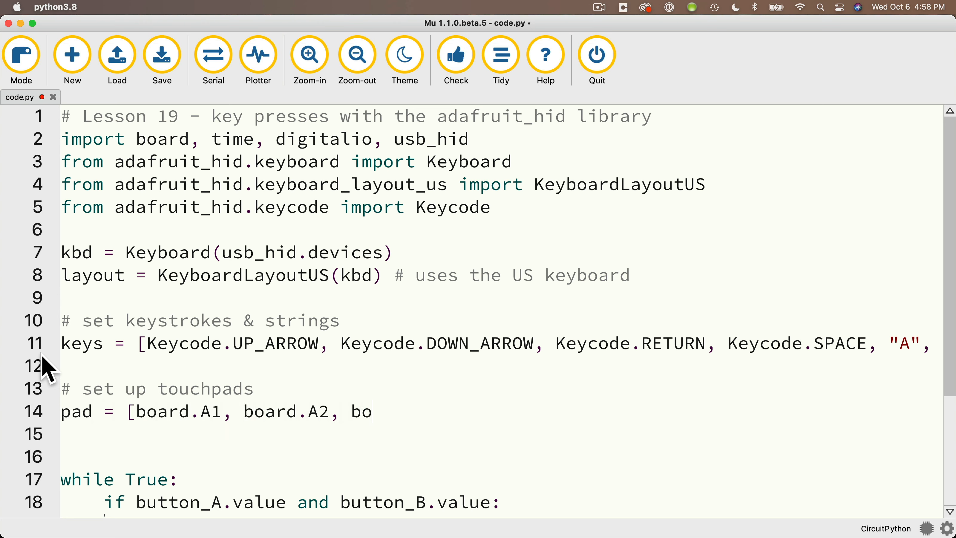
type("ard.A3, board.A4, boar")
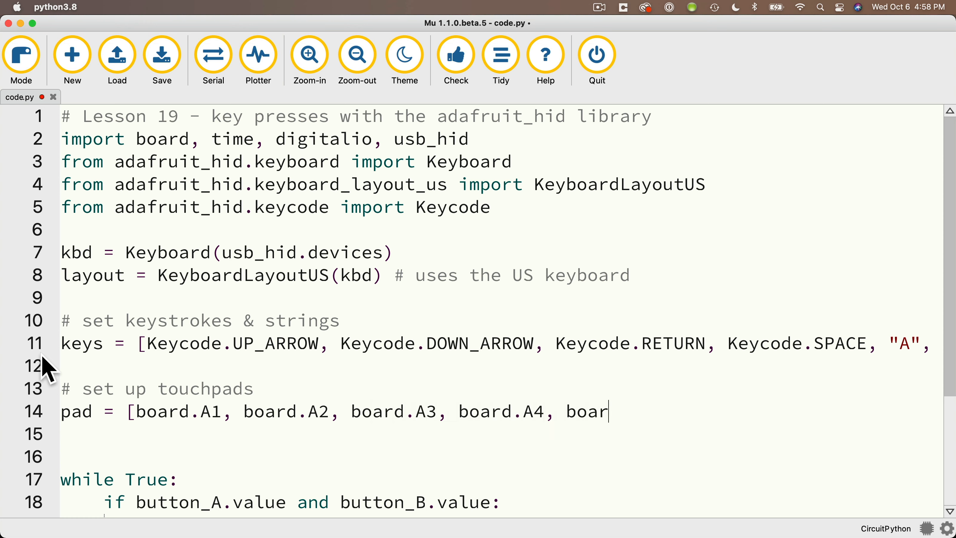
type("d.A5, board.")
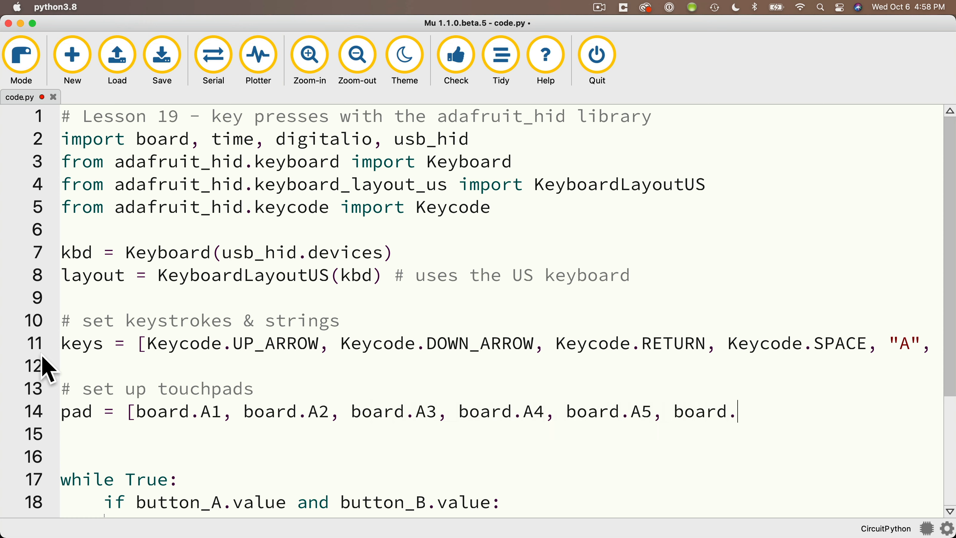
type("A6, board.TX")
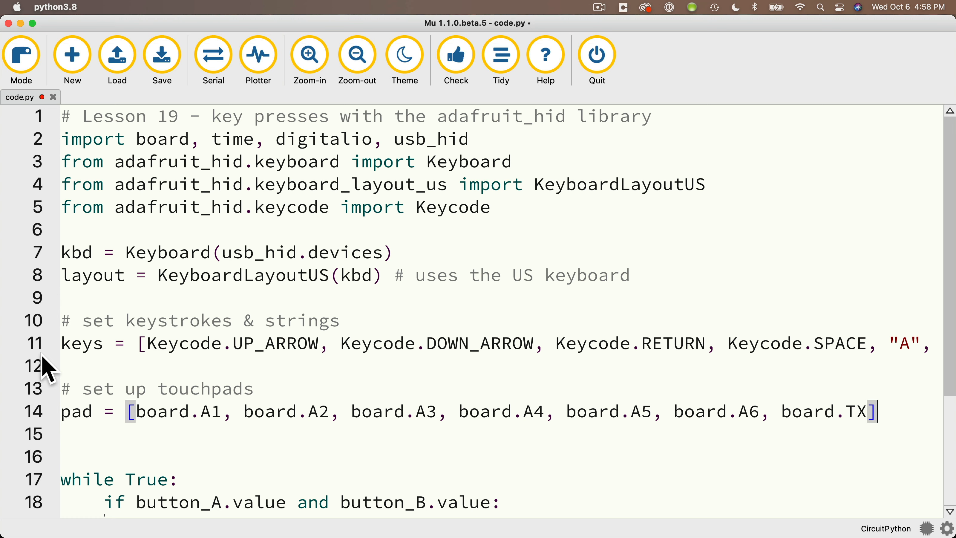
- Add a comment and touchpad = [], then a '# loop through all' comment for the TouchIn setup loop
type("# create an empty list named touchpad_A")
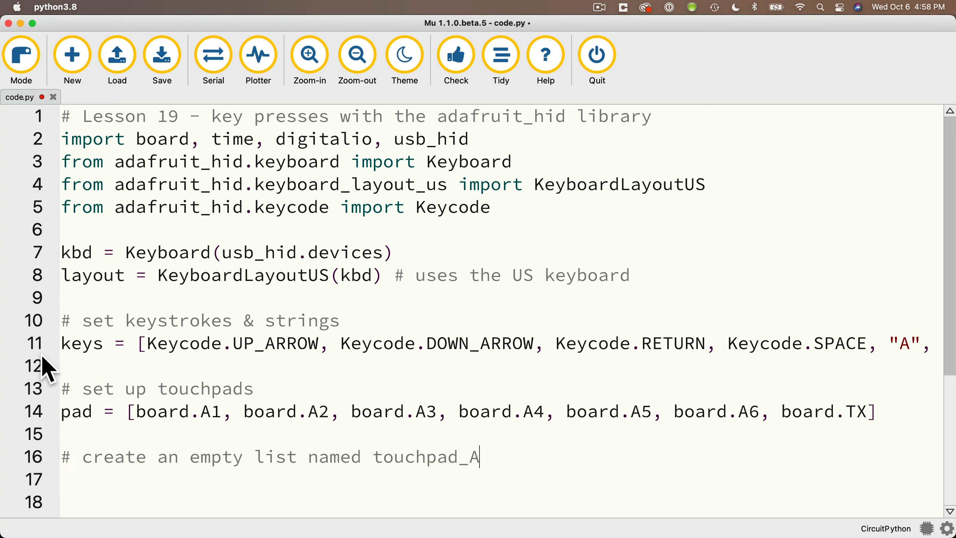
type("1")
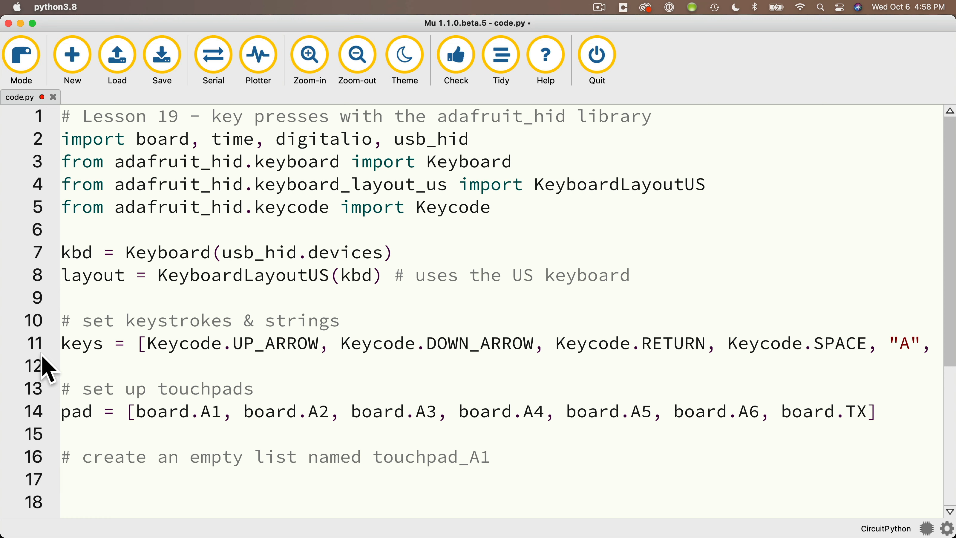
type("touchpad =")
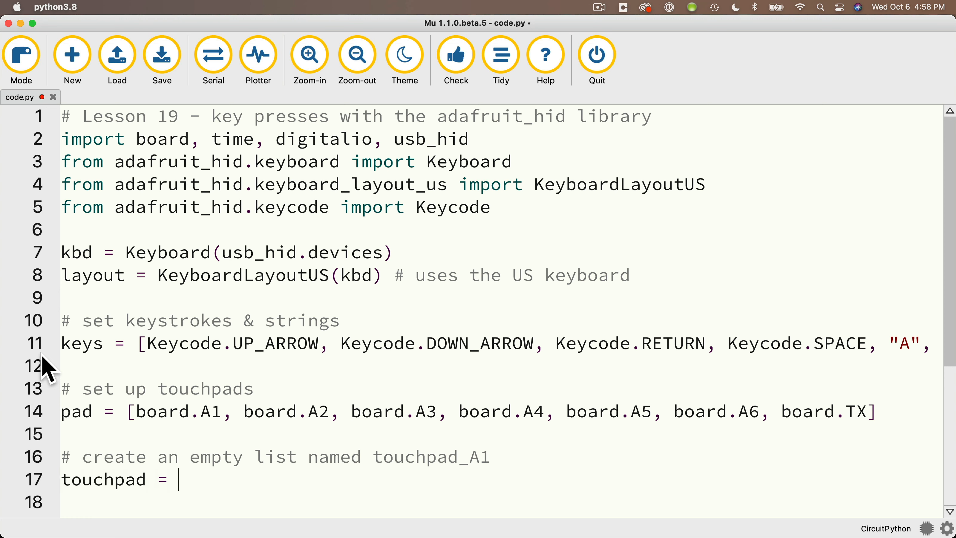
type("[]")
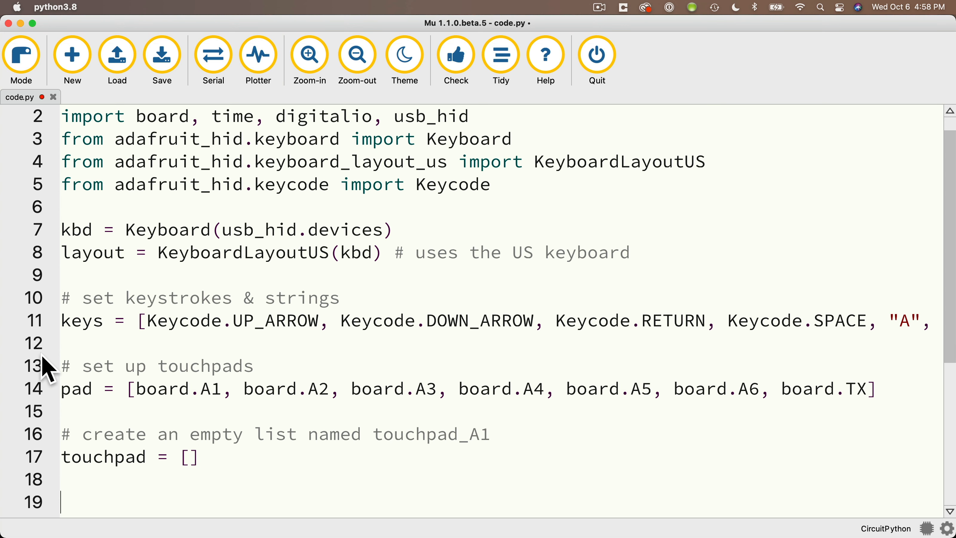
type("# loop through all")
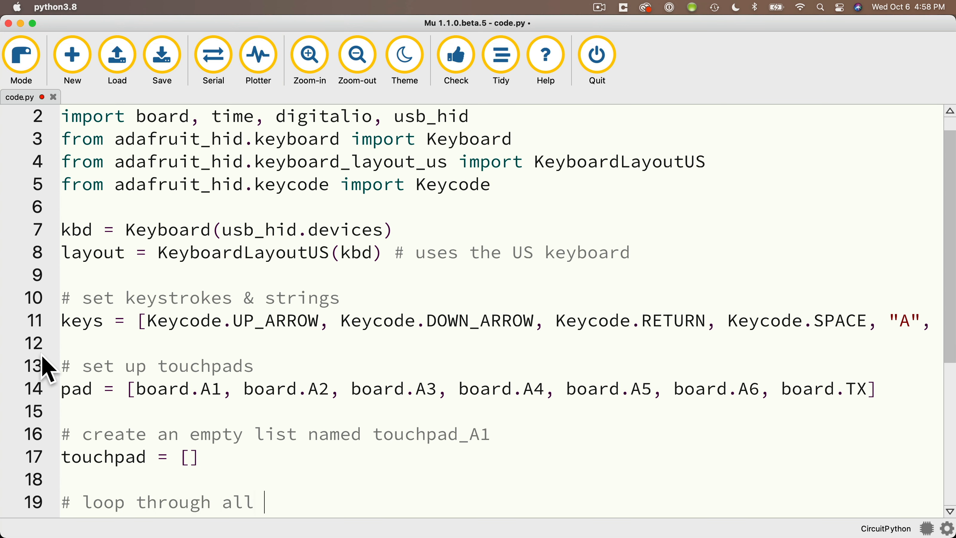
type("e")
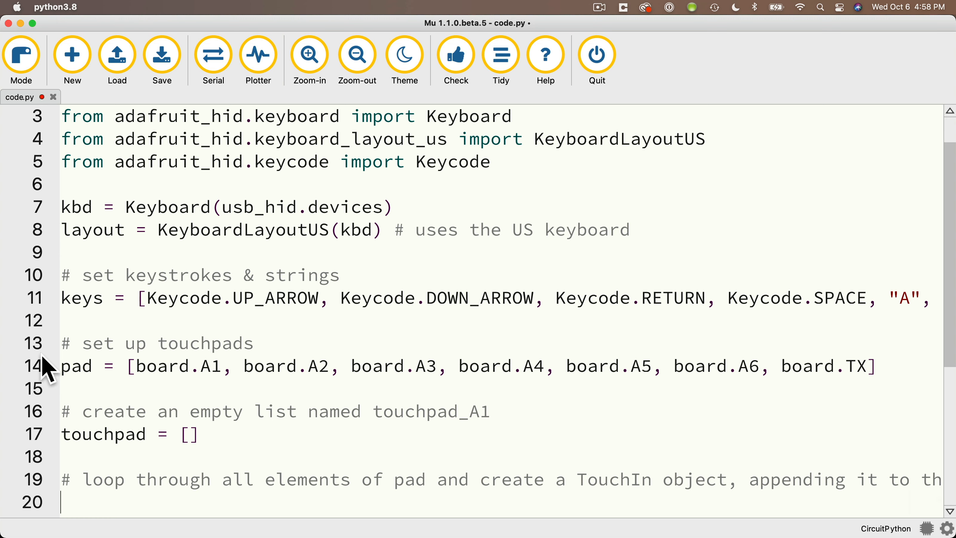
- Write for i in range(len(pad)): touchpad.append(touchio.TouchIn(pad[i]))
type("f")
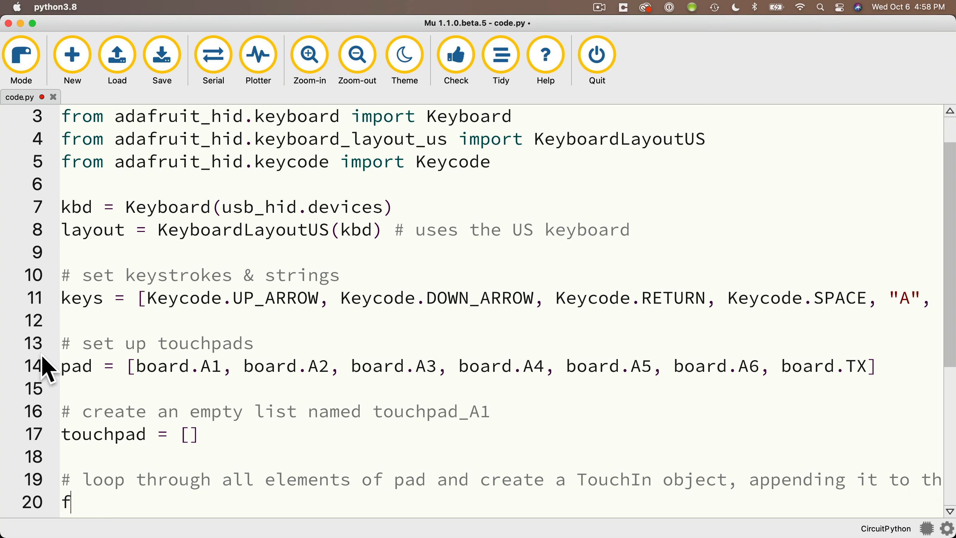
type("or i in rang")
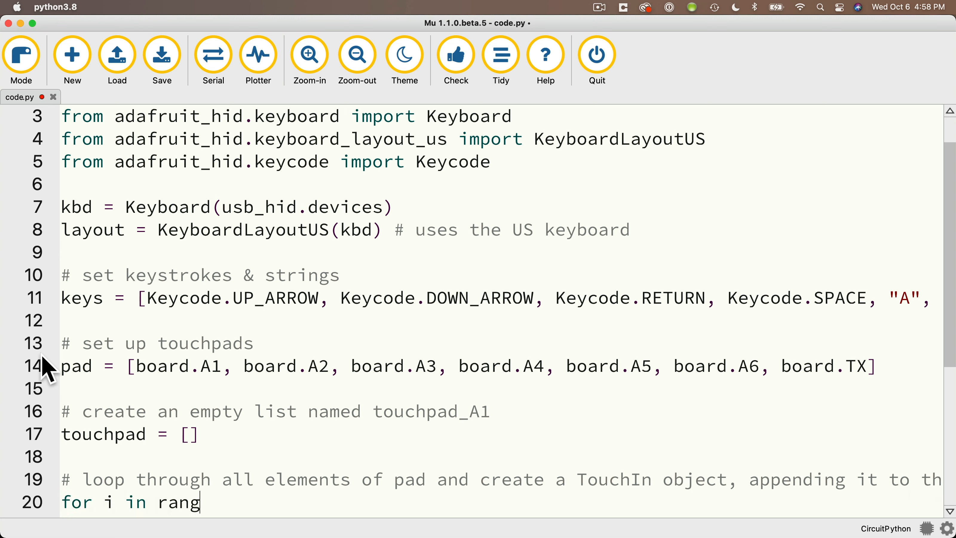
type("e(len(pad))")
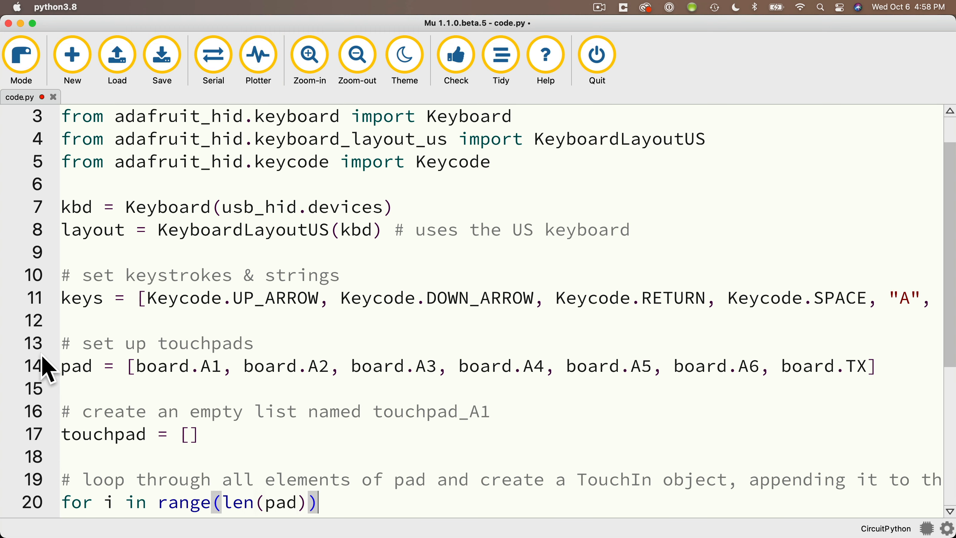
type(":")
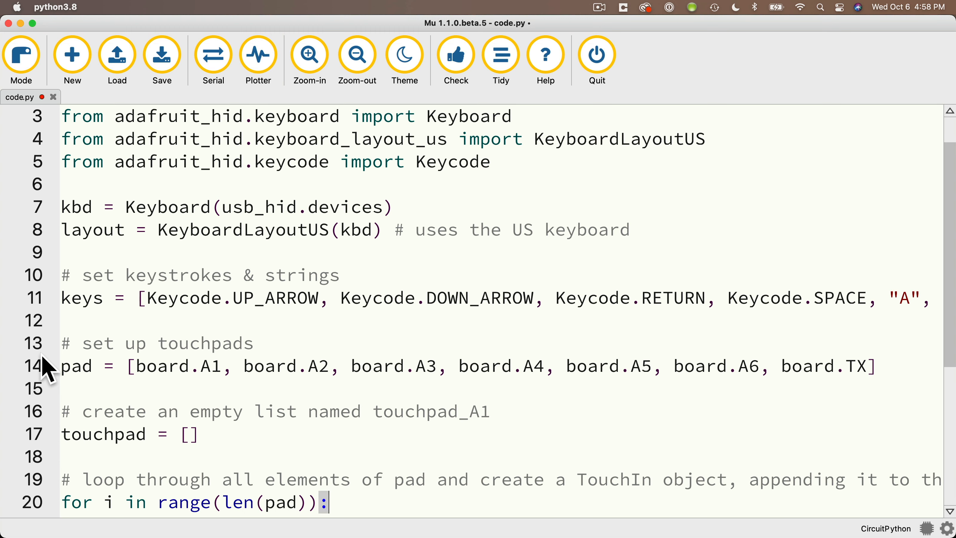
type("touchpad.append")
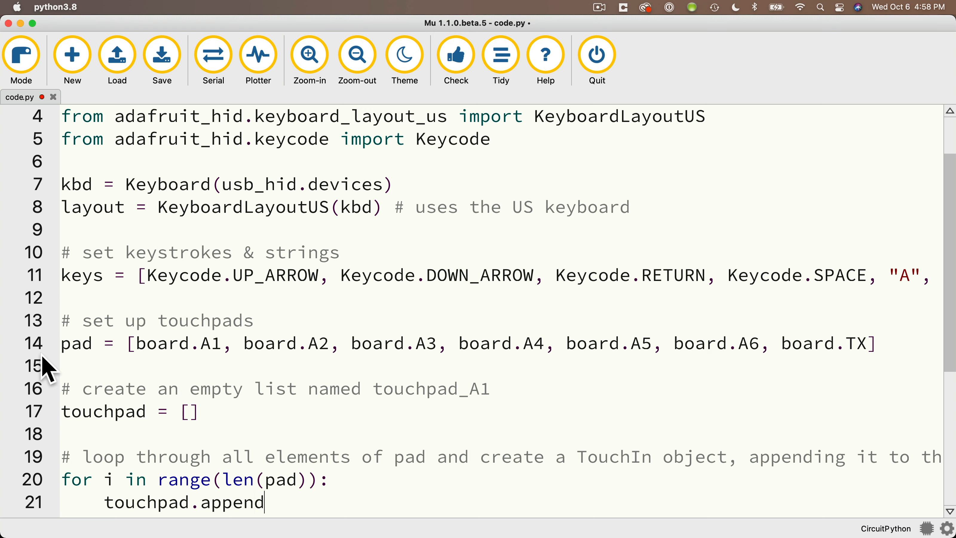
type("(")
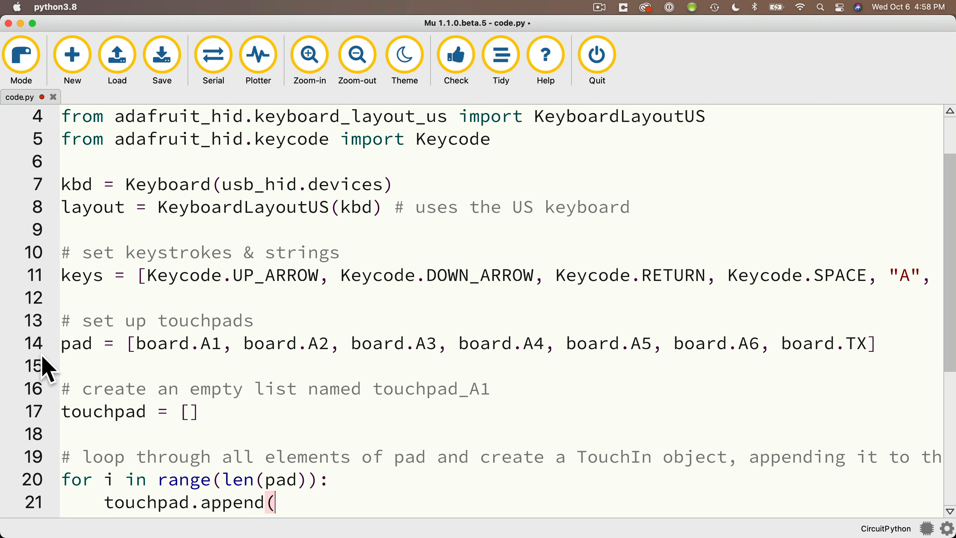
type("touchio.Touch")
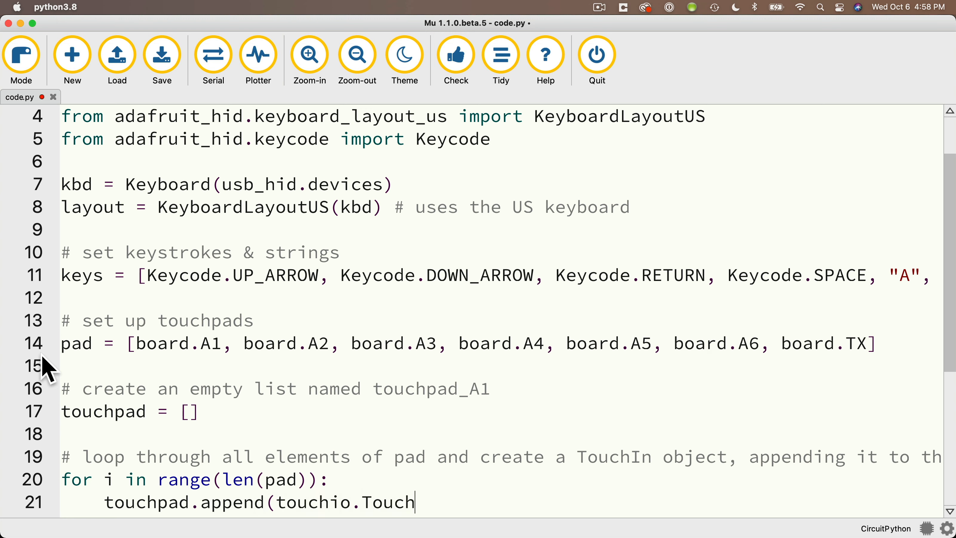
type("In(")
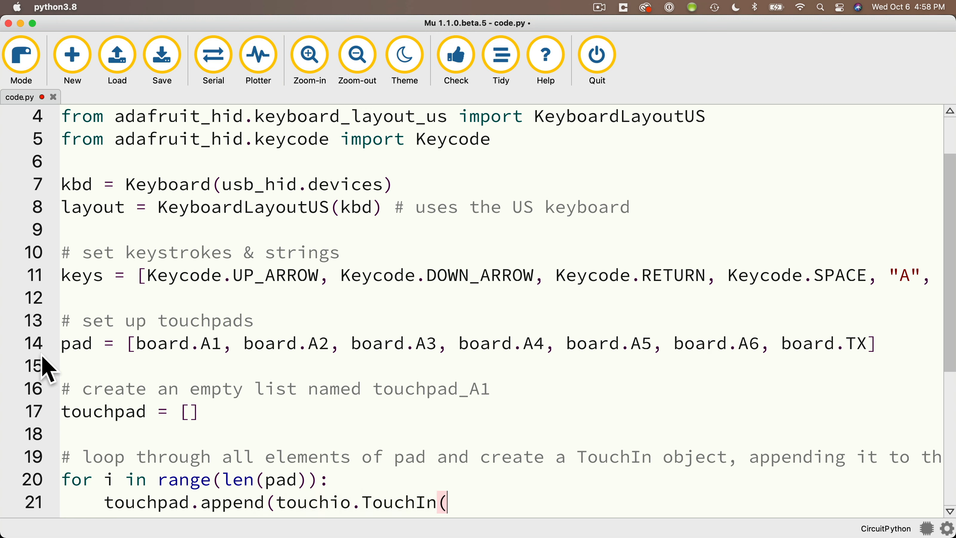
type("pad[i]")
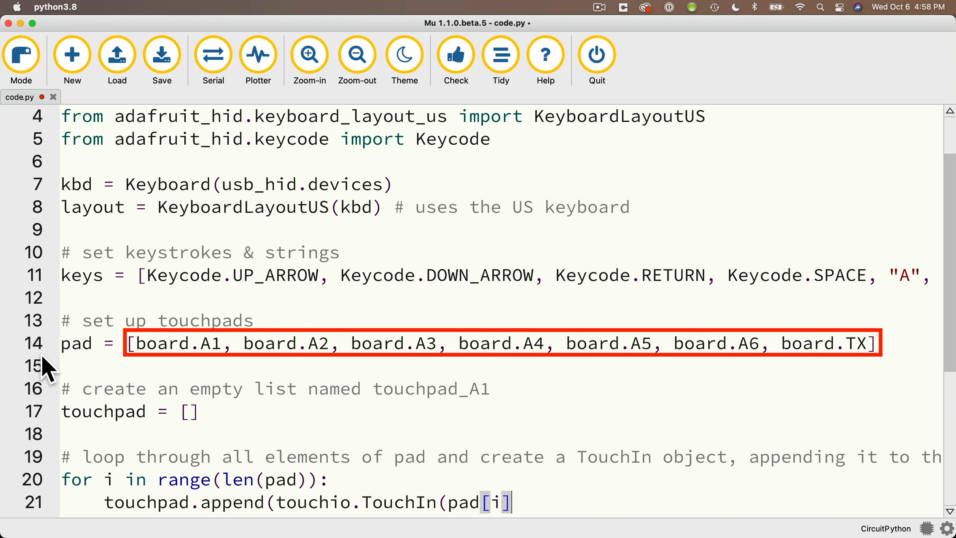
type(")")
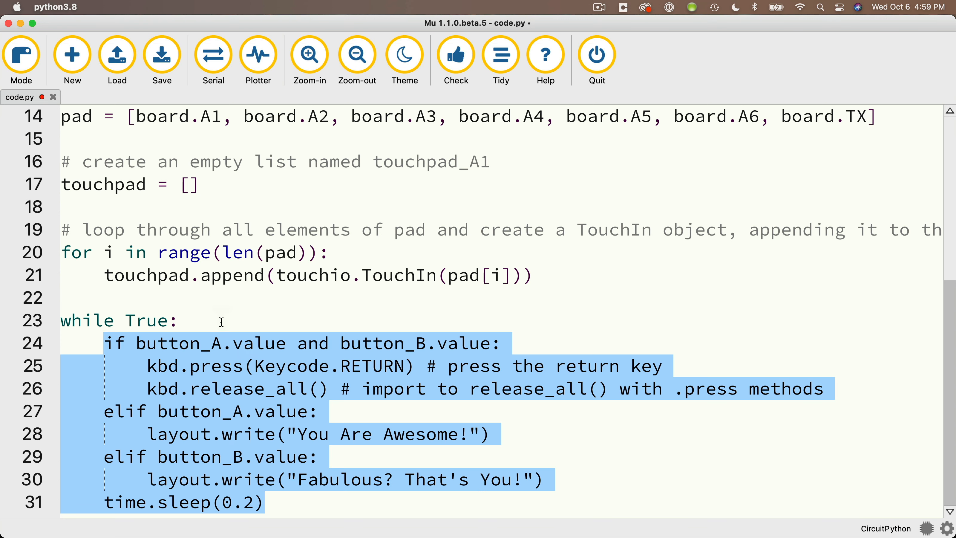
- Inside the main loop add for i in range(len(touchpad)):
left_click(174, 321)
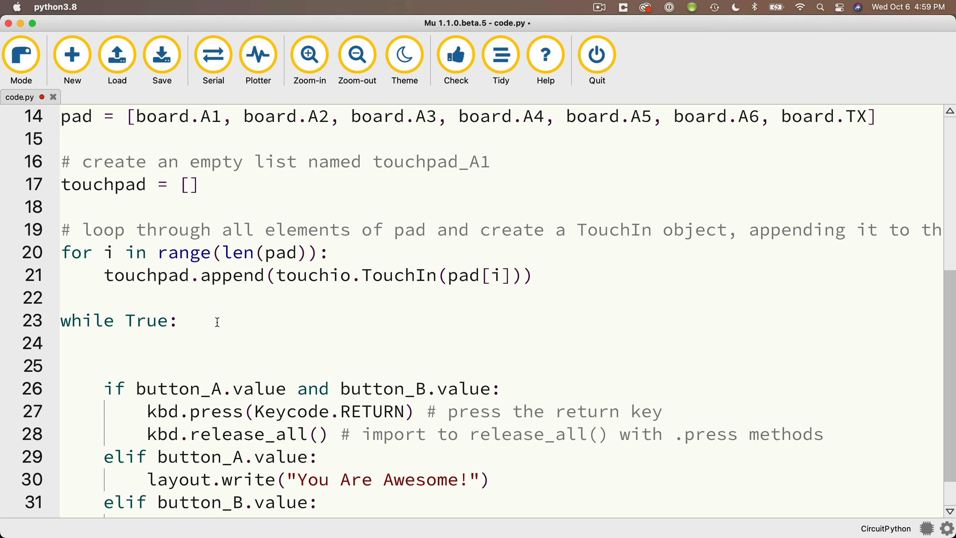
type("for i in ran")
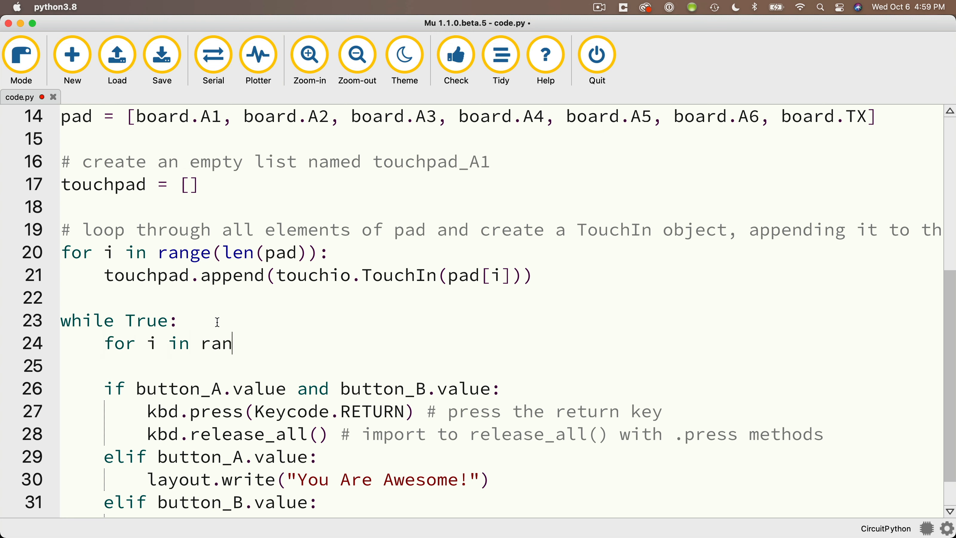
type("ge(len(touchp")
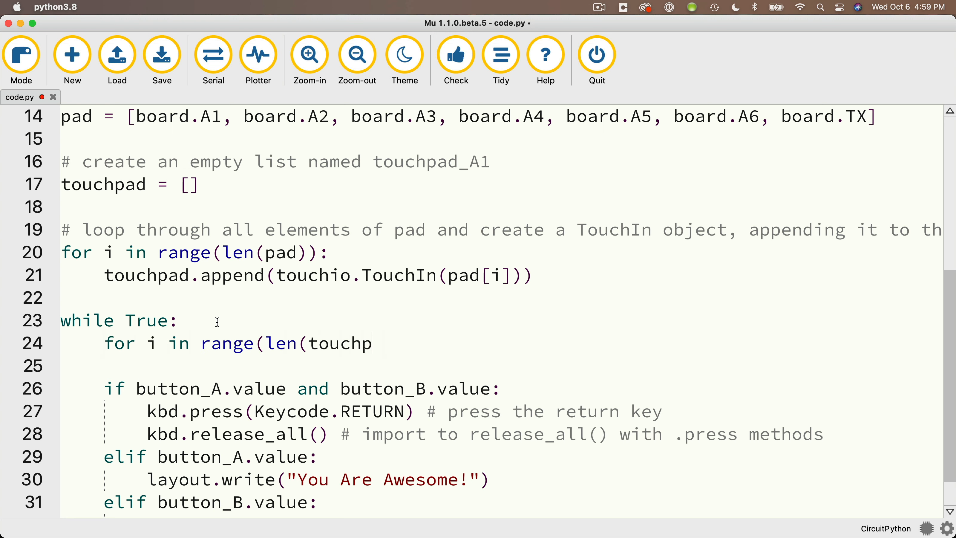
type("ad)):")
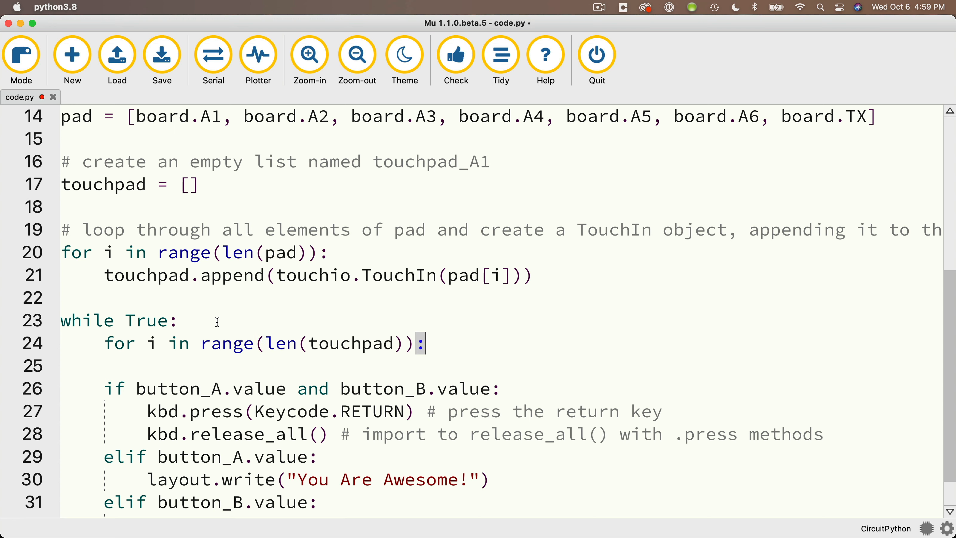
key("Return")
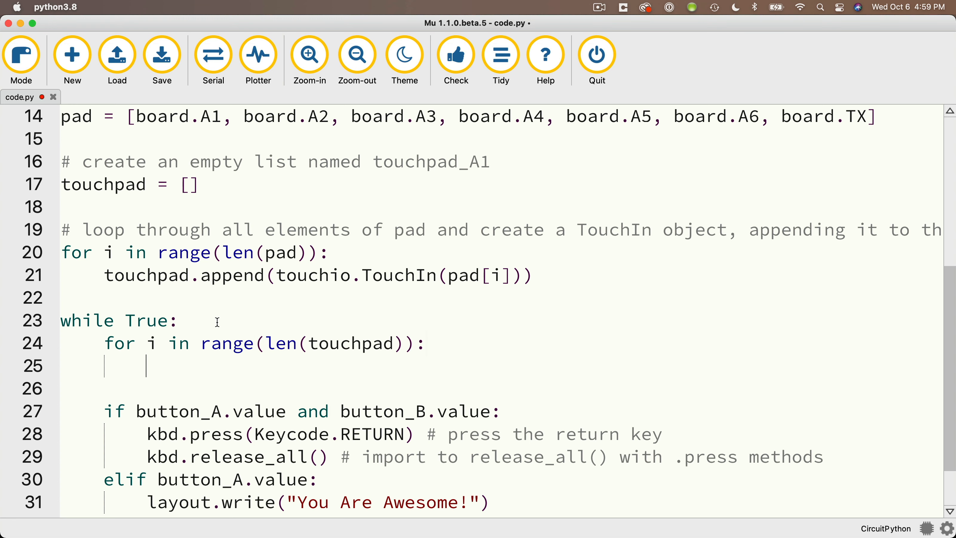
- Add if touchpad[i].value: with an '# if pad is being touched' comment
type("if")
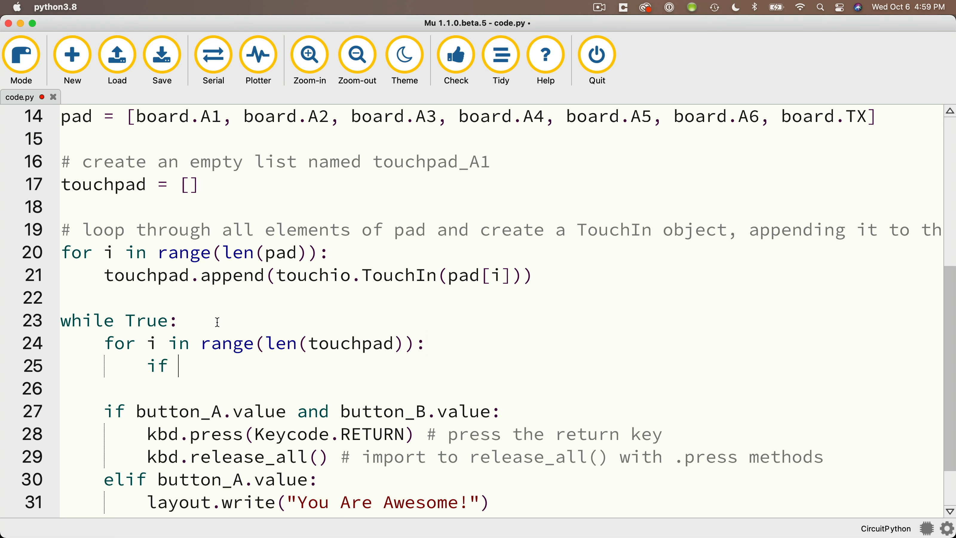
type("touchpad[i]")
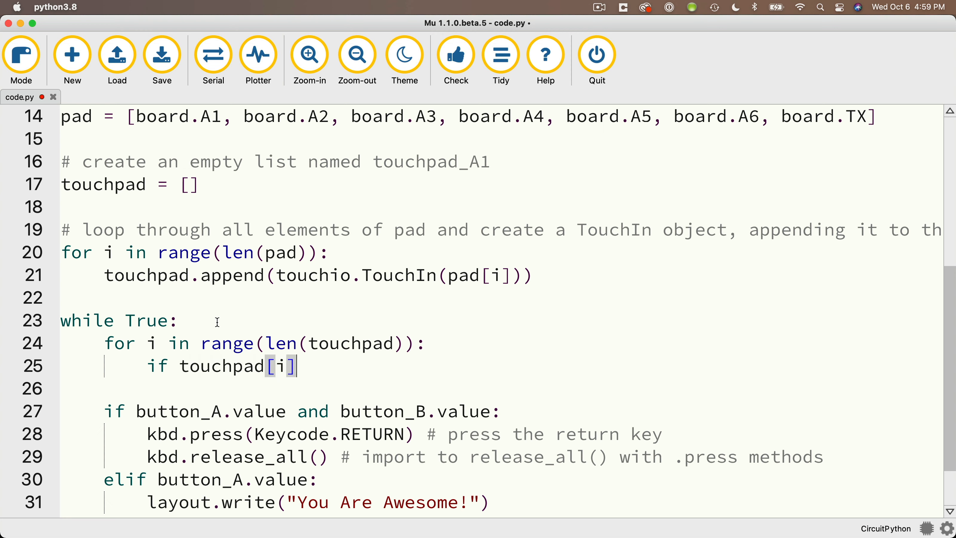
type(".value:")
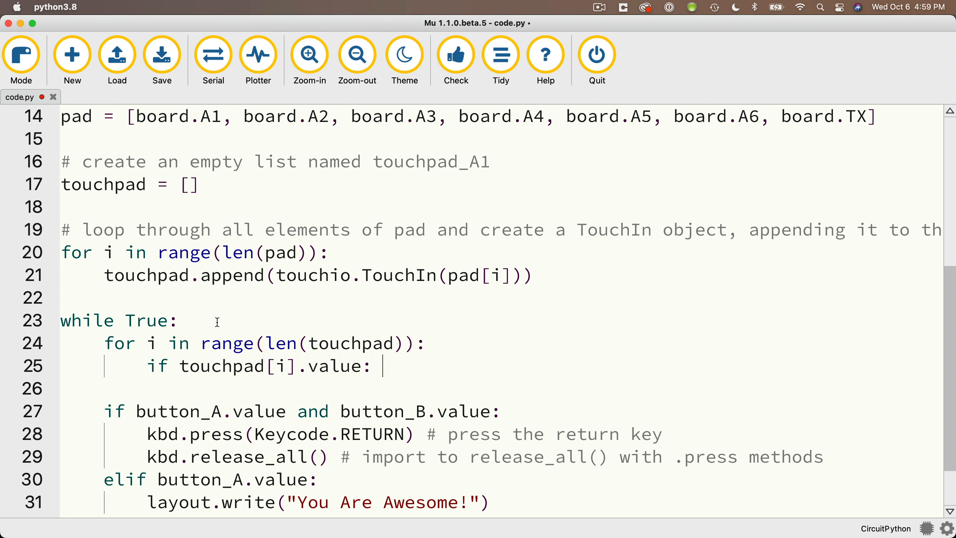
type("# if")
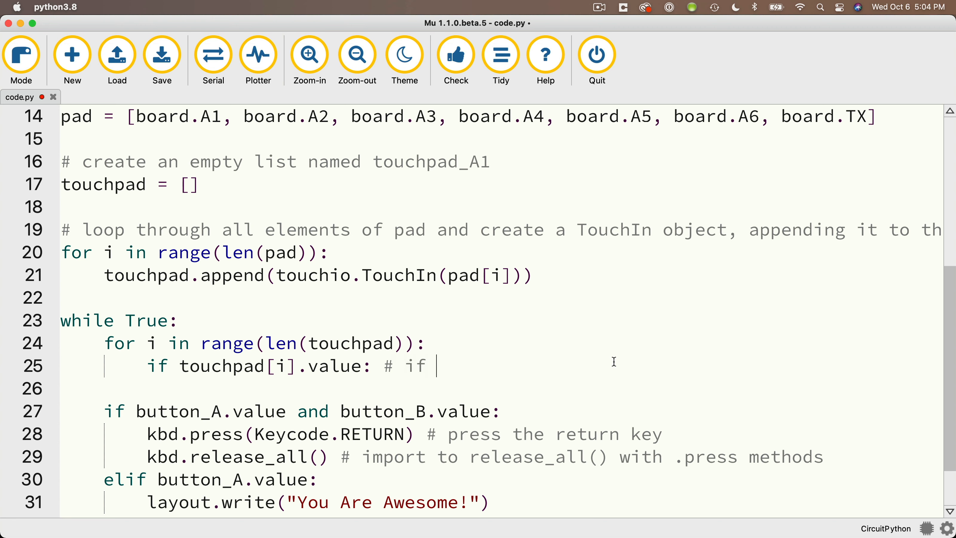
type("pad is being touched")
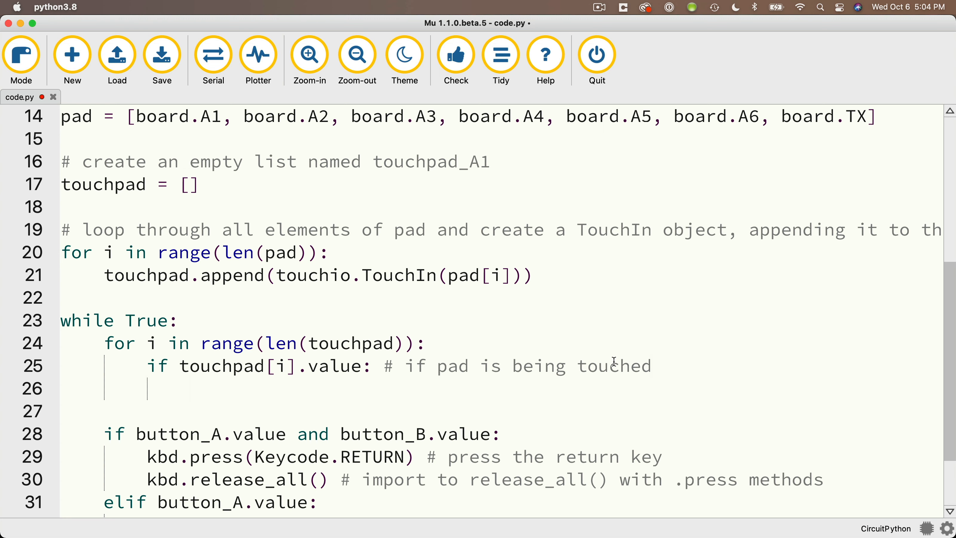
- Add if isinstance(keys[i], str): layout.write(keys[i]) with a comment that the element is a string
left_click(189, 388)
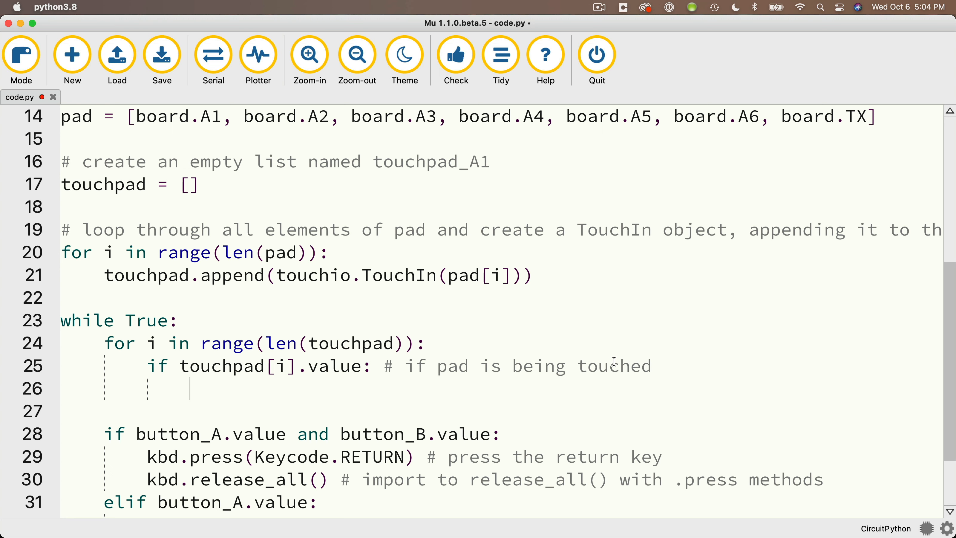
type("if is")
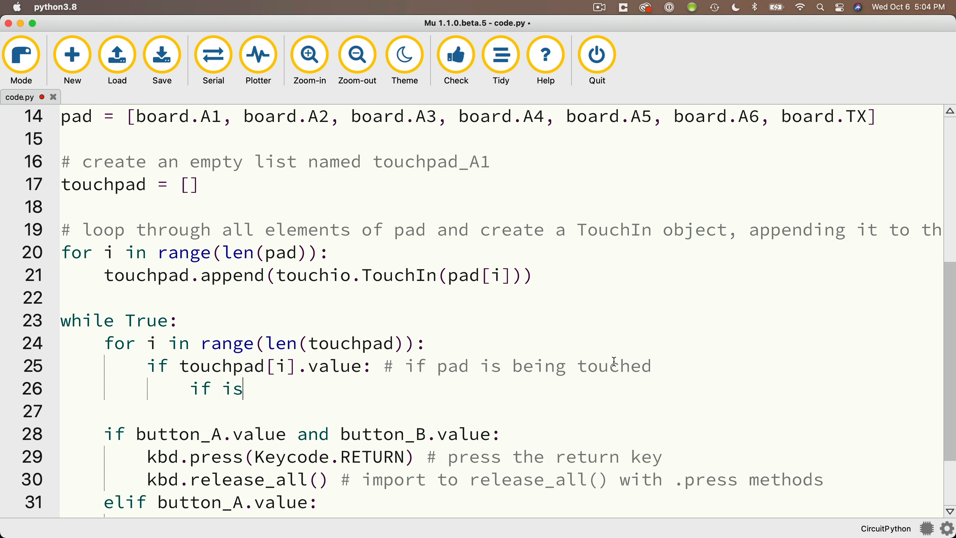
type("instance")
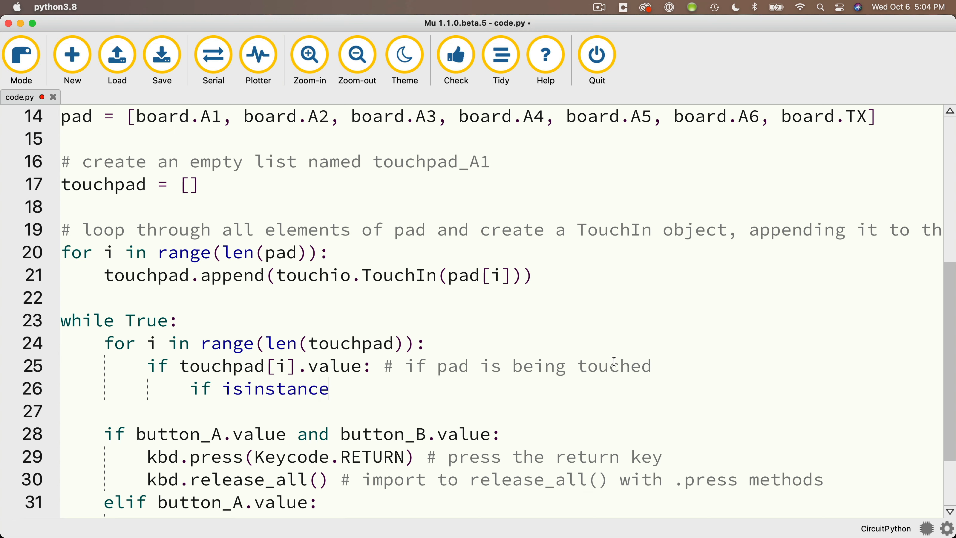
type("(")
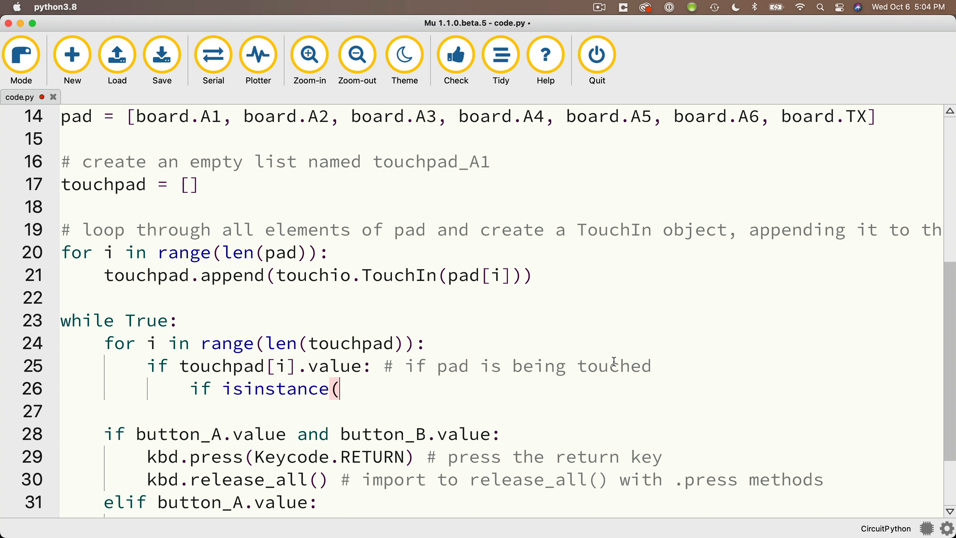
type("keys[i],")
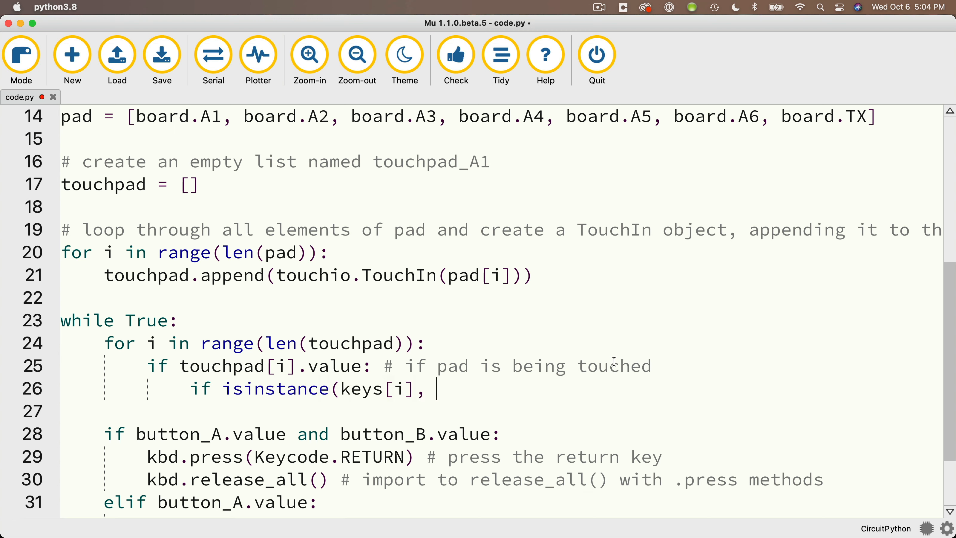
type("str):")
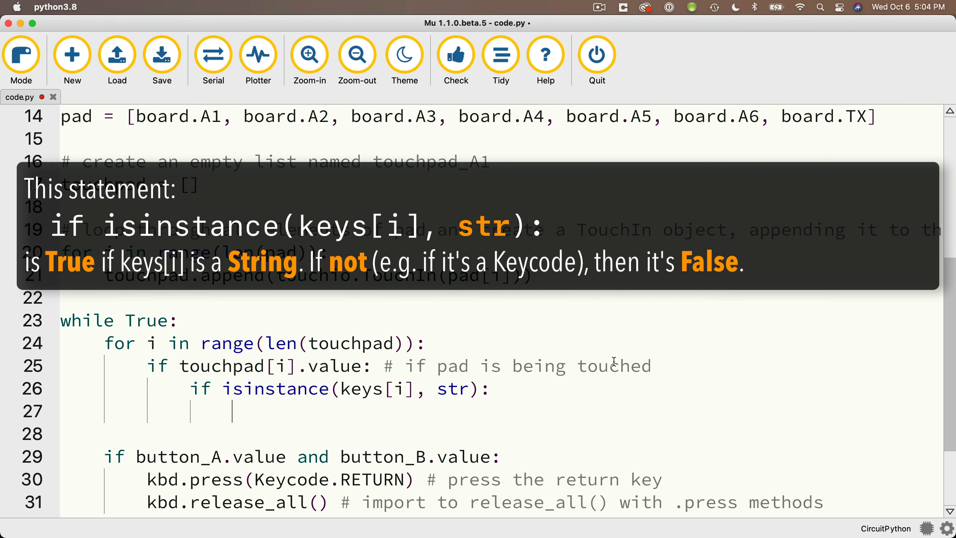
type("# if the element of keys")
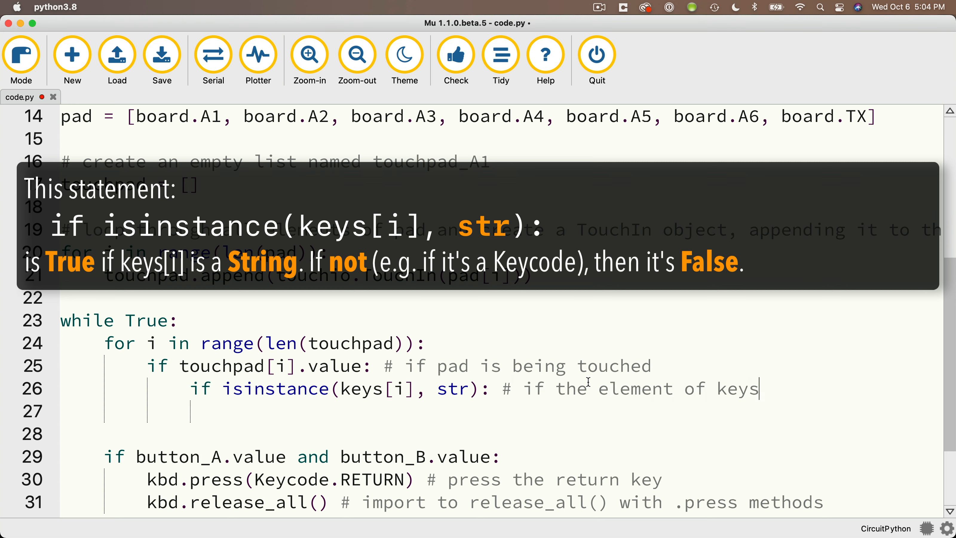
type("is a string...")
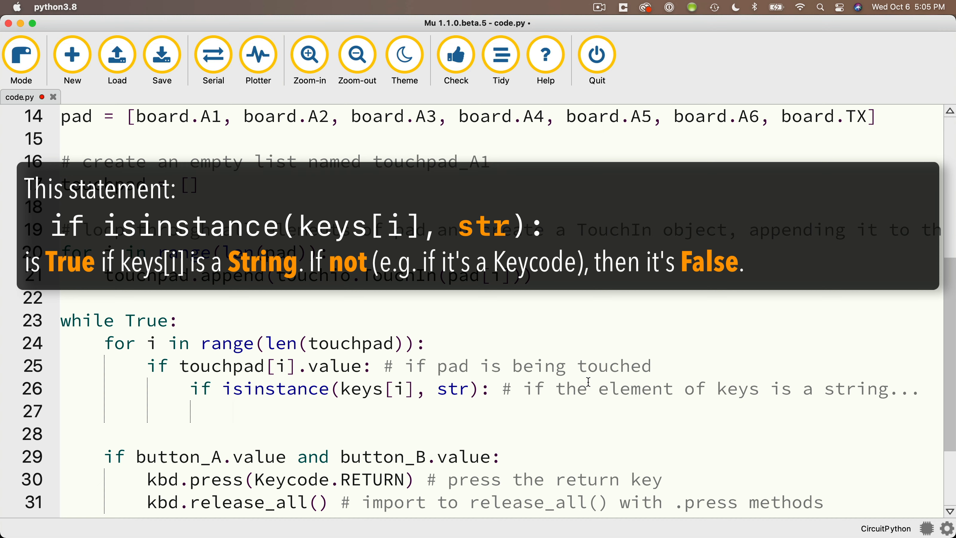
type("layout.write(key")
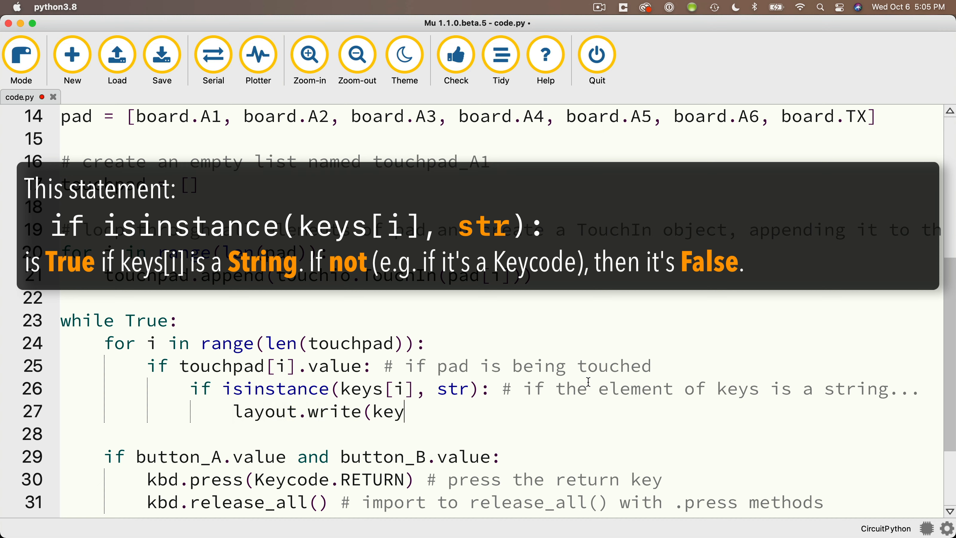
type("s[i]) # send it with layout.write(")
type("el")
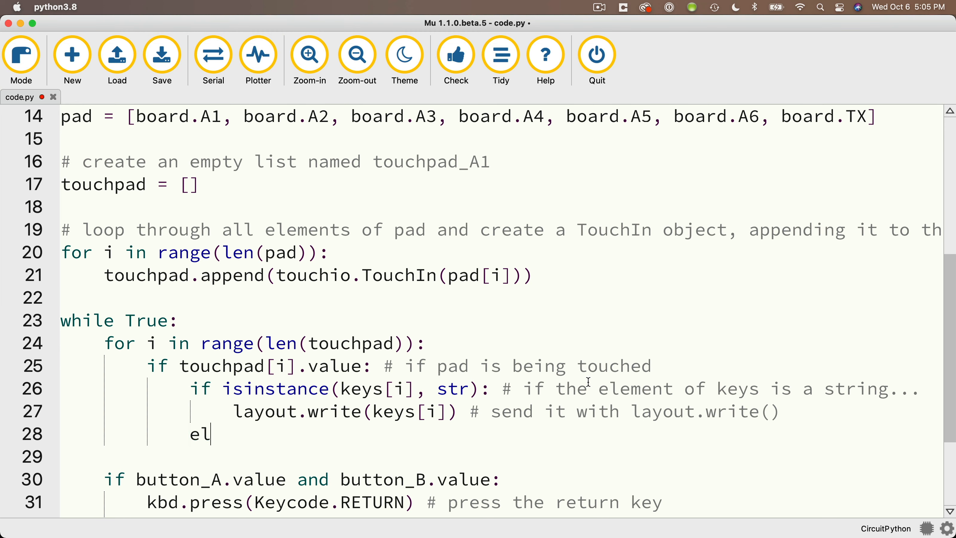
- Add else: kbd.press(keys[i]) with the comment '# it must be a Keycode, so use kbd.press()'
type("se:")
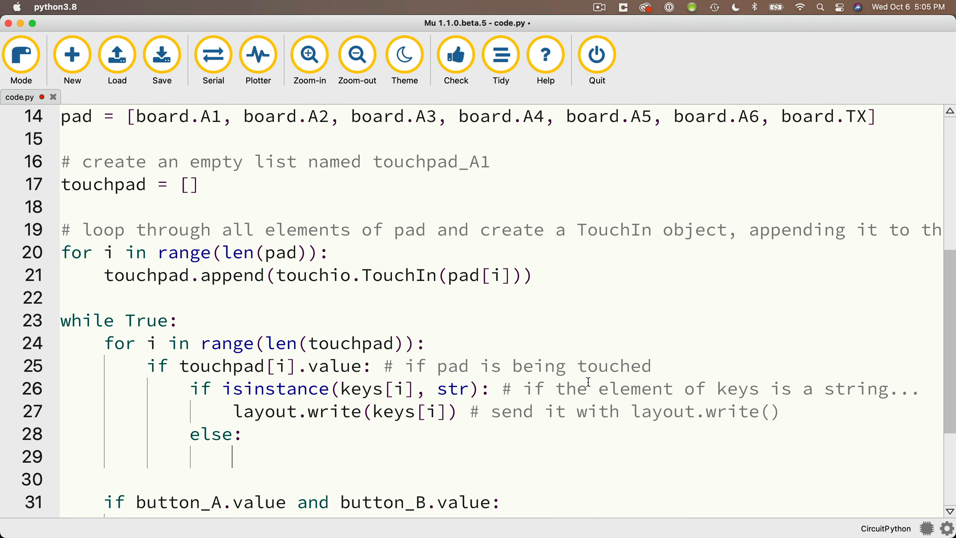
type("kbd.press")
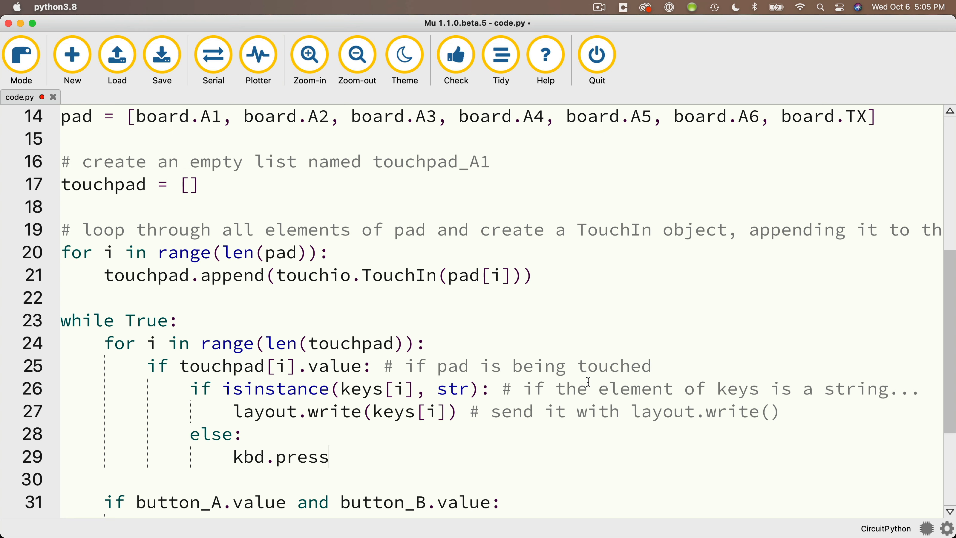
type("(key")
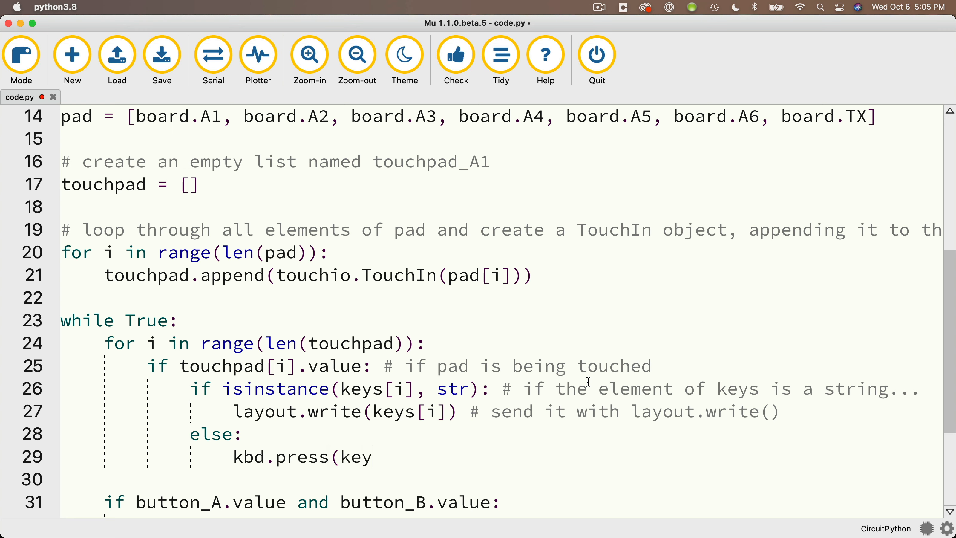
type("s[i])")
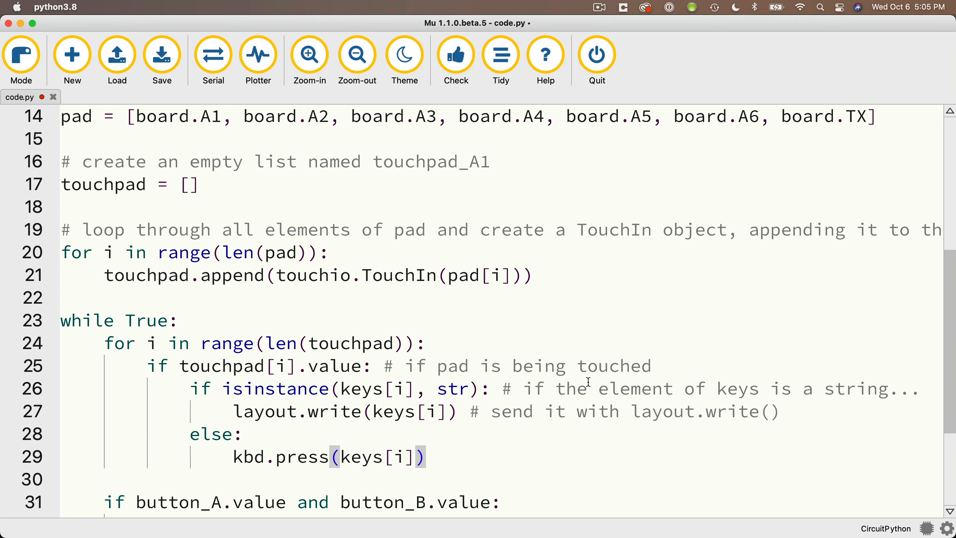
type("# it must be a")
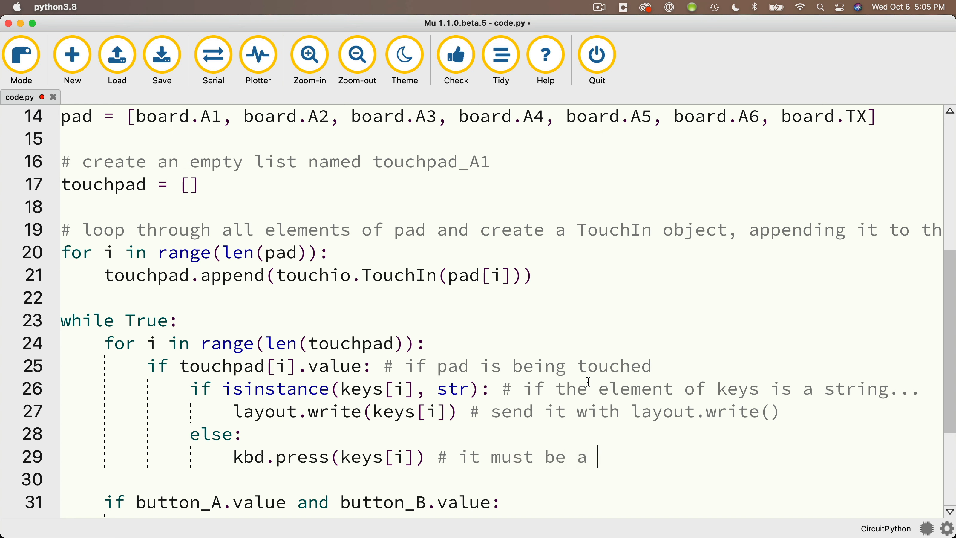
type("Keycode, so use kbd.press()")
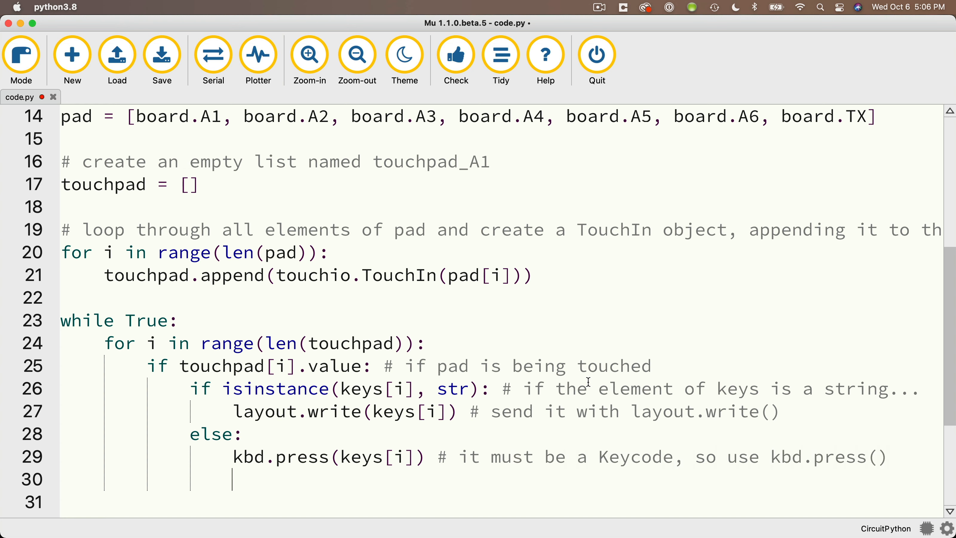
- Add kbd.release_all() on line 30 with a 'don't forget' comment about preventing accidental touches
double_click(343, 412)
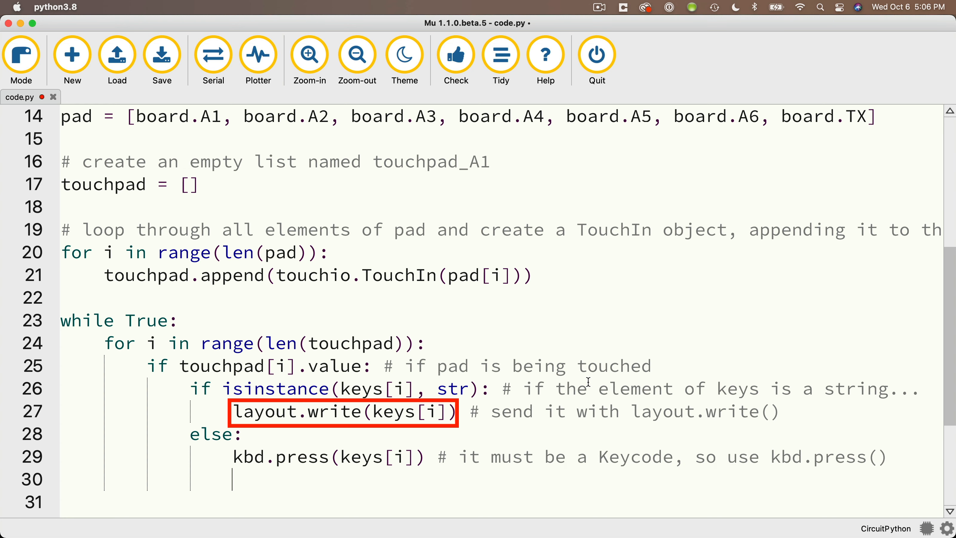
left_click(323, 456)
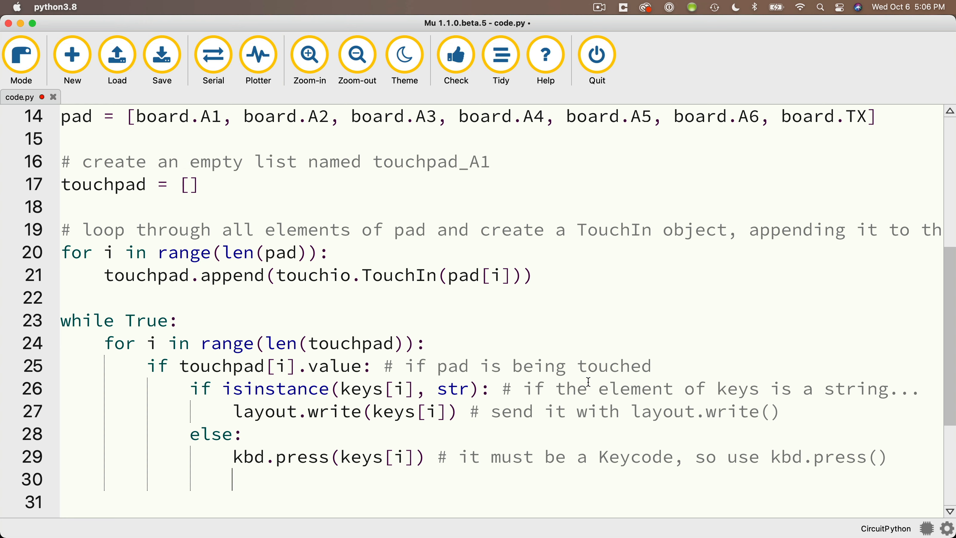
type("kbd.re")
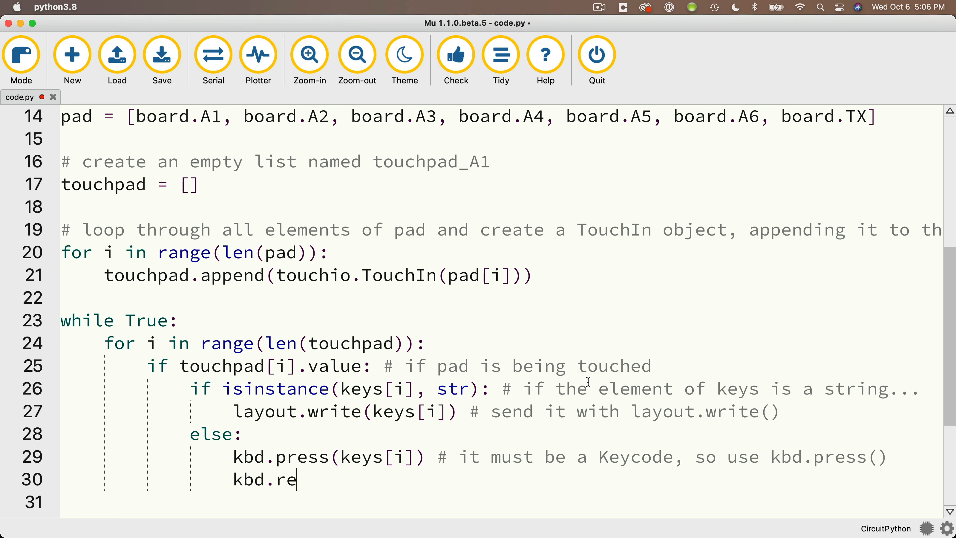
type("lease_all() #")
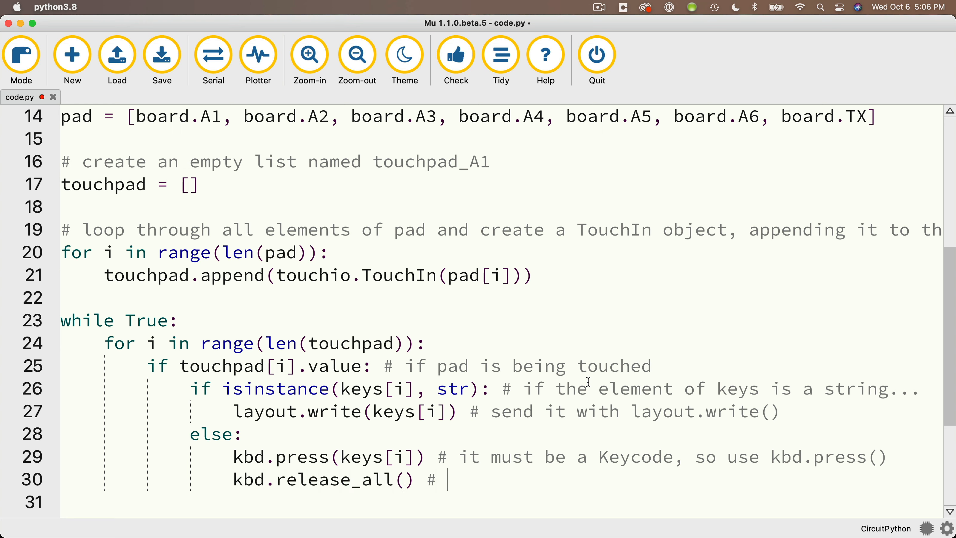
type("don't forget to release_all(")
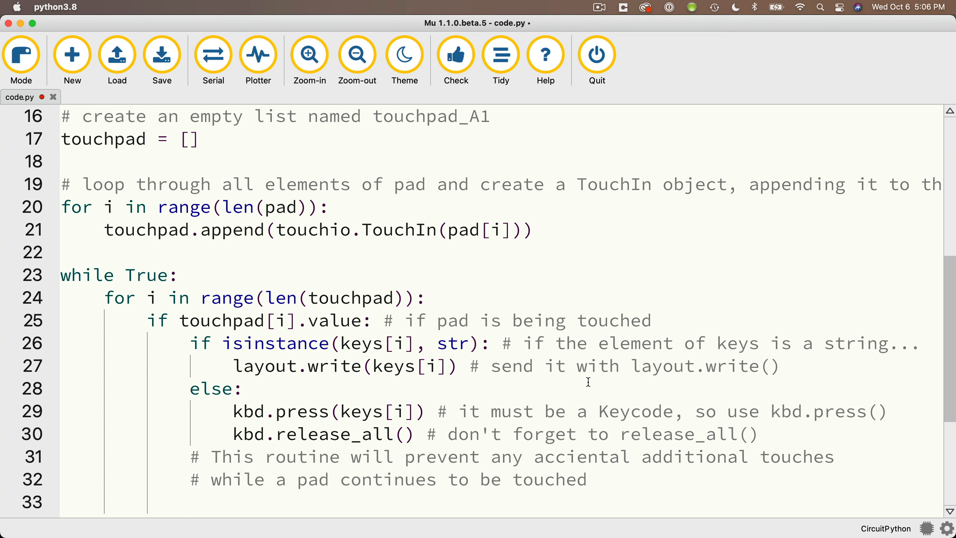
- Add while touchpad[i].value: pass, then time.sleep(0.2) with comments about sleep time
type("while to")
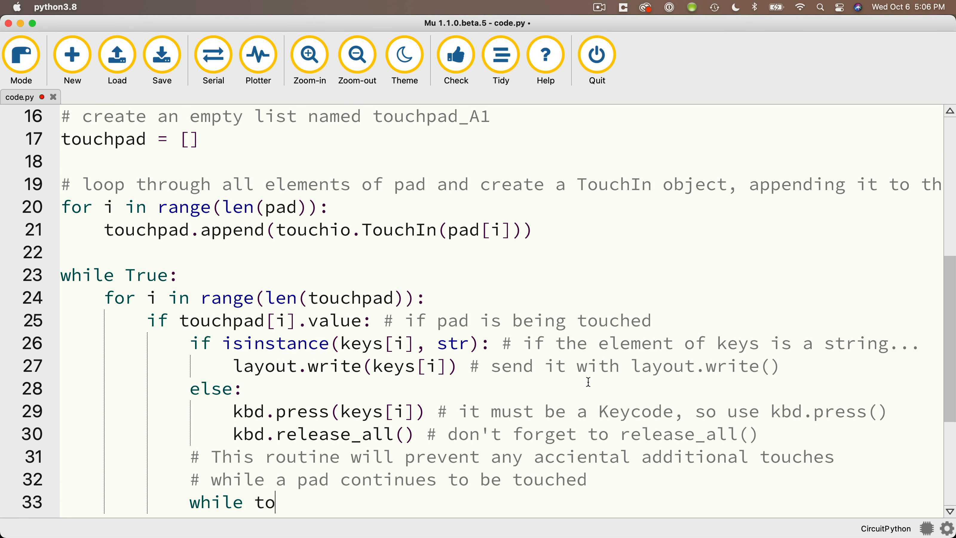
type("uchpad[i].value:")
type("pass")
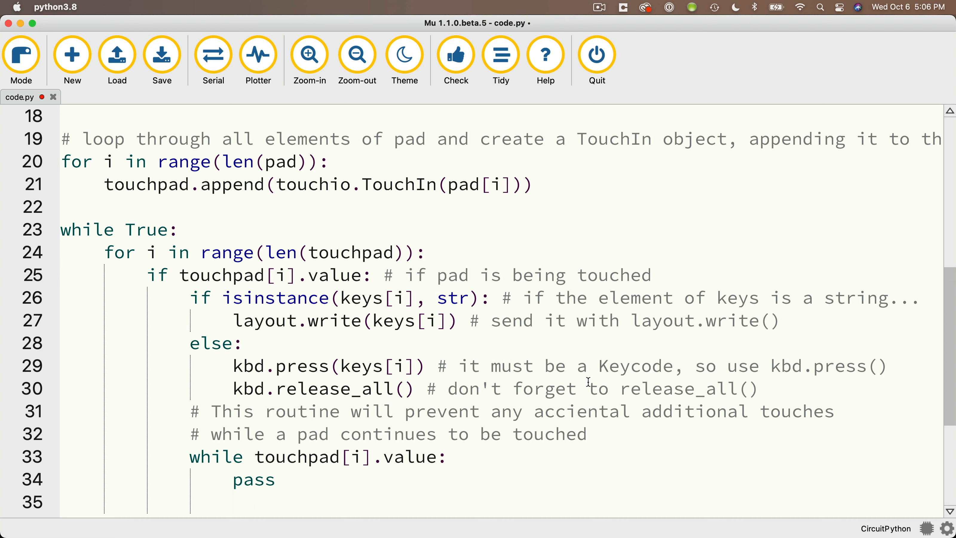
scroll("down", 3)
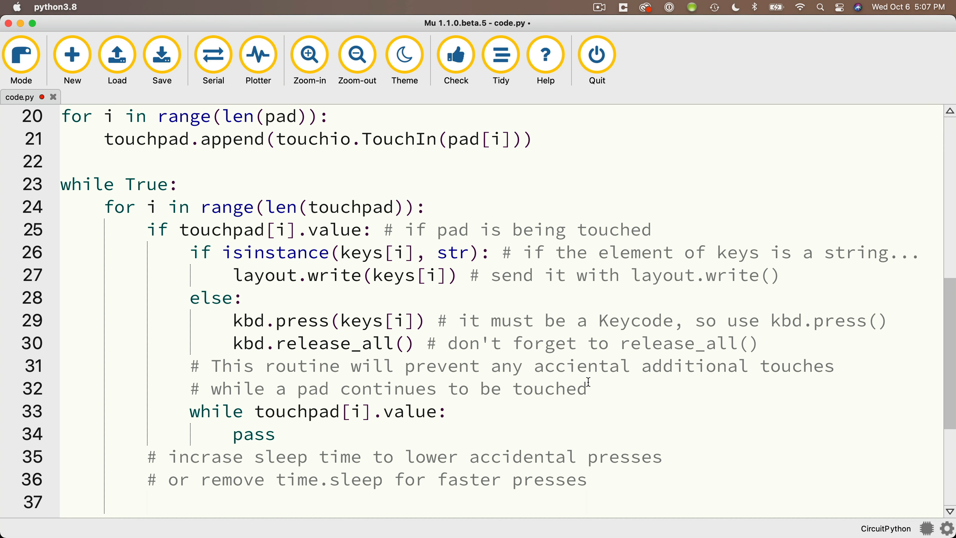
type("time.sleep(0.2")
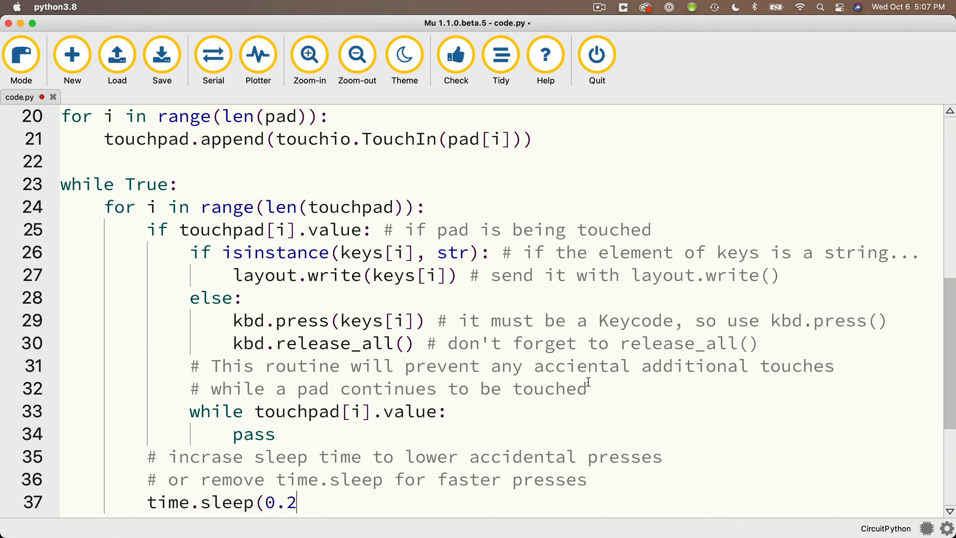
type(")")
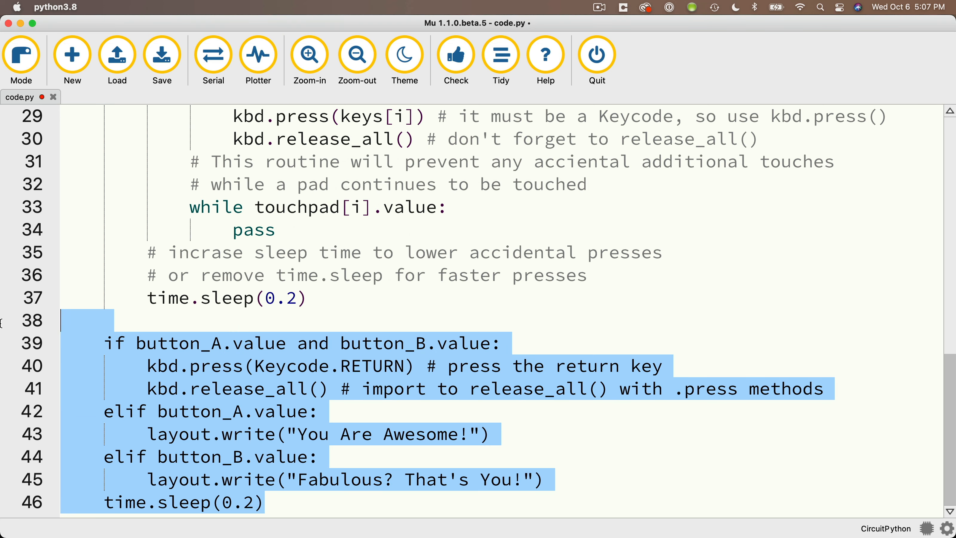
- Delete the old button_A/button_B block, save code.py and see the NameError for touchio in the REPL
scroll("up", 3)
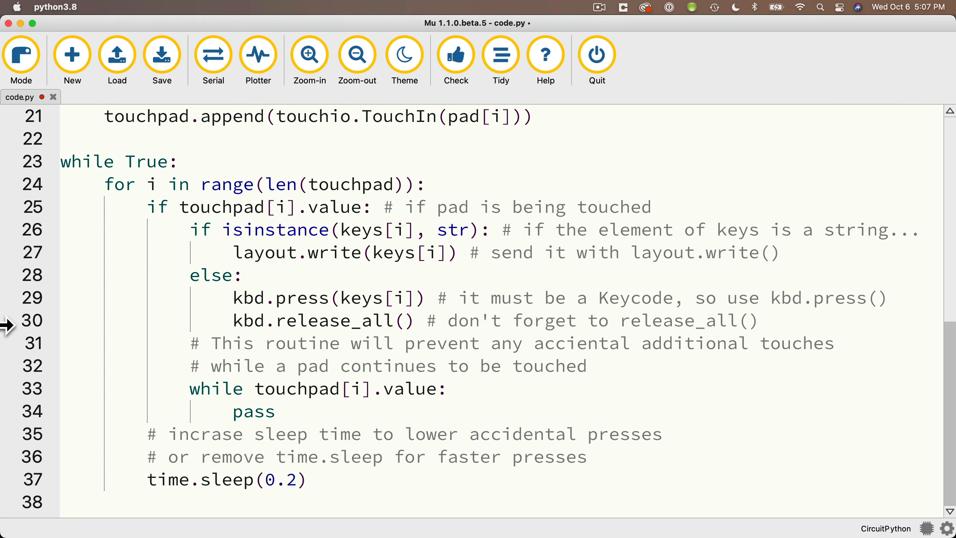
left_click(161, 55)
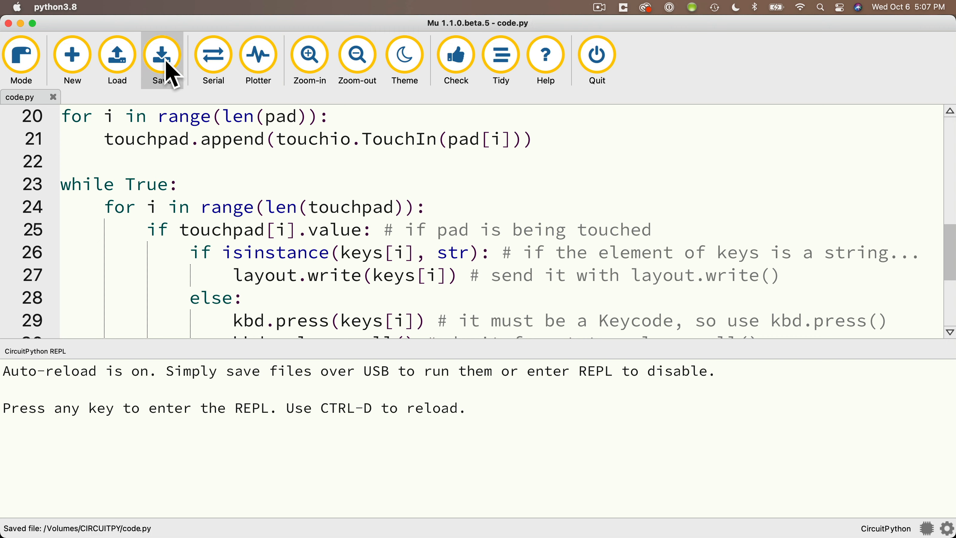
left_click(161, 55)
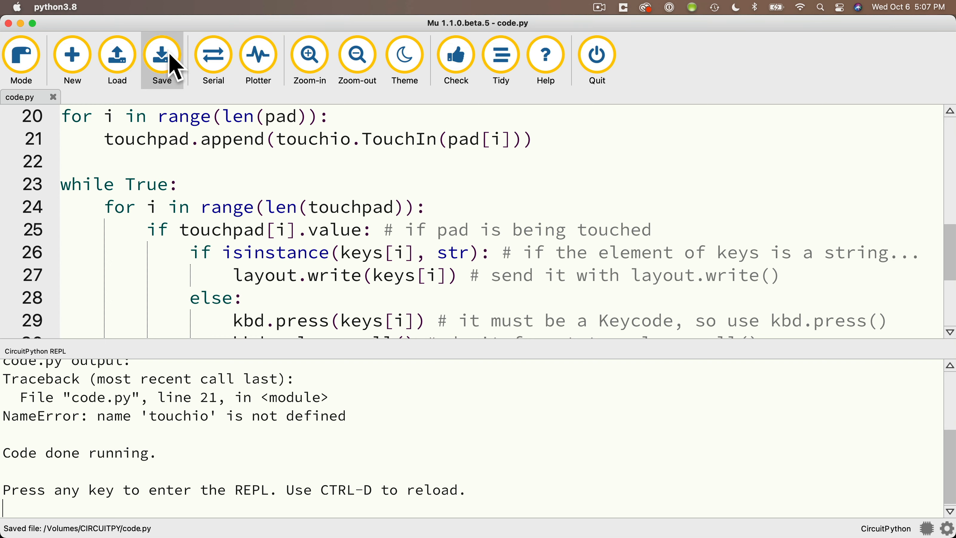
mouse_move(213, 55)
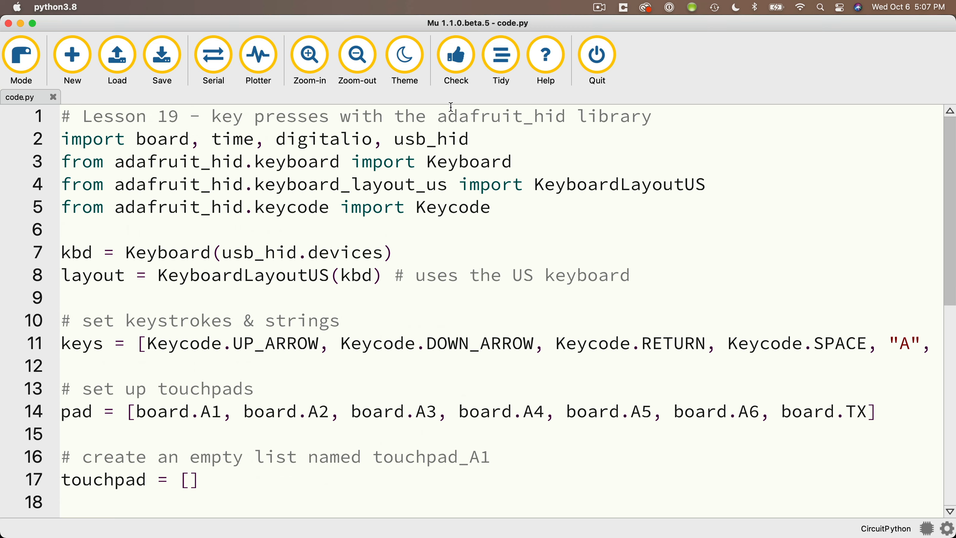
- Return to the import line at the top of code.py to add touchio
left_click(213, 55)
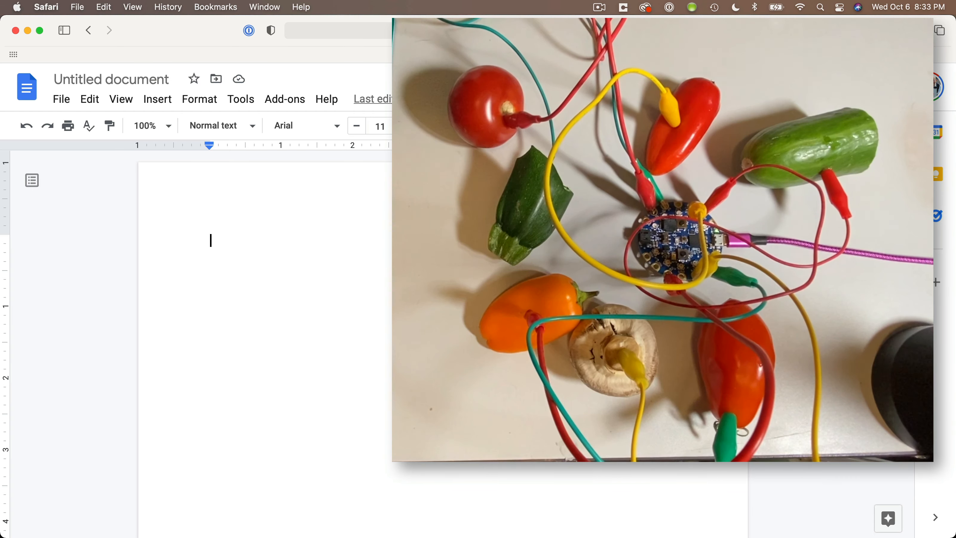
- Touch the vegetable pads so the document receives 'This is cool!', 'b', 'A' and a Return
type("This is cool!")
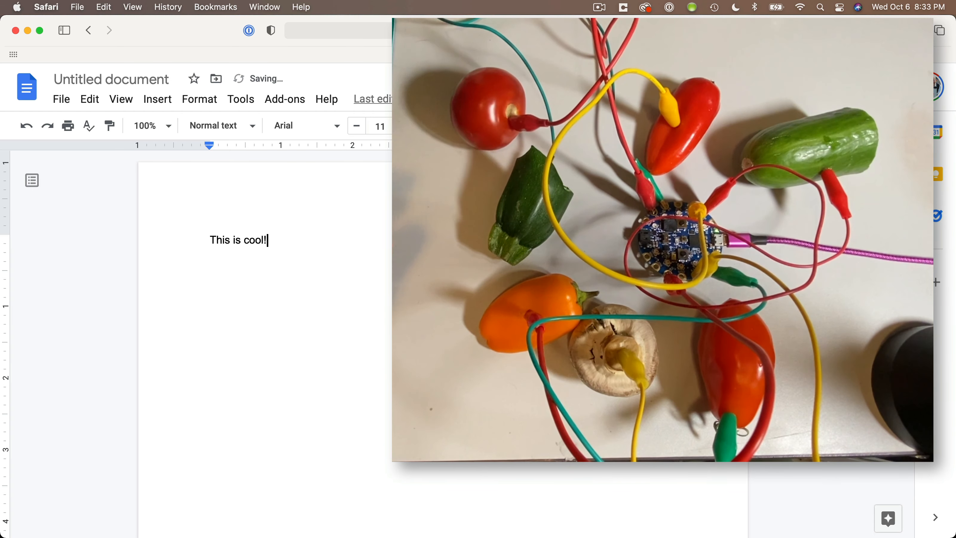
type("b")
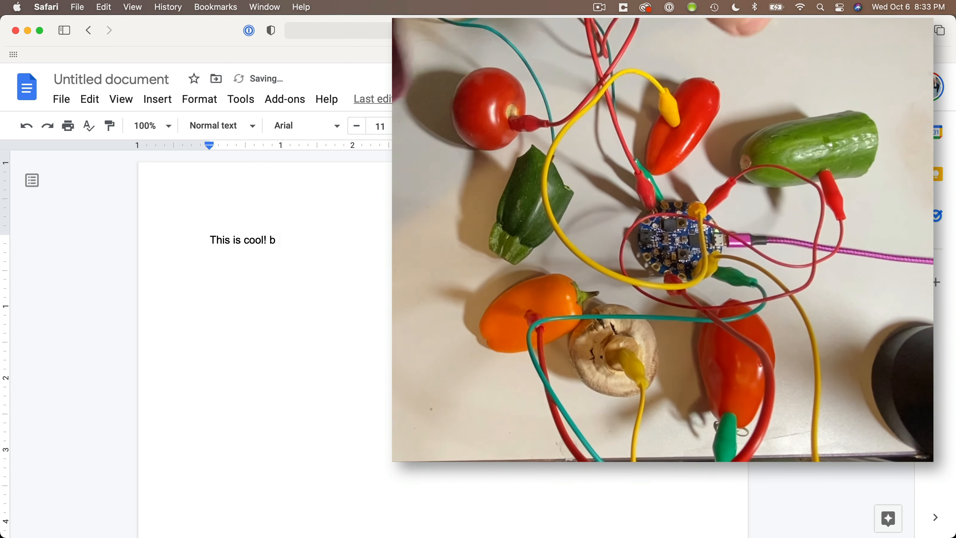
type("A")
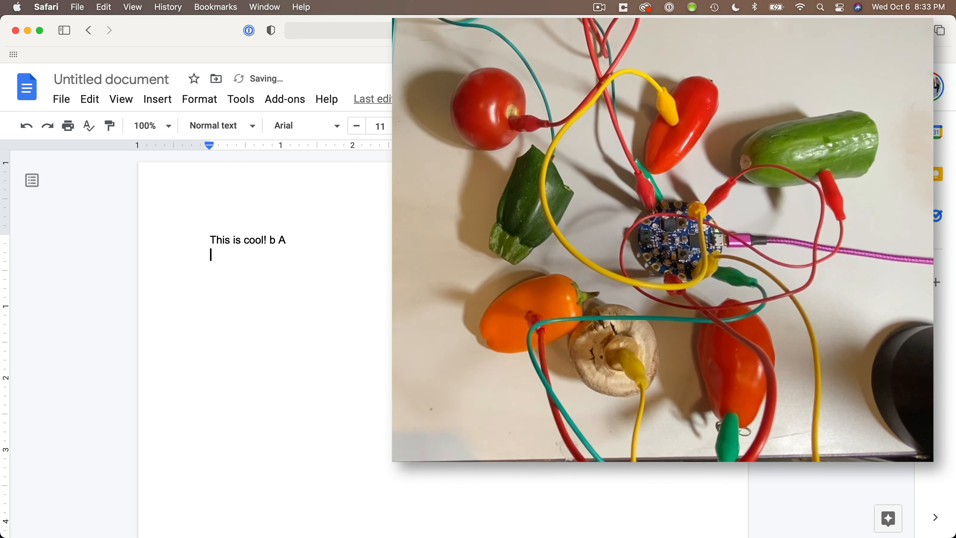
type("This is cool!")
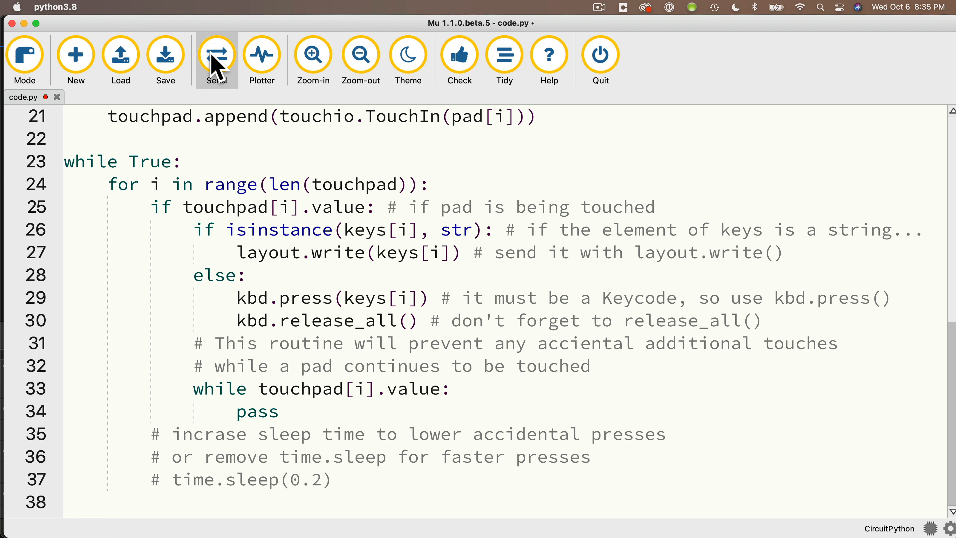
- Comment out time.sleep(0.2) for faster presses and bring up the board's serial REPL
left_click(216, 55)
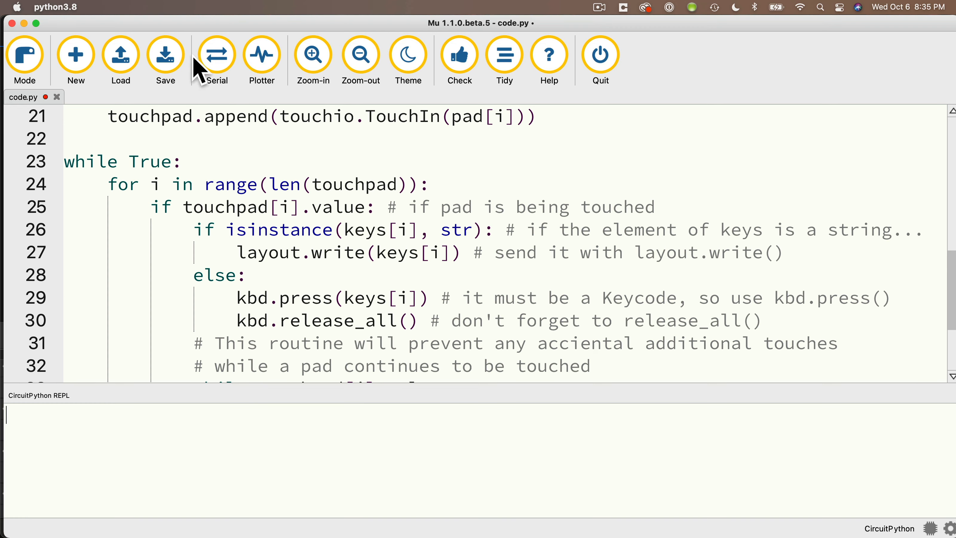
left_click(164, 54)
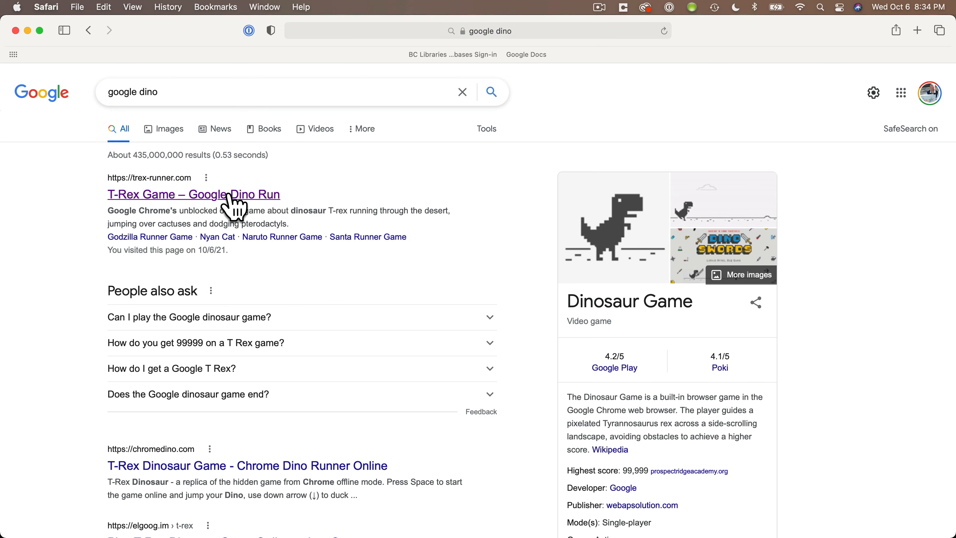
- Open the 'T-Rex Game – Google Dino Run' result on trex-runner.com
left_click(193, 194)
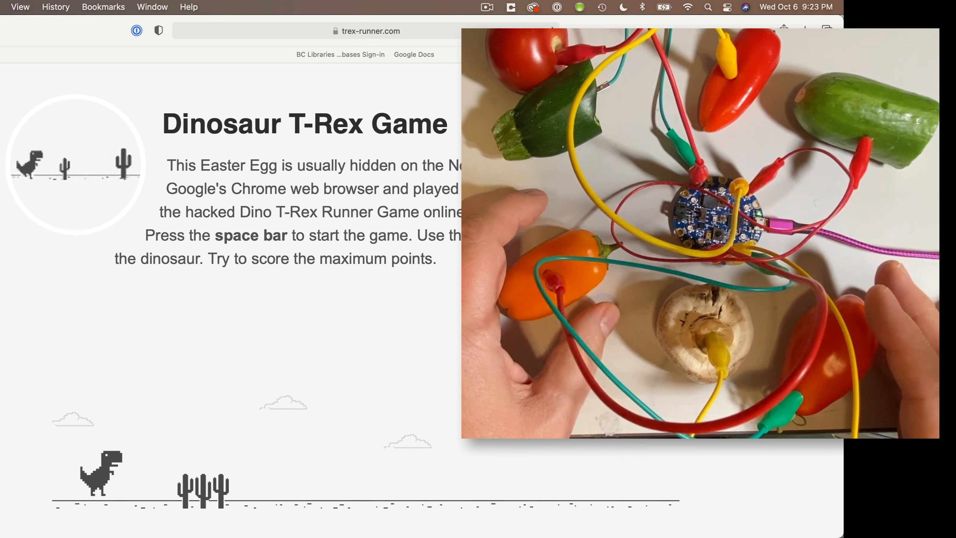
- Start the dinosaur running and jump over a cactus with Space sent from the touchpads
key("space")
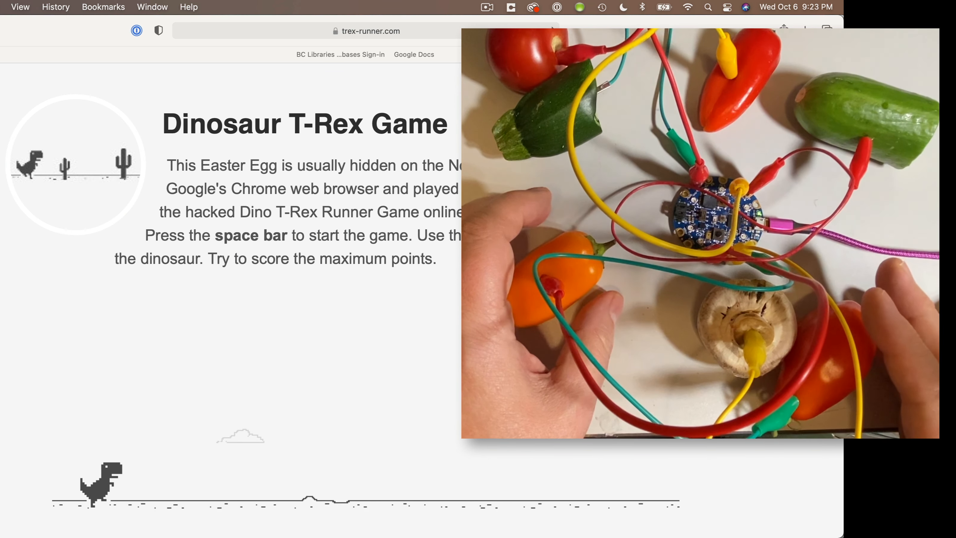
key("space")
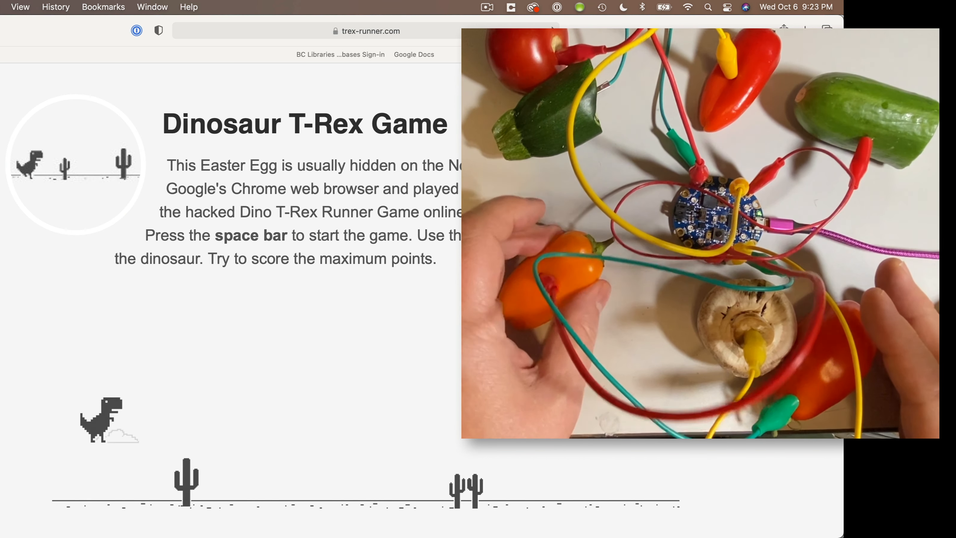